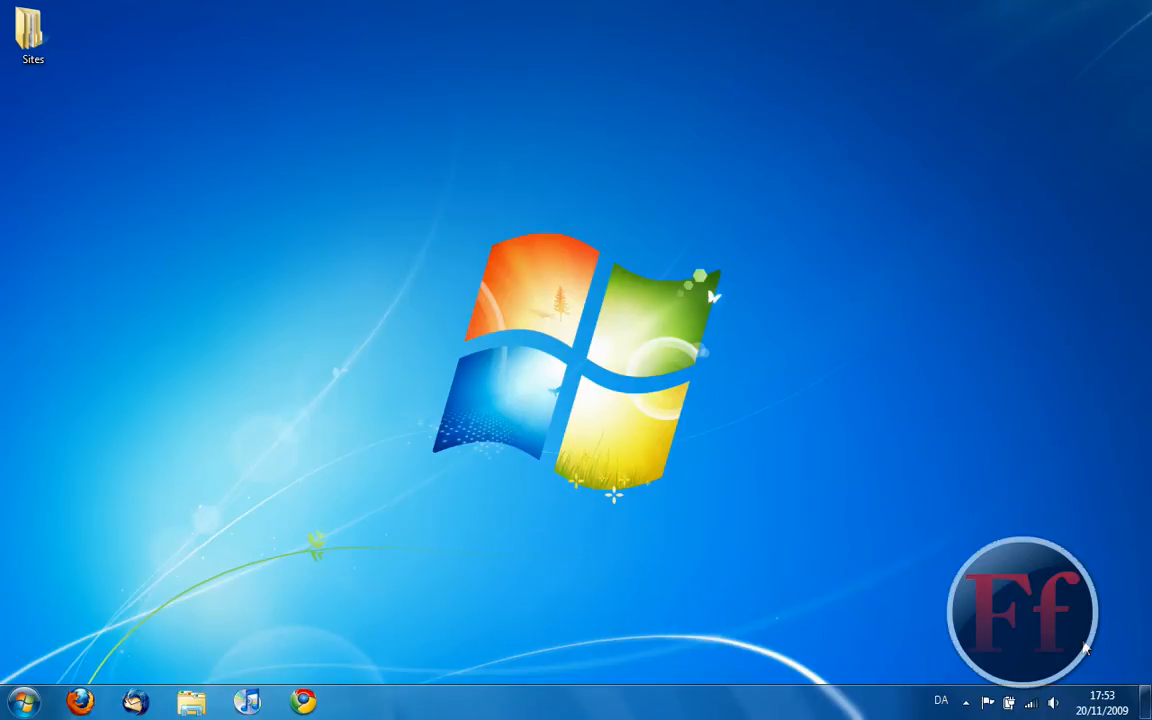
mouse_move(724, 332)
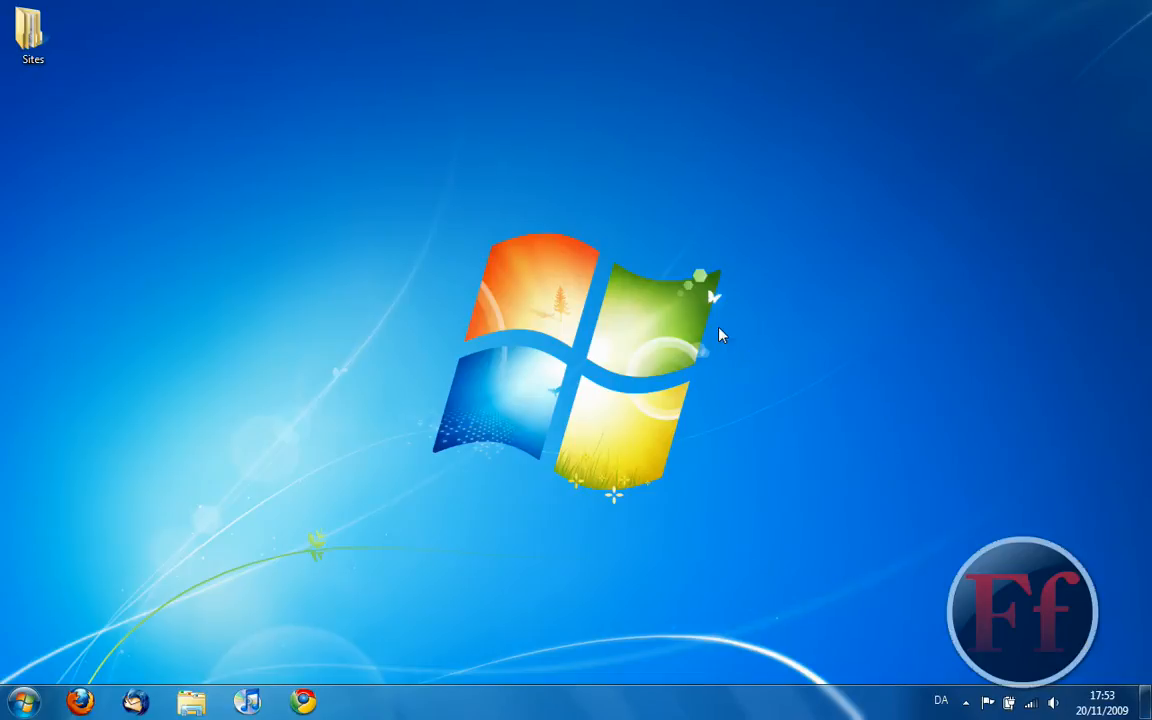
mouse_move(466, 238)
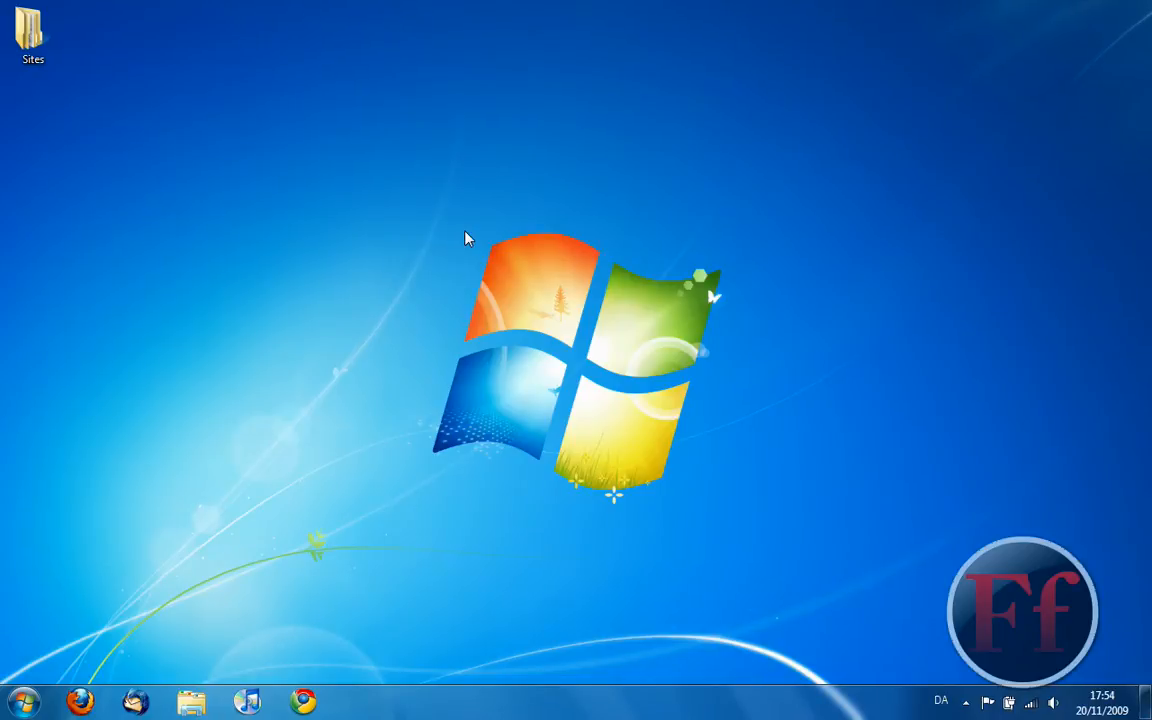
mouse_move(48, 688)
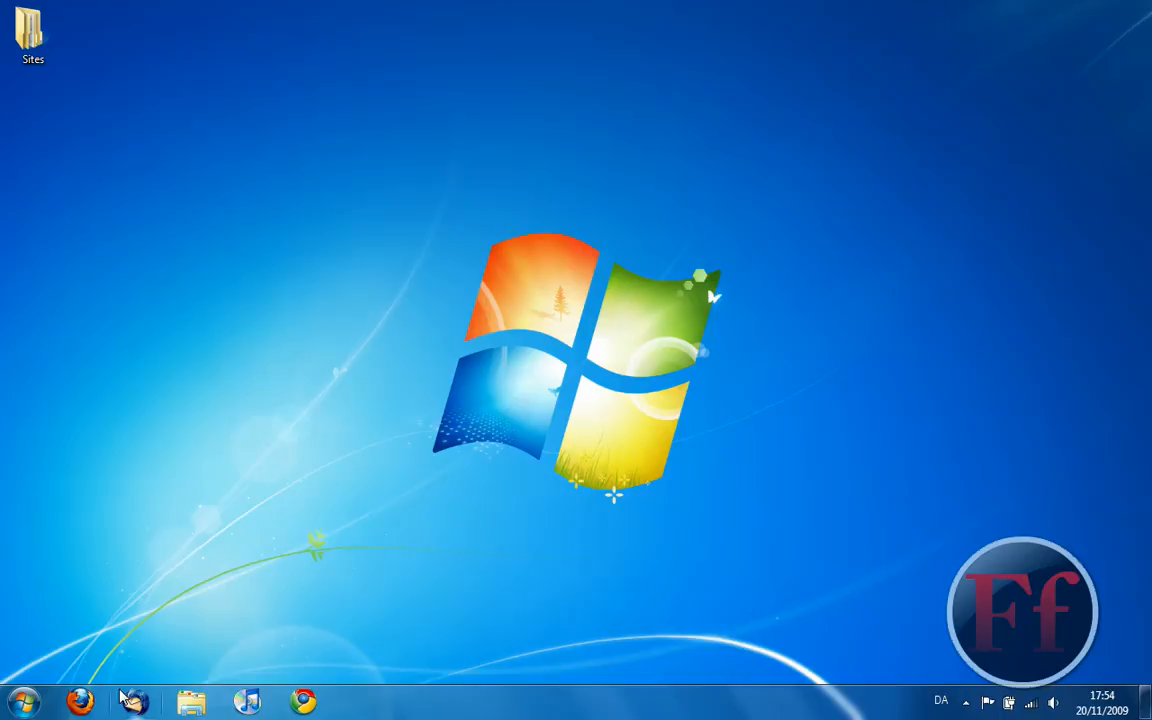
mouse_move(110, 700)
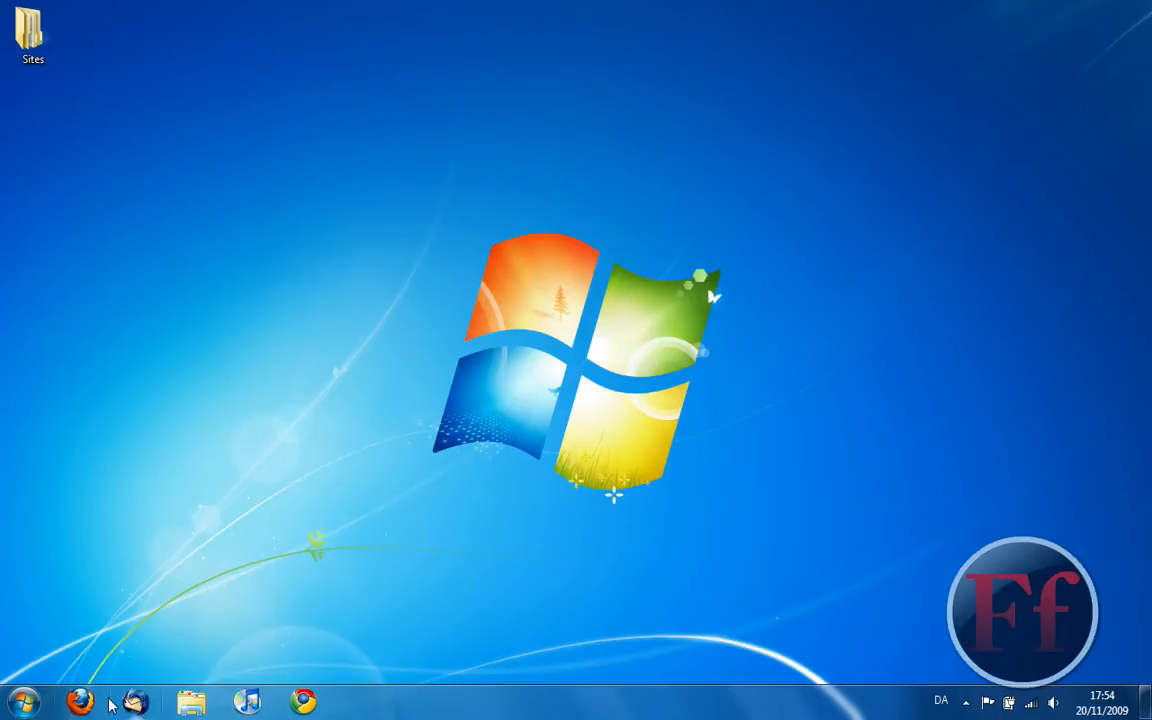
mouse_move(530, 704)
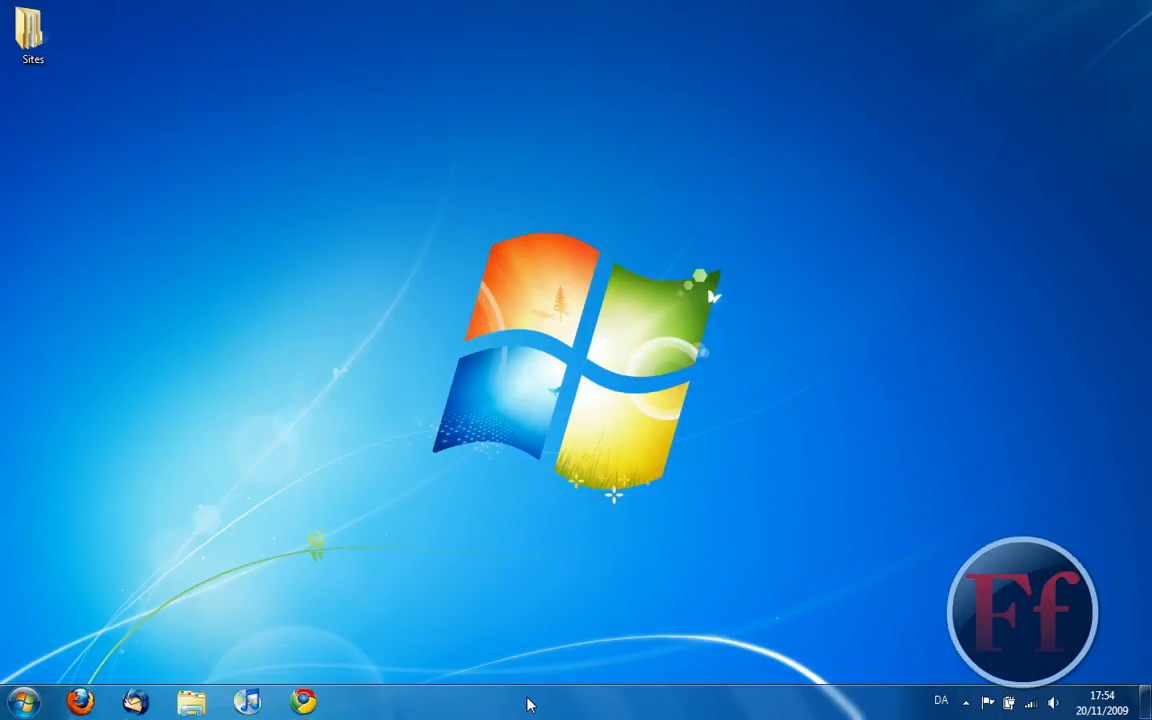
mouse_move(572, 691)
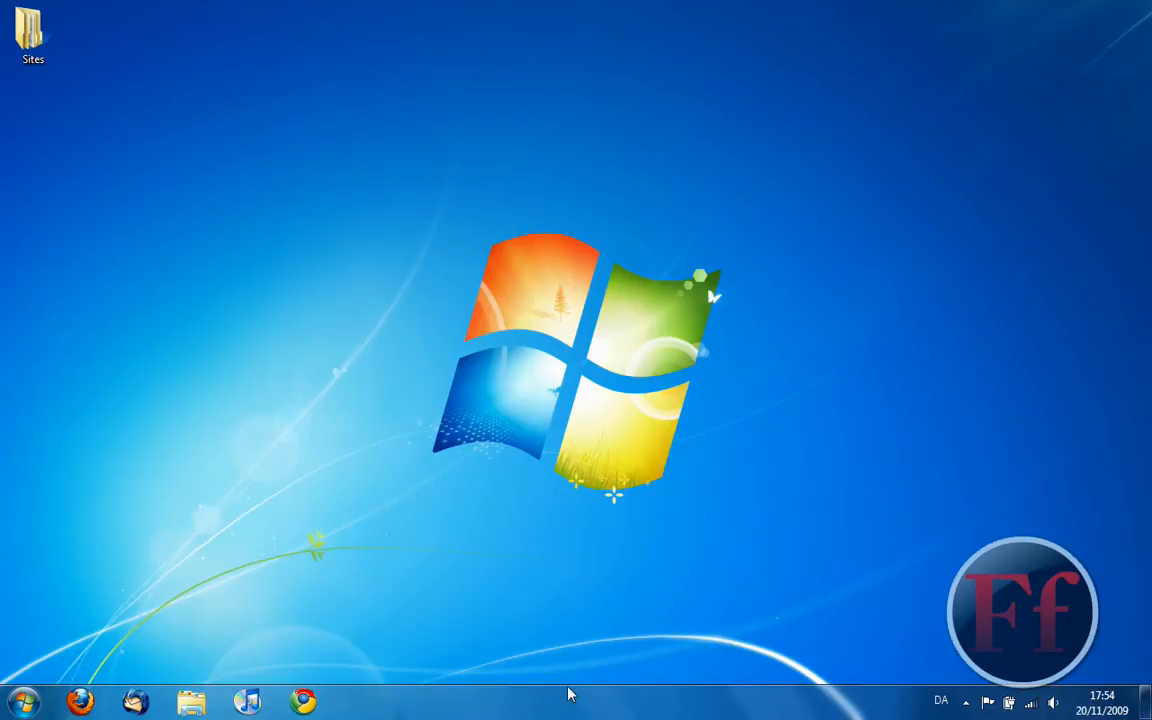
mouse_move(1054, 695)
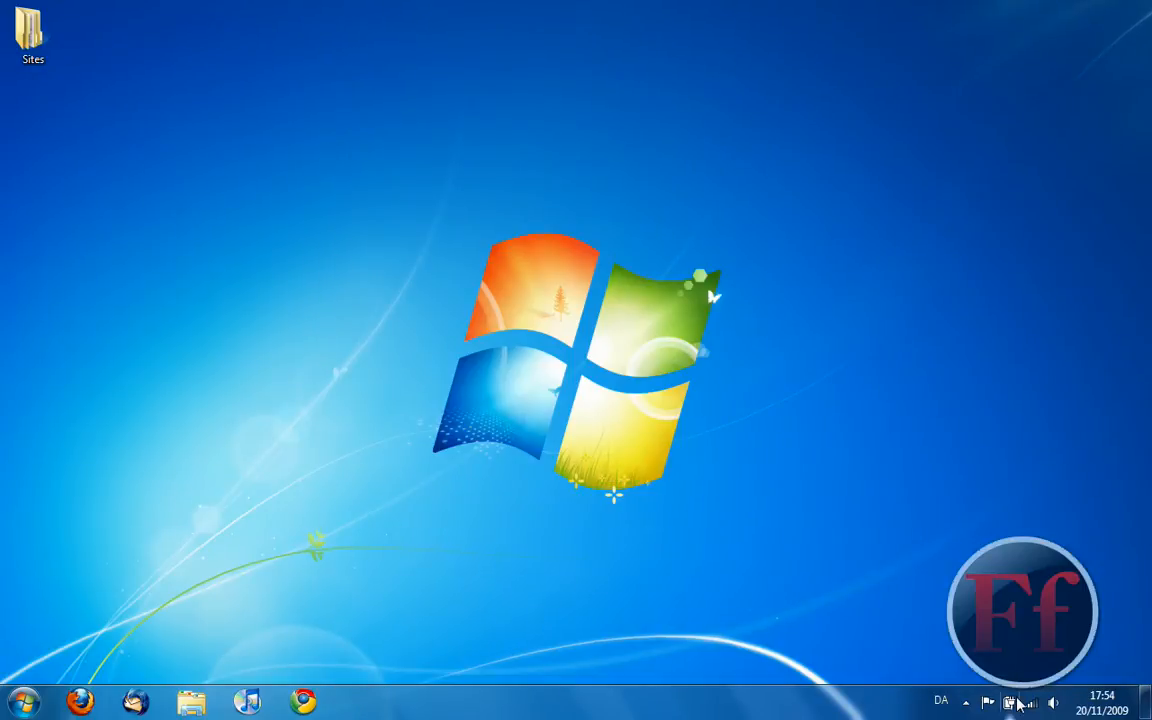
Check battery, wireless networks, volume and notification messages in the system tray
click(1015, 698)
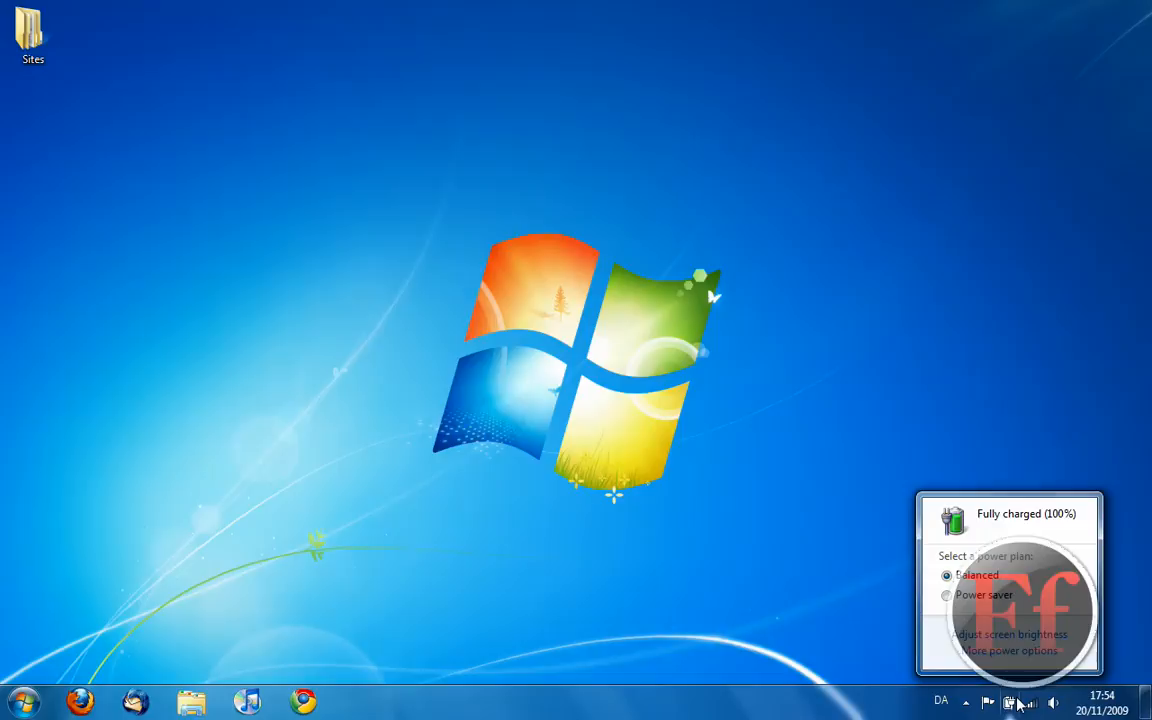
click(1031, 710)
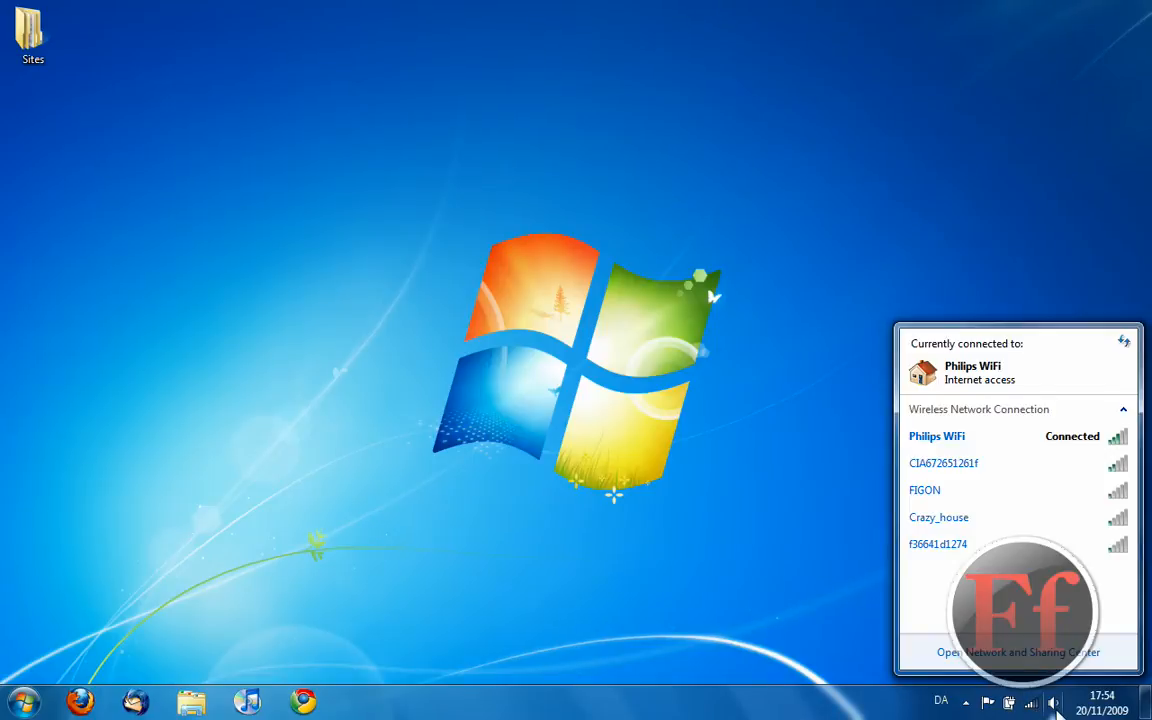
click(1053, 699)
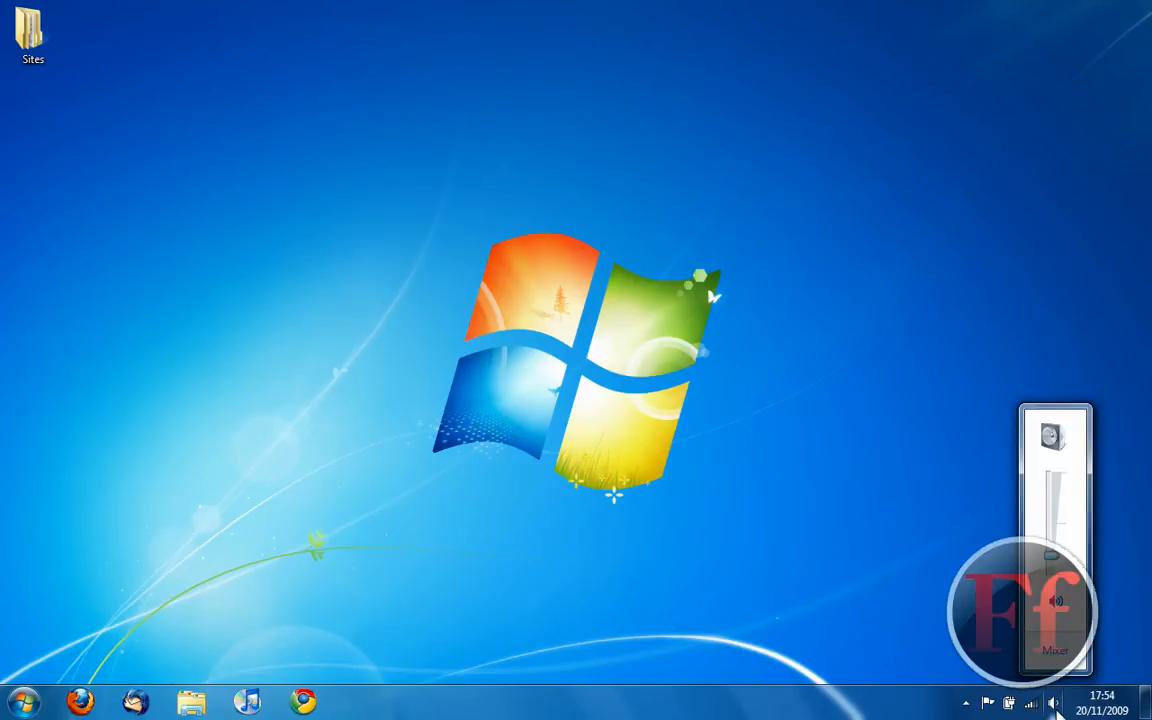
click(1013, 700)
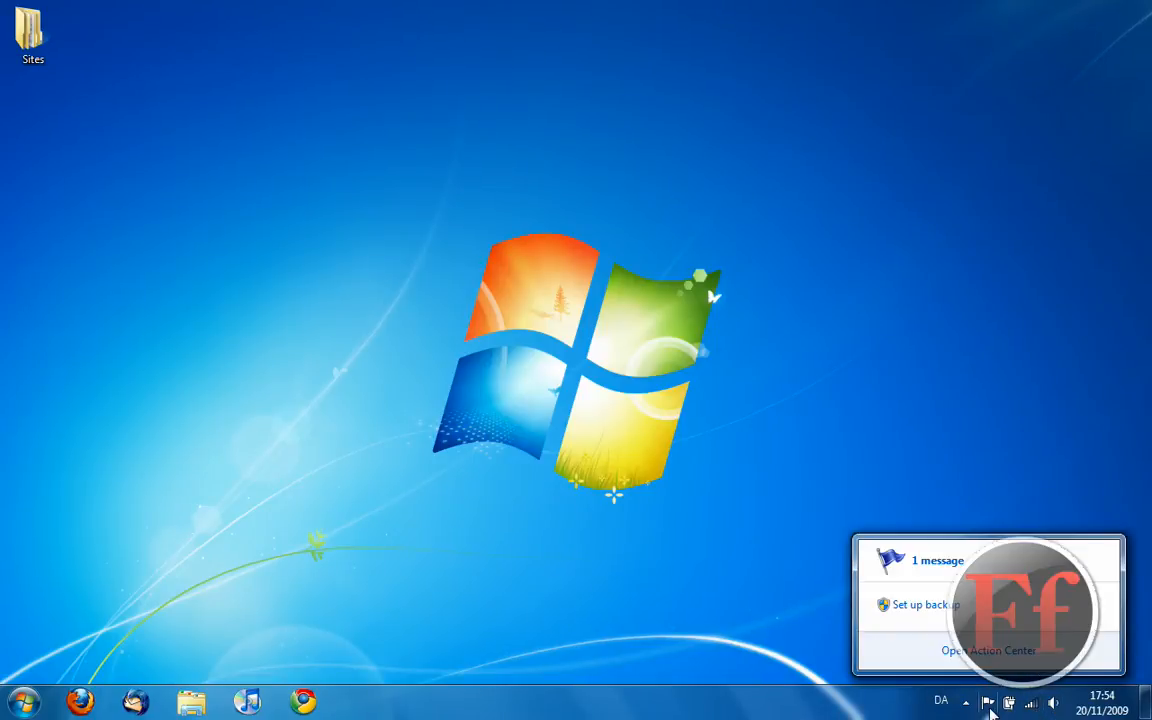
click(966, 698)
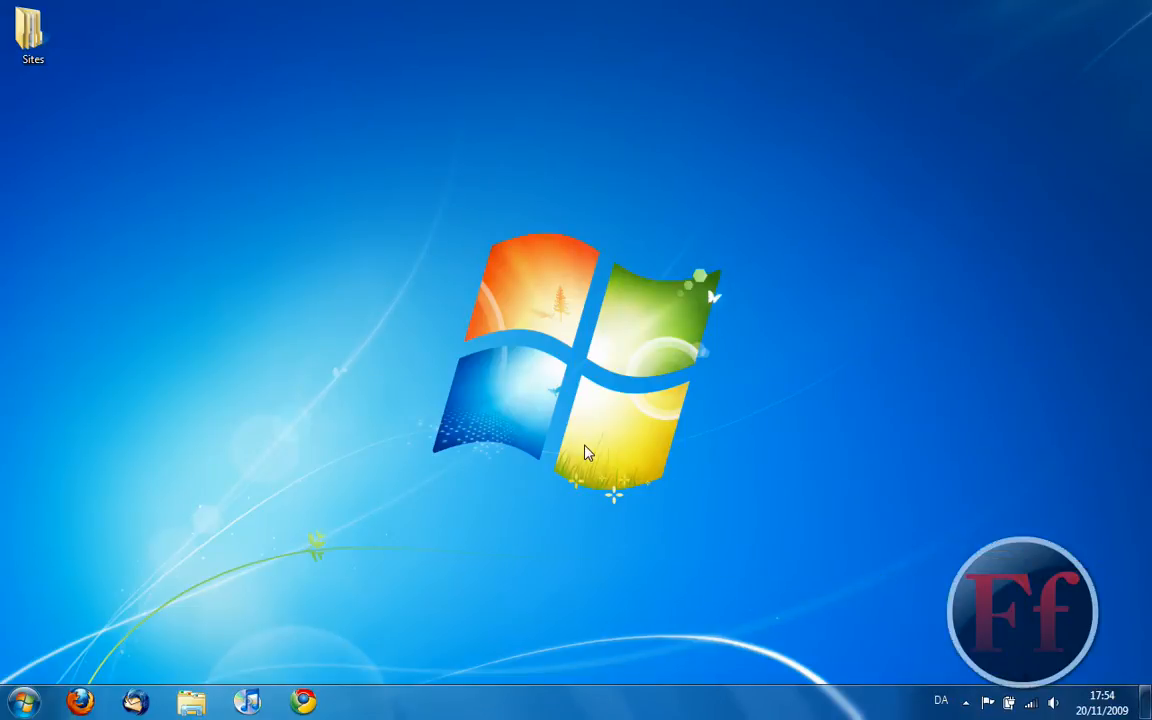
mouse_move(420, 478)
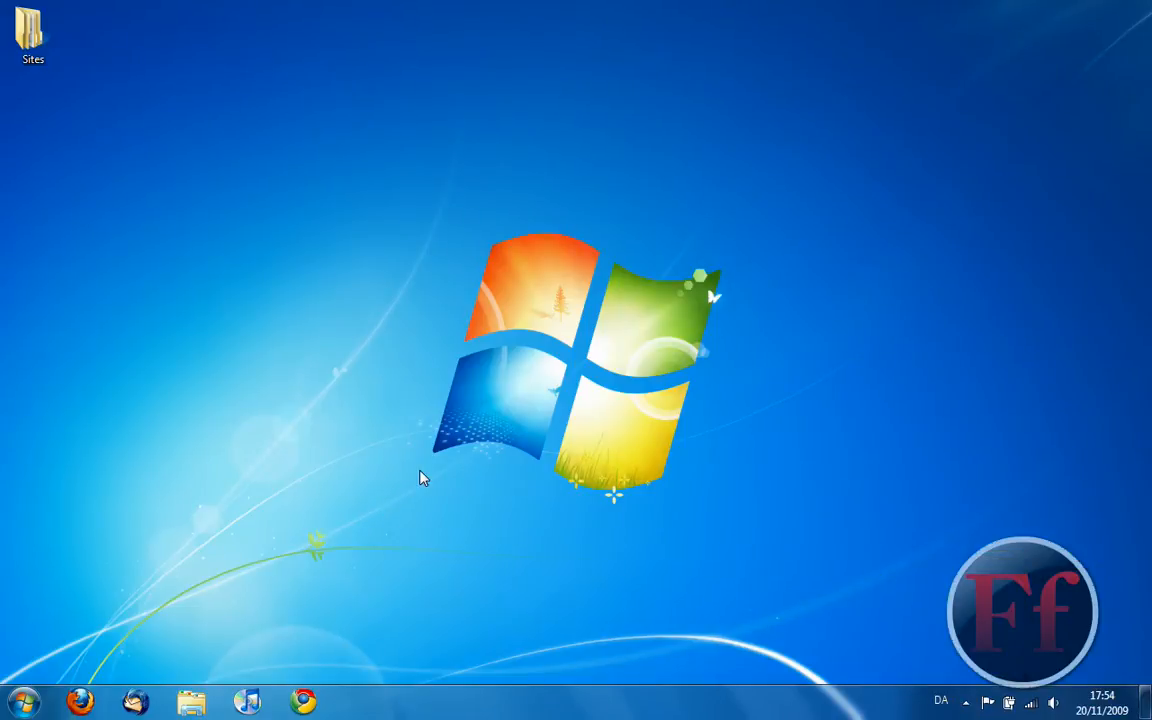
mouse_move(233, 691)
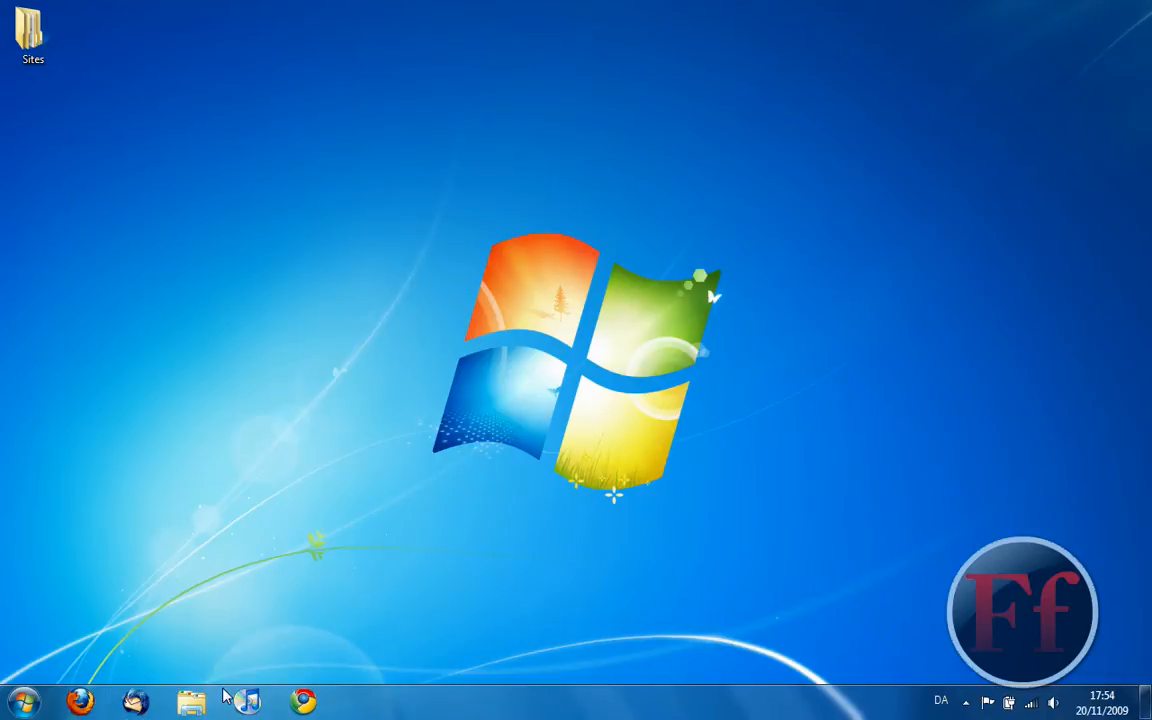
mouse_move(192, 712)
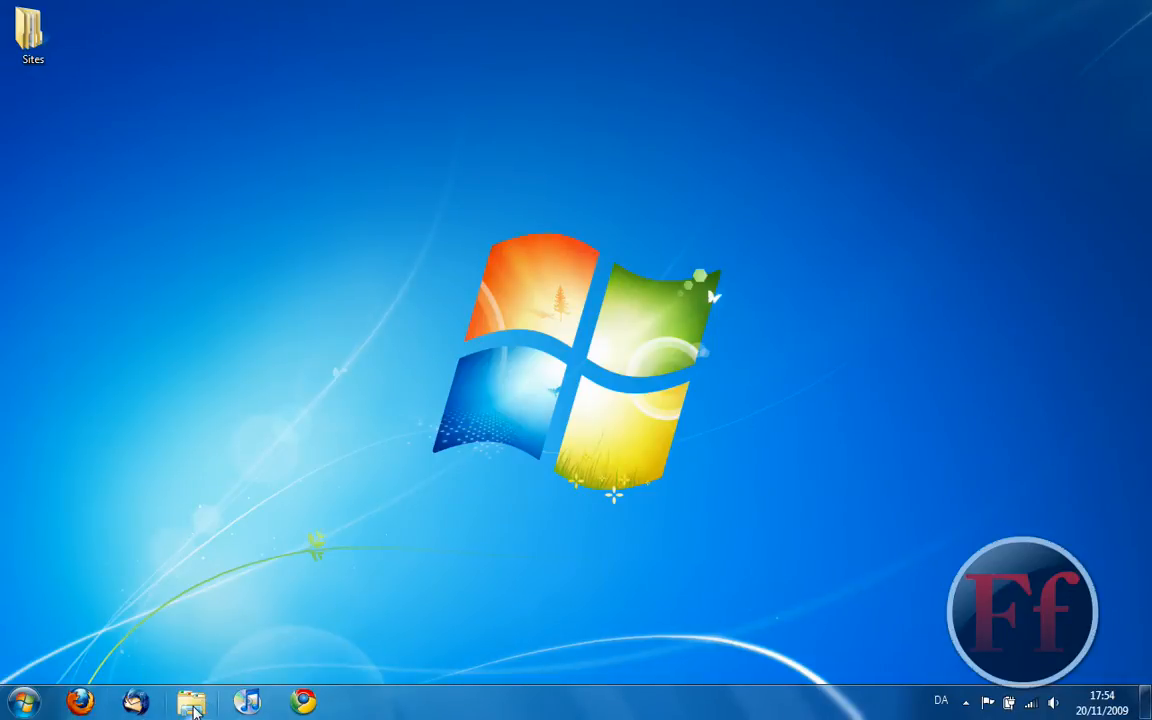
Open a Libraries window, view the Homegroup page, and close the window
click(186, 701)
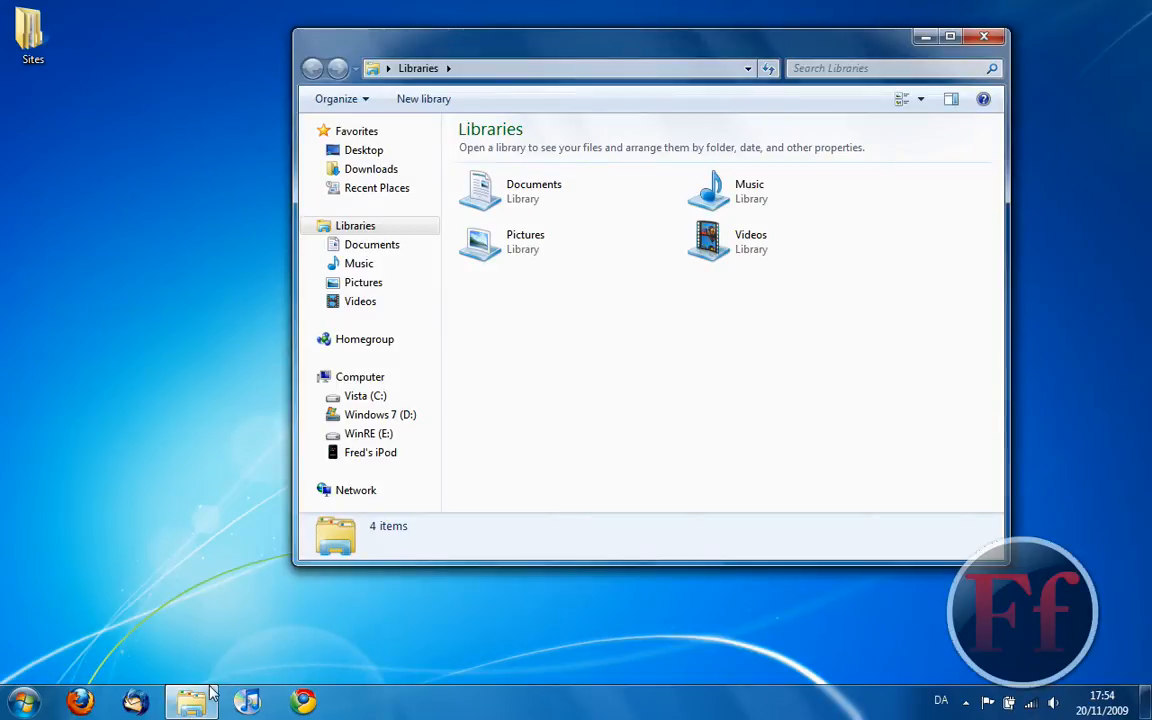
mouse_move(230, 655)
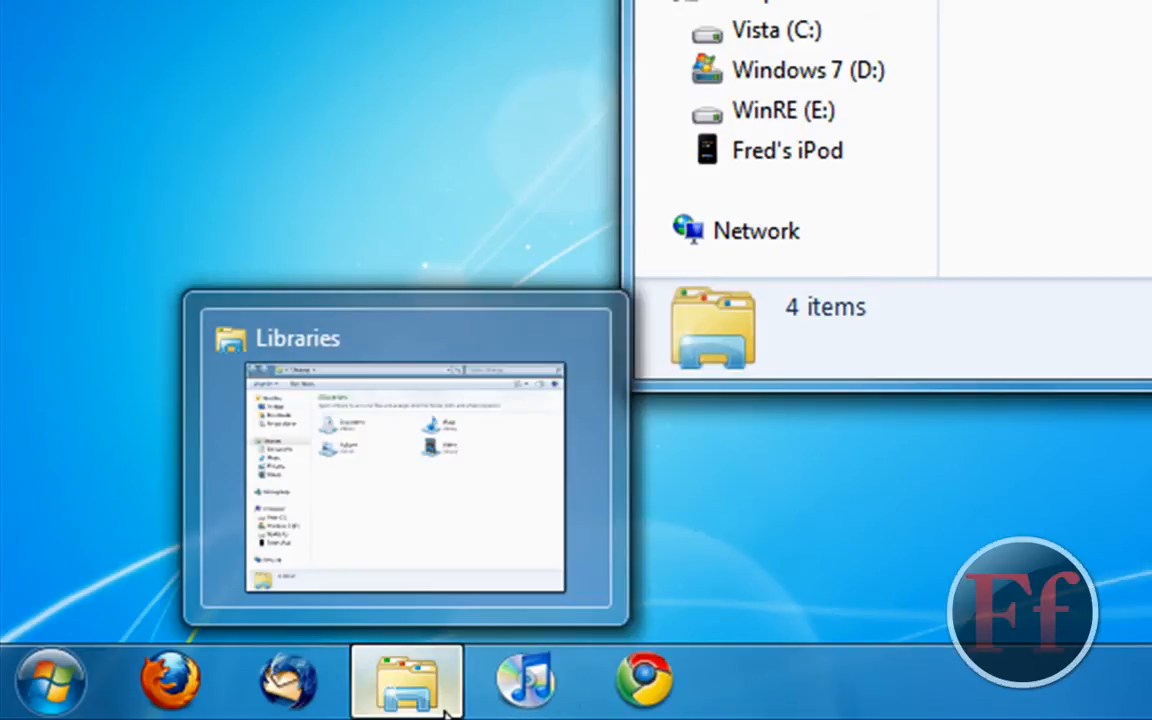
mouse_move(632, 675)
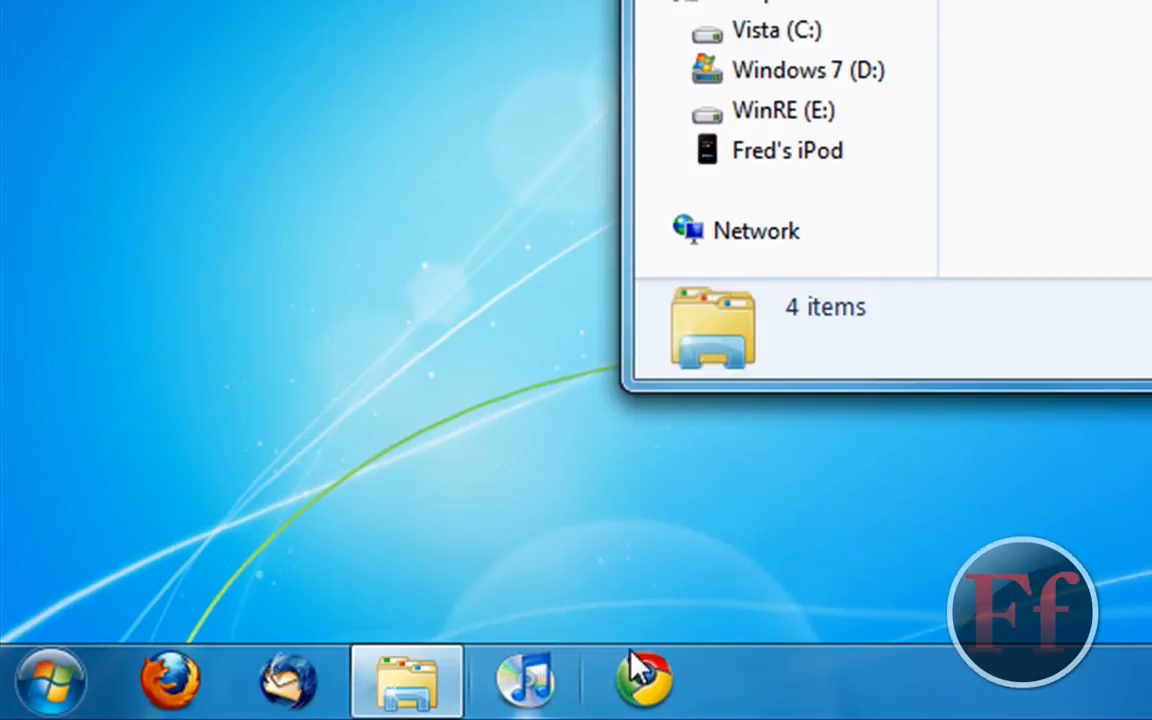
mouse_move(930, 675)
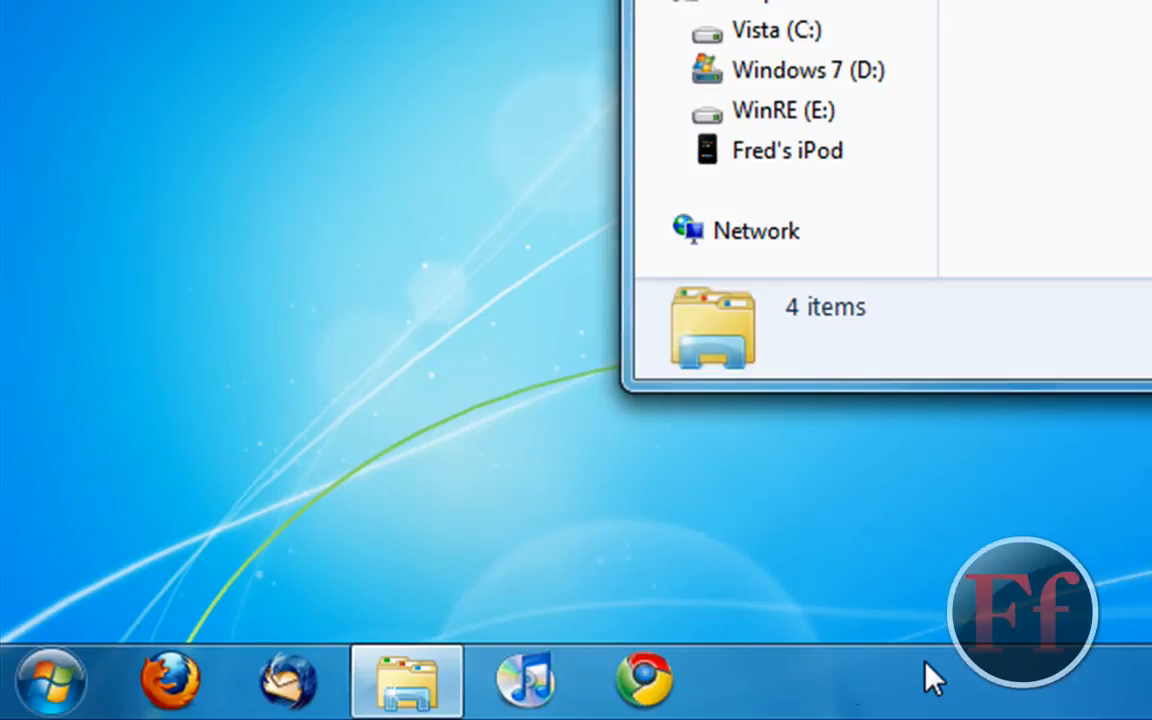
mouse_move(995, 595)
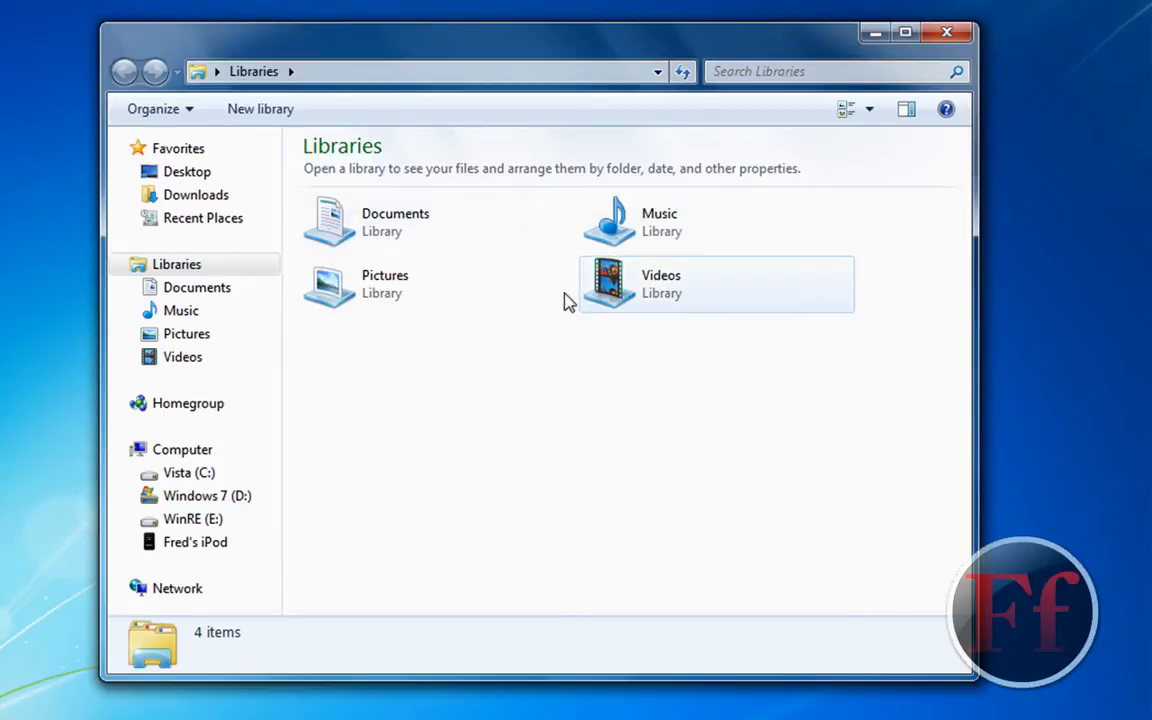
mouse_move(610, 290)
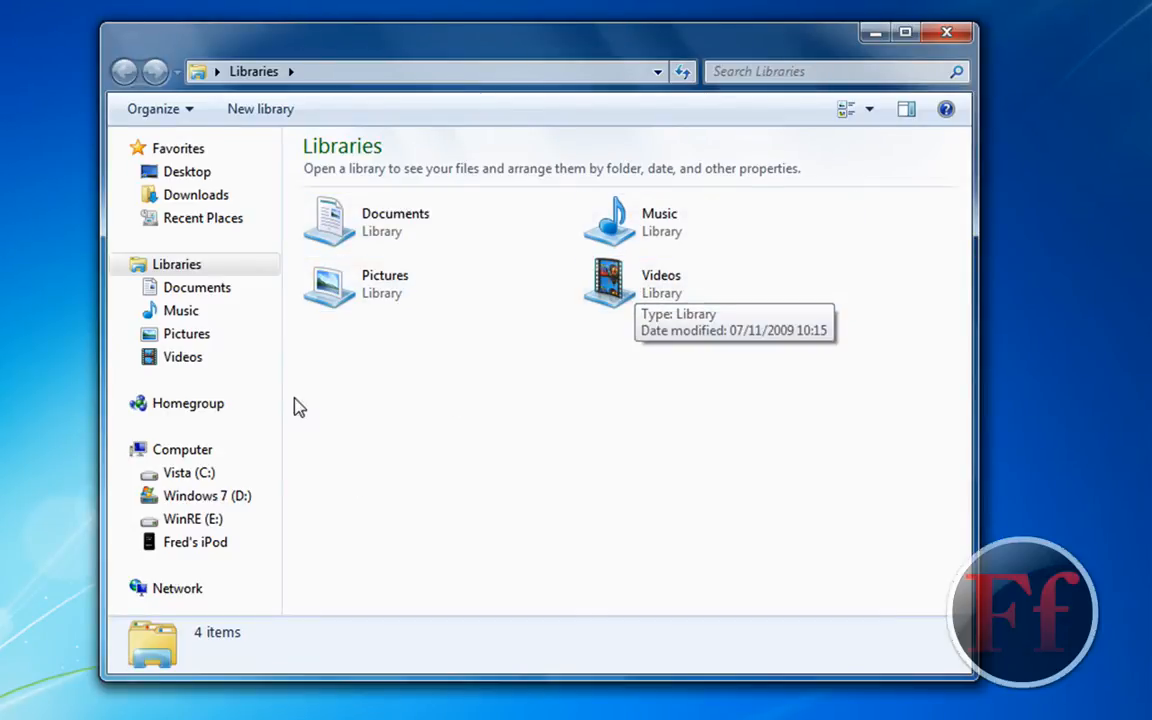
mouse_move(263, 148)
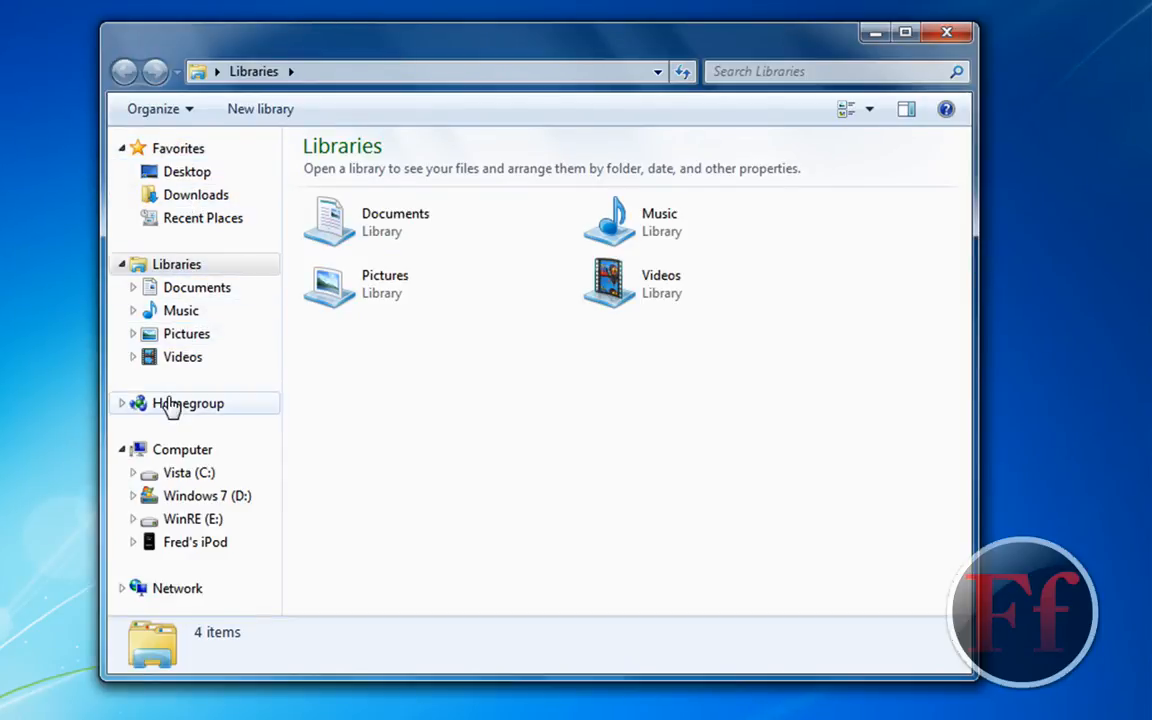
click(188, 403)
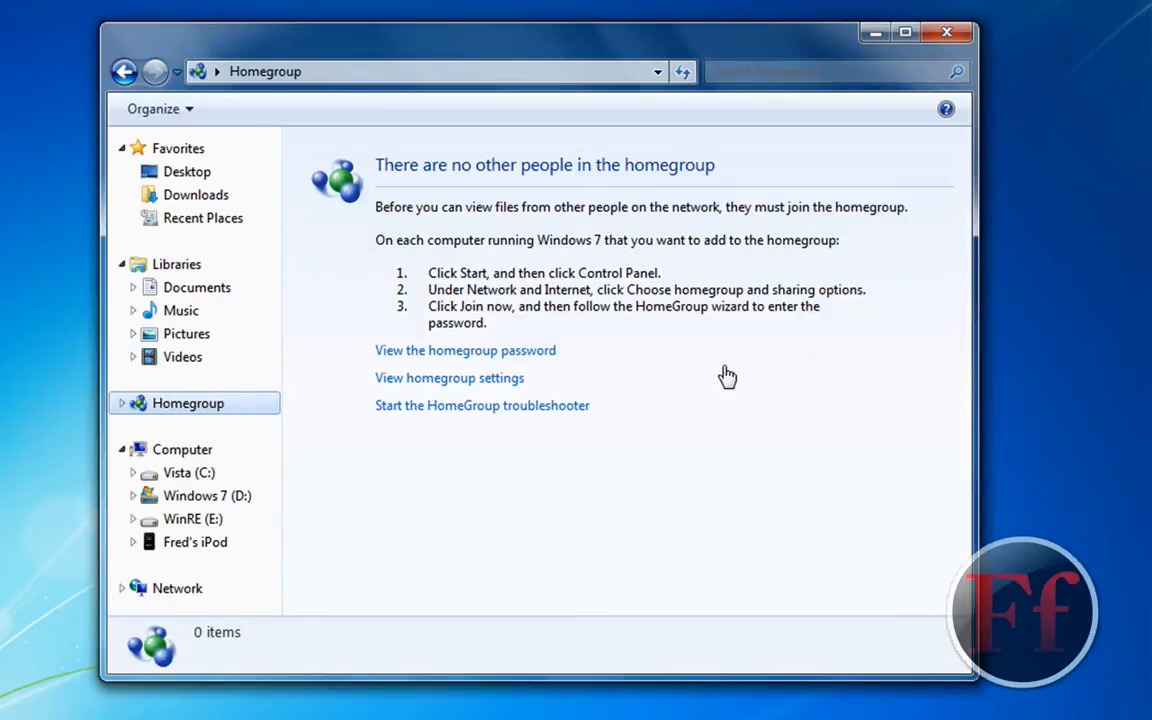
mouse_move(966, 42)
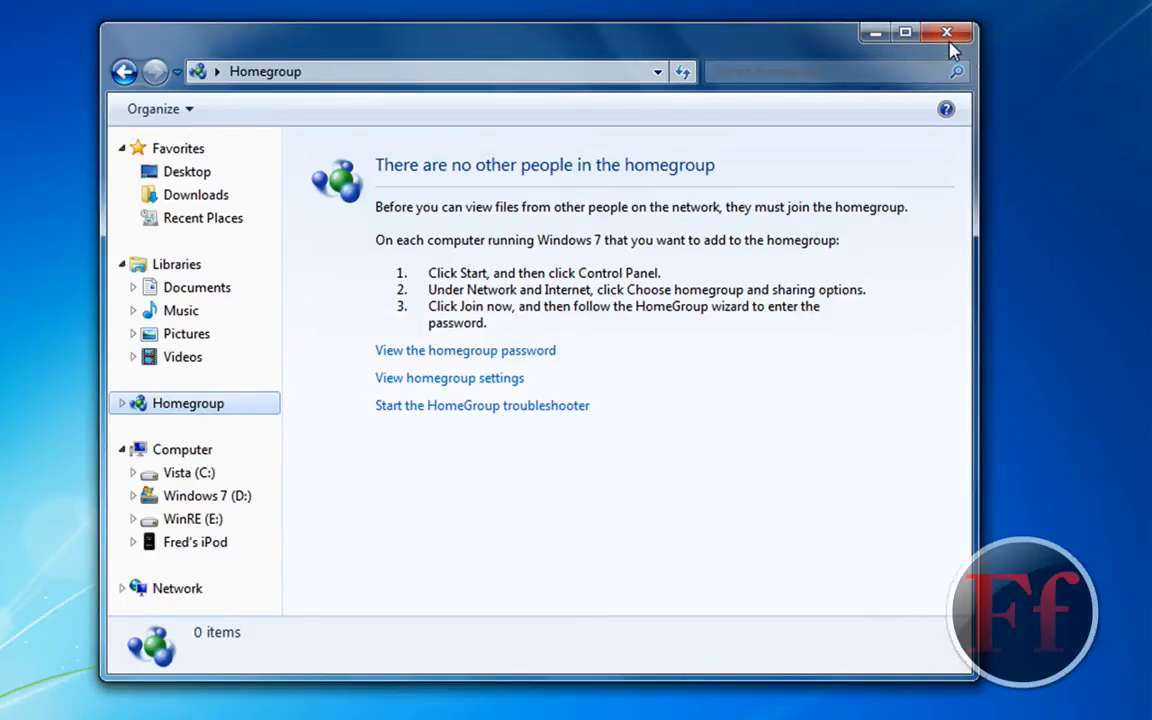
click(945, 31)
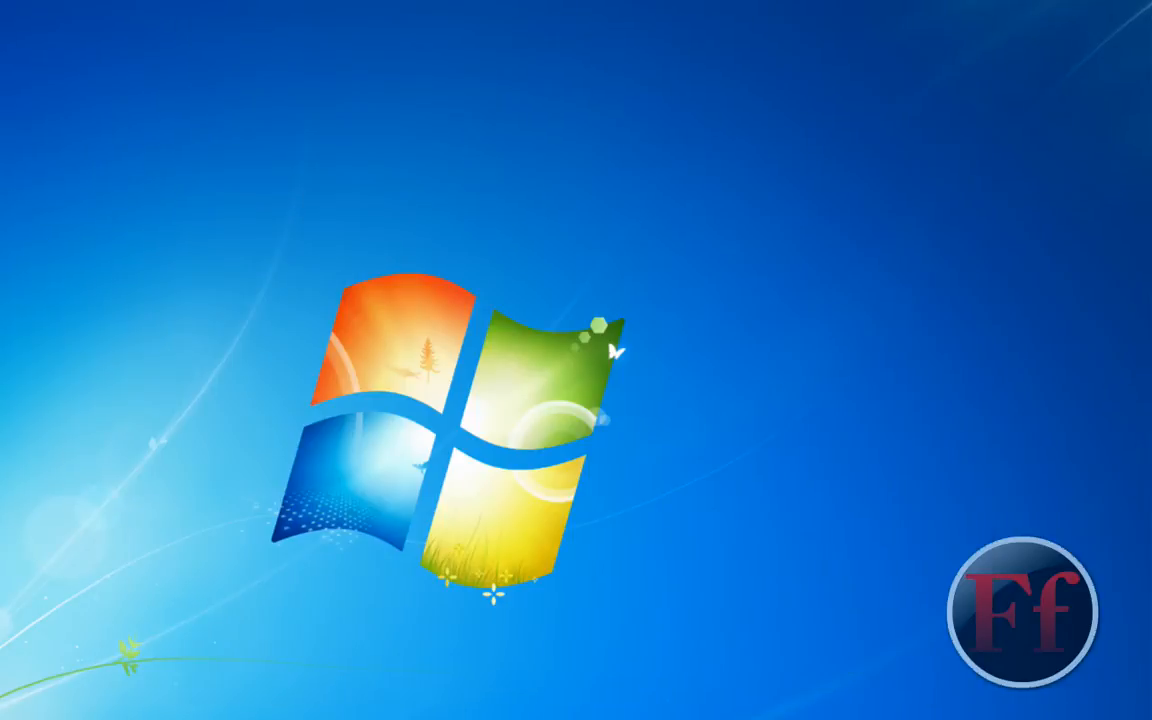
Run winver from Start search to see version 6.1 build 7600, then reopen Start
click(17, 690)
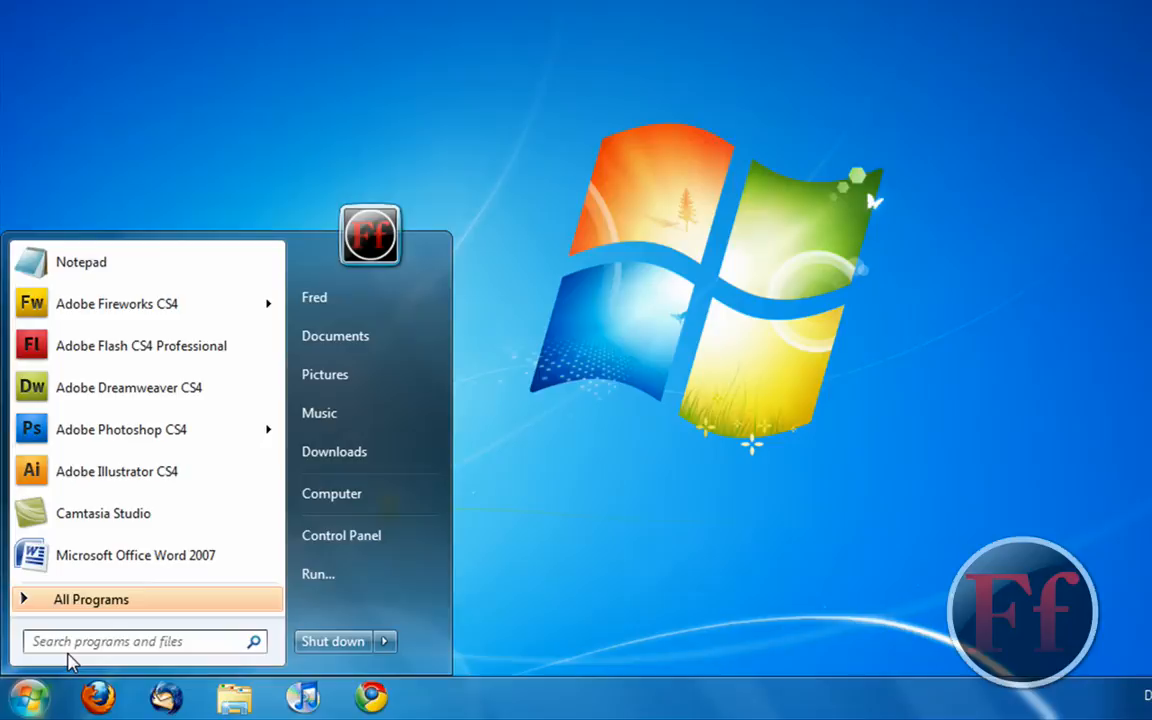
click(130, 642)
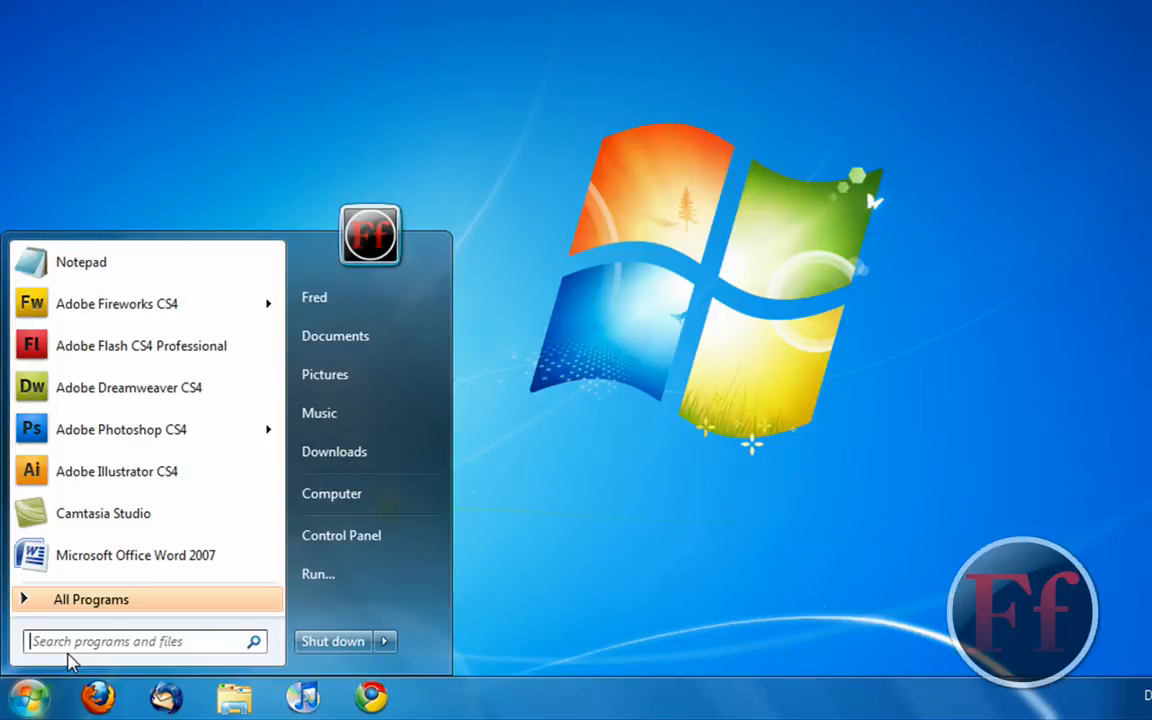
text(winver)
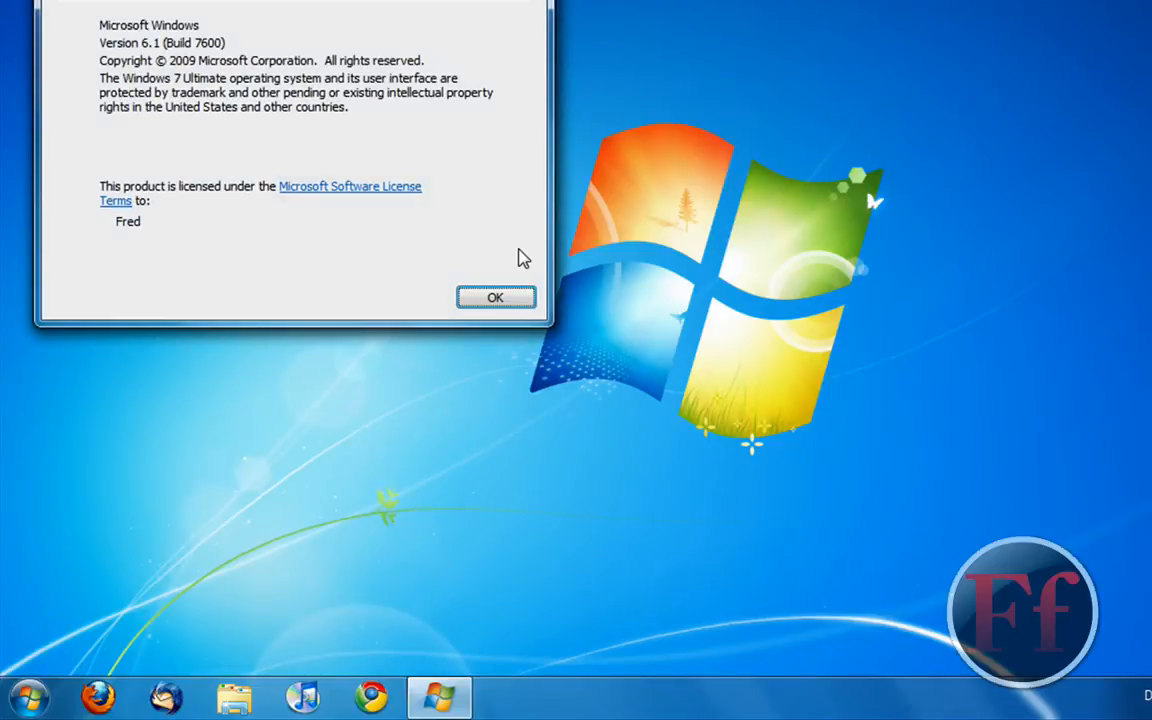
click(495, 297)
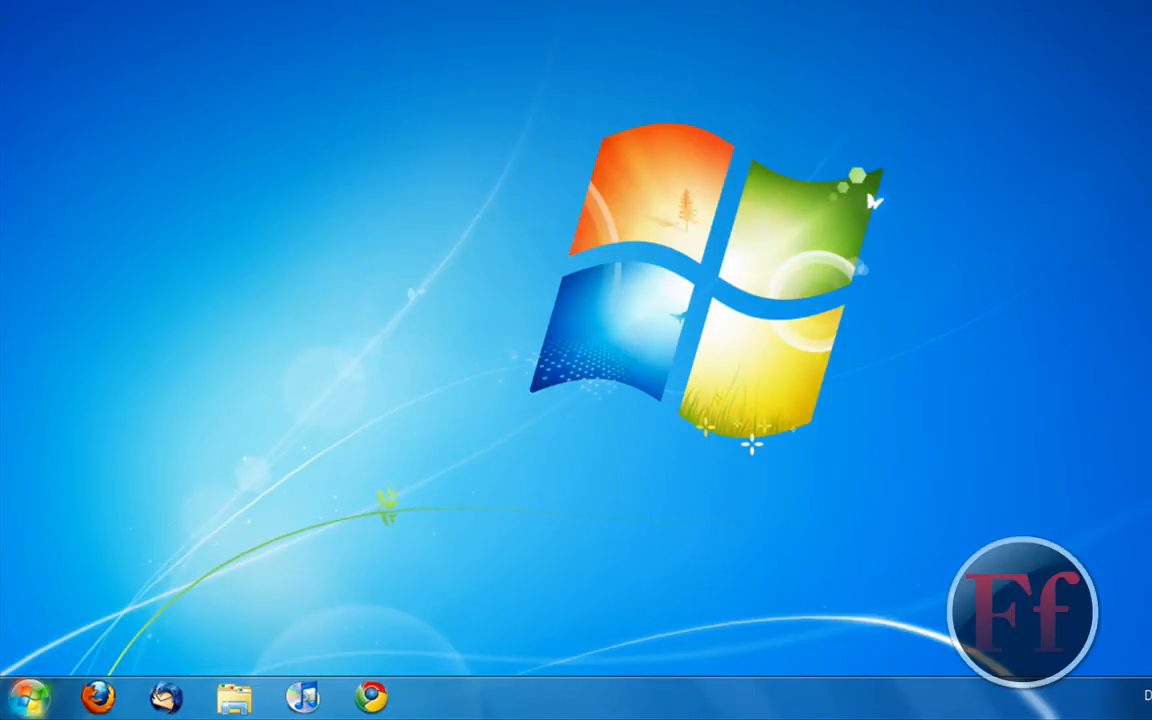
click(40, 707)
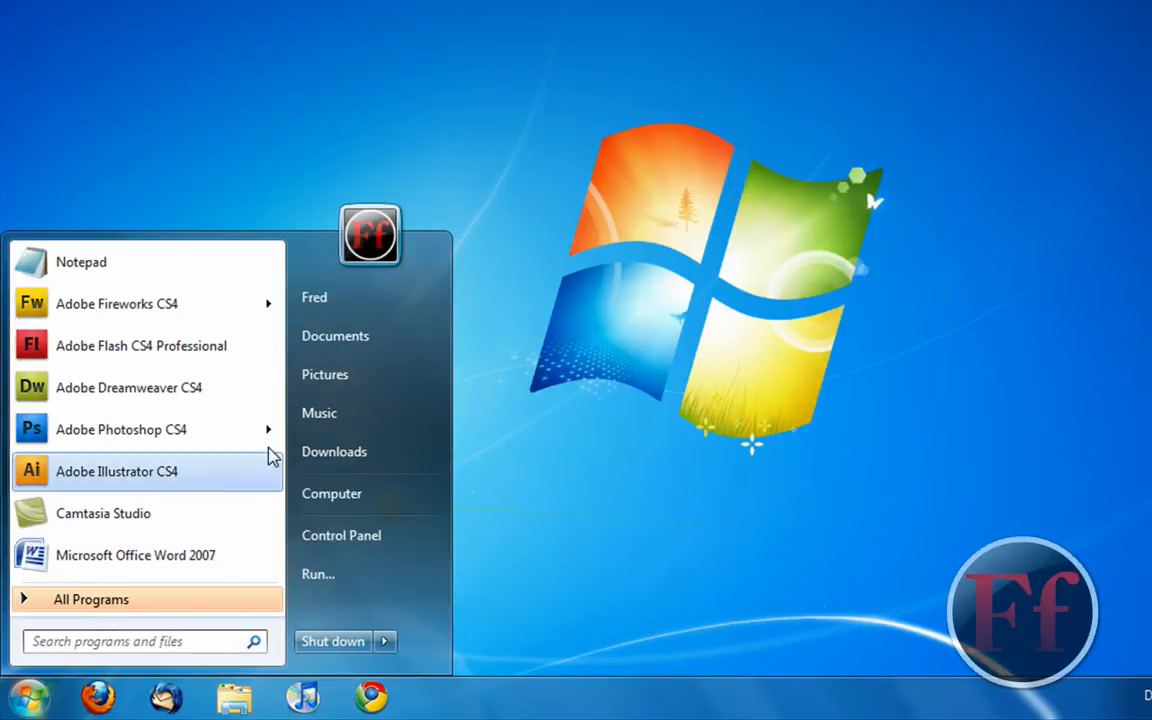
mouse_move(225, 430)
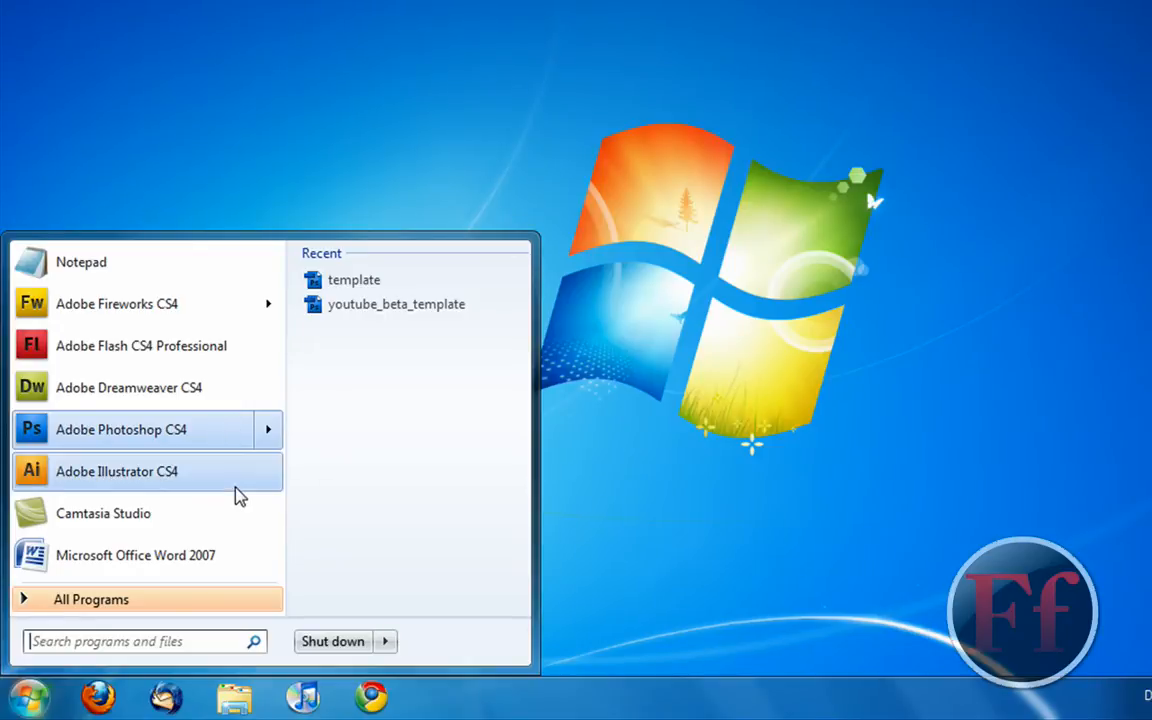
mouse_move(375, 425)
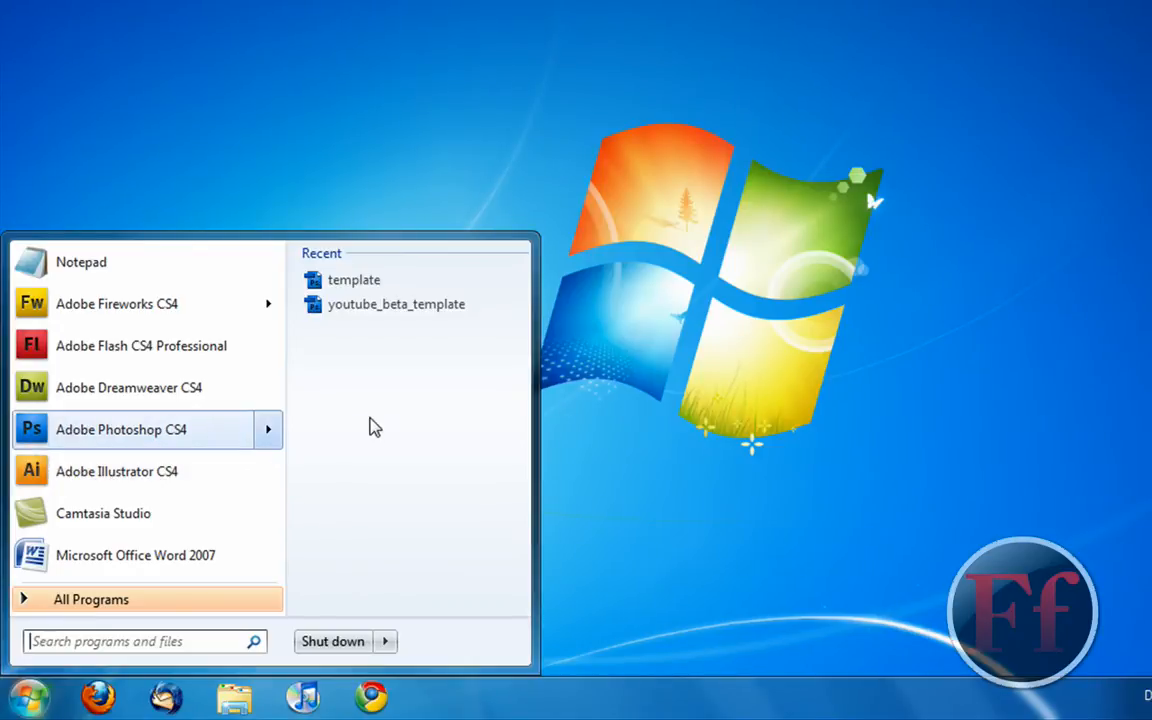
mouse_move(371, 366)
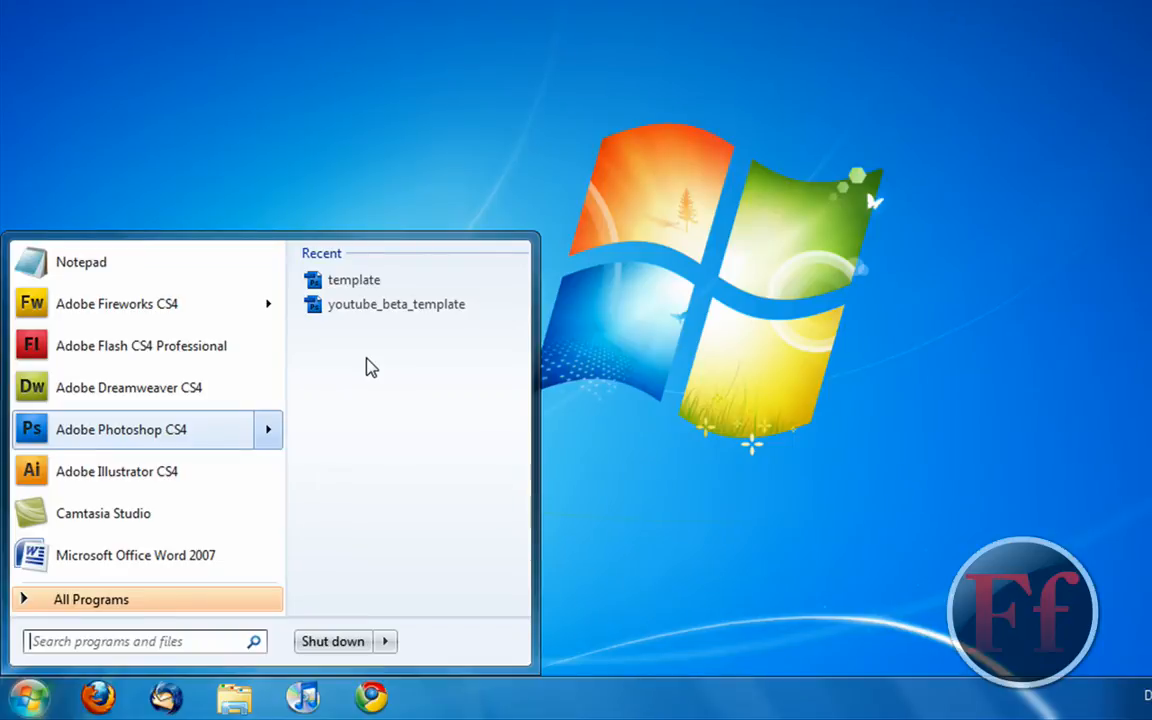
mouse_move(584, 377)
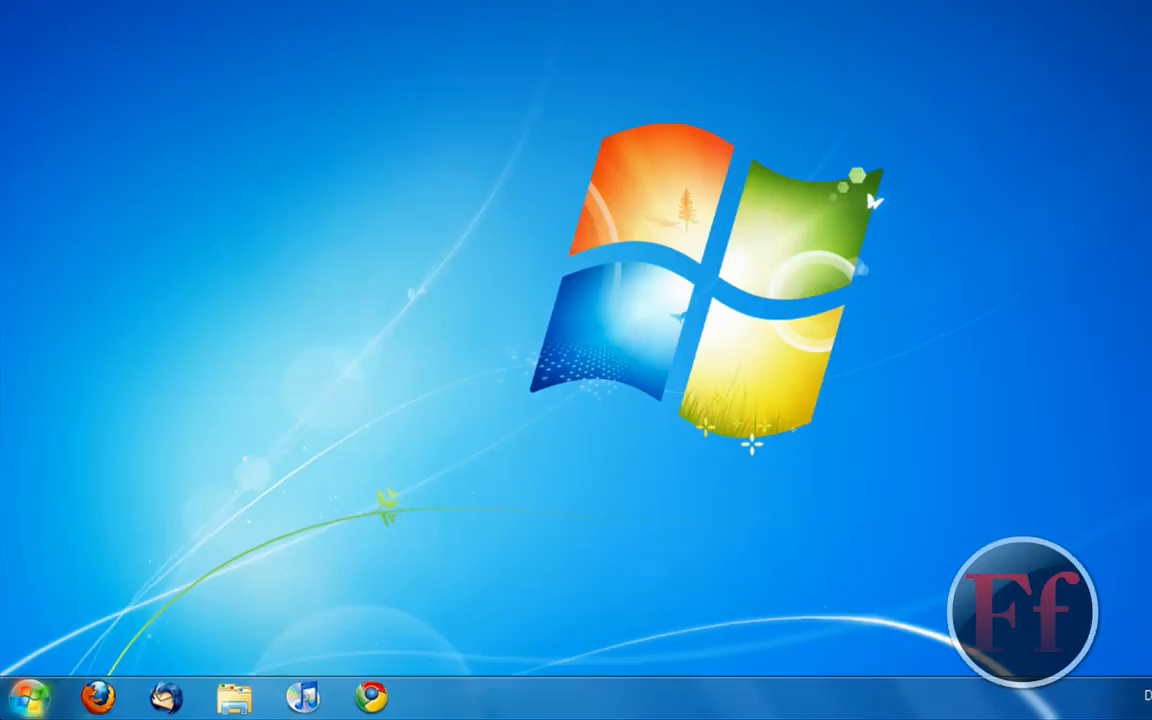
click(40, 701)
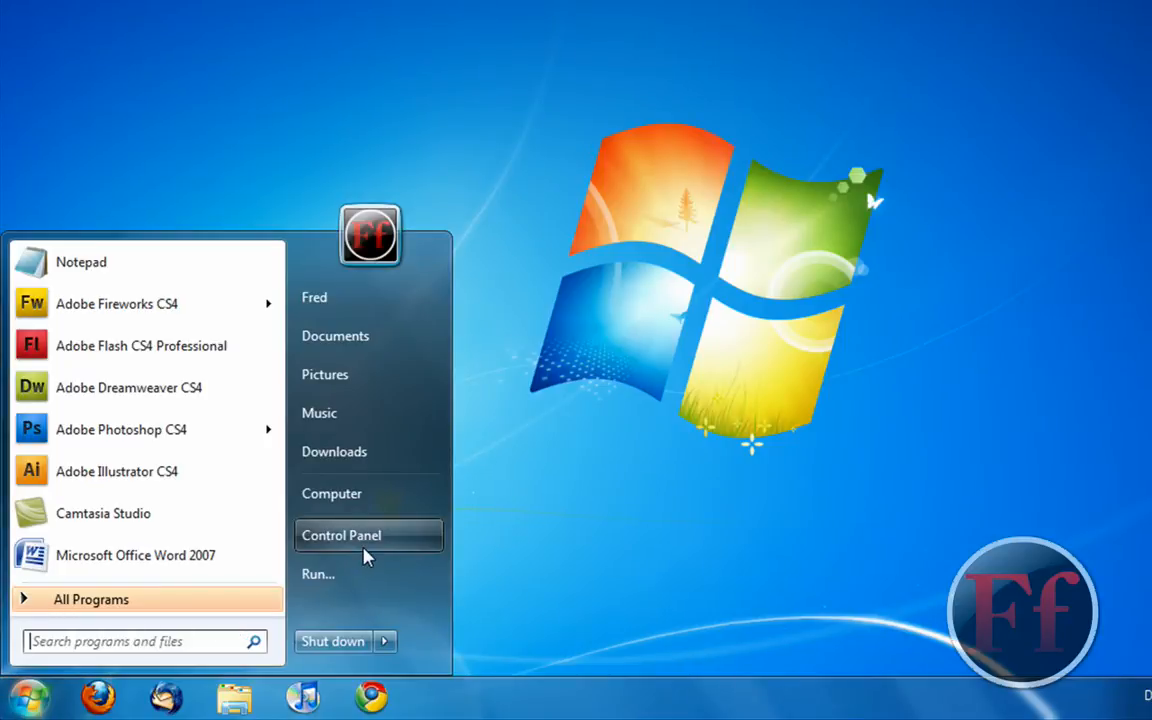
mouse_move(369, 512)
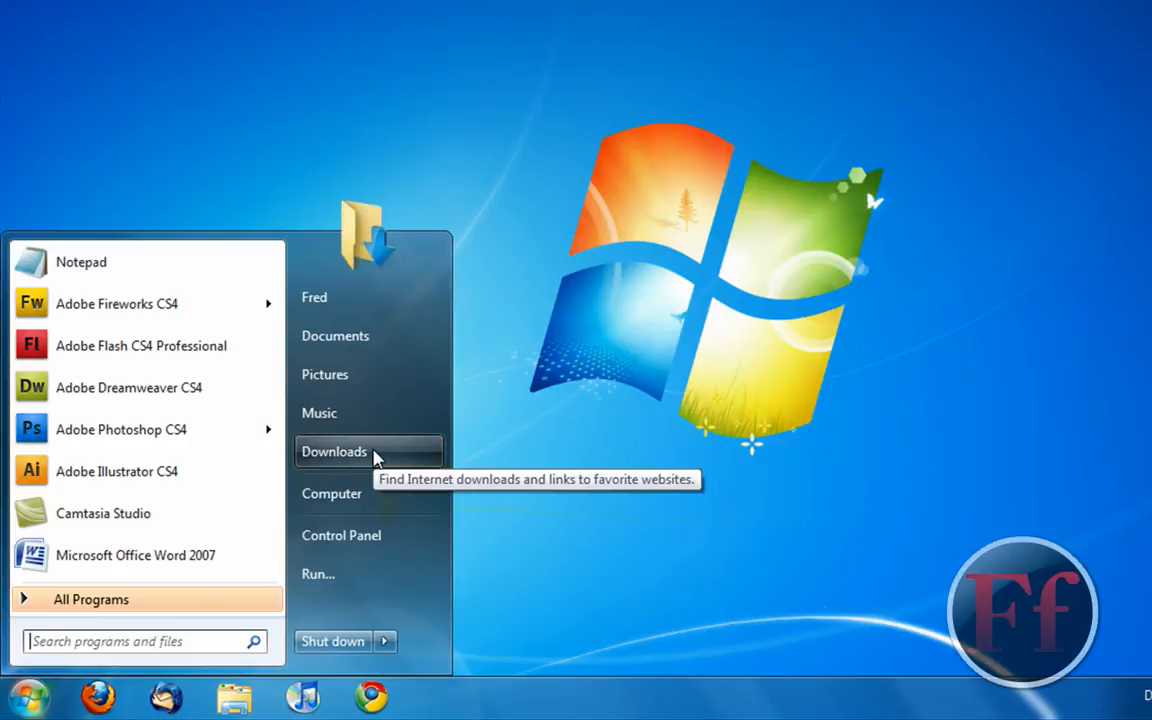
click(678, 305)
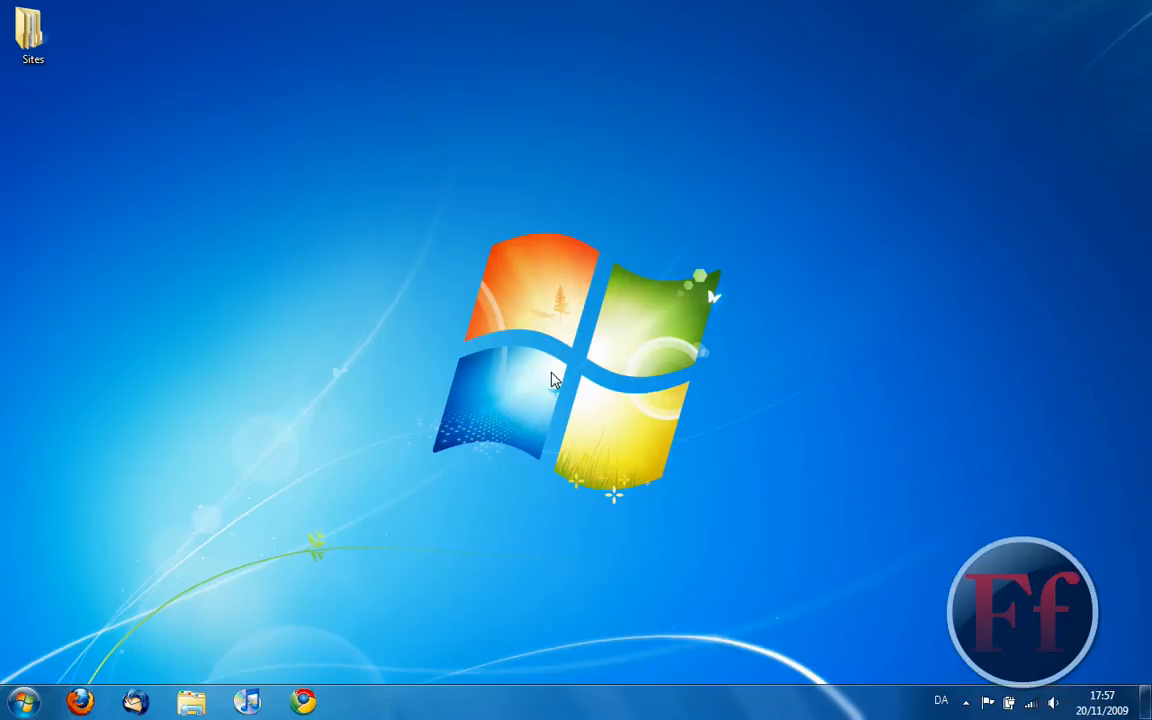
mouse_move(322, 677)
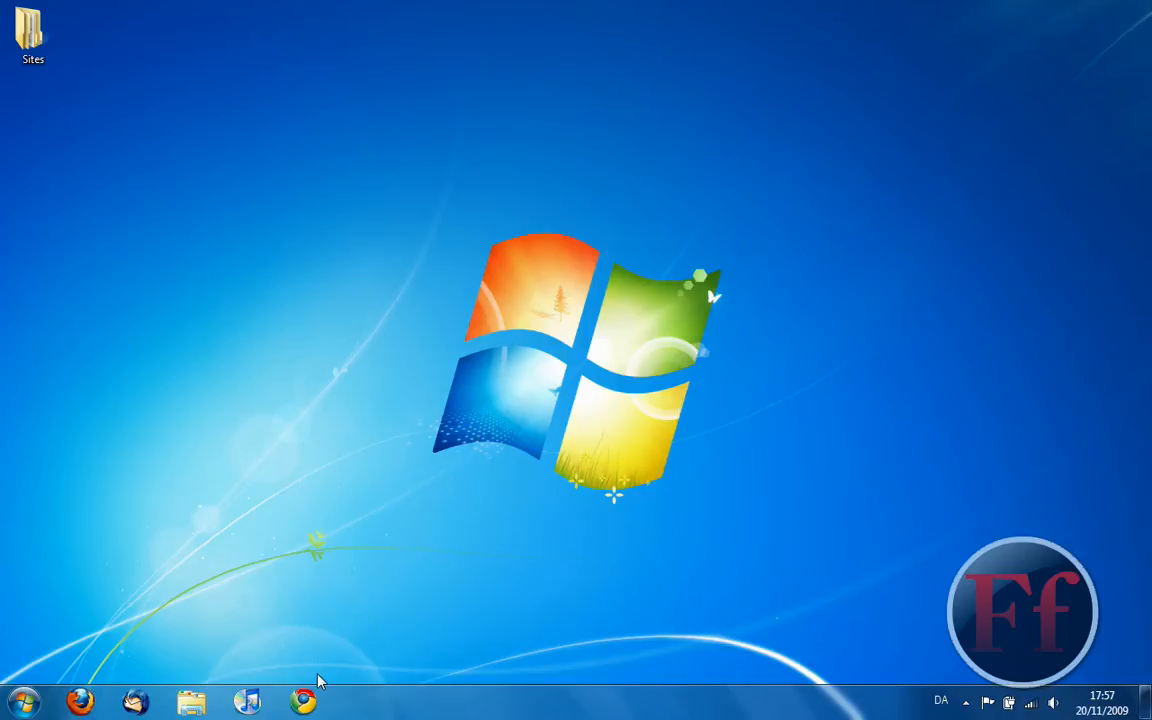
mouse_move(401, 677)
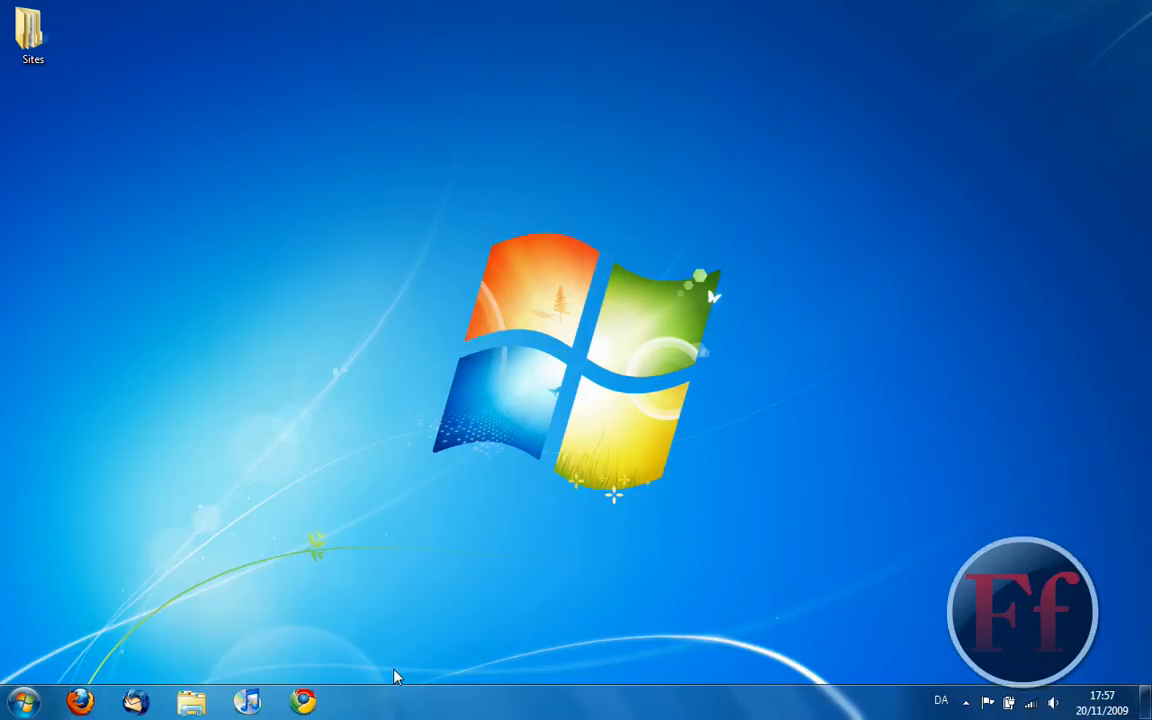
mouse_move(345, 608)
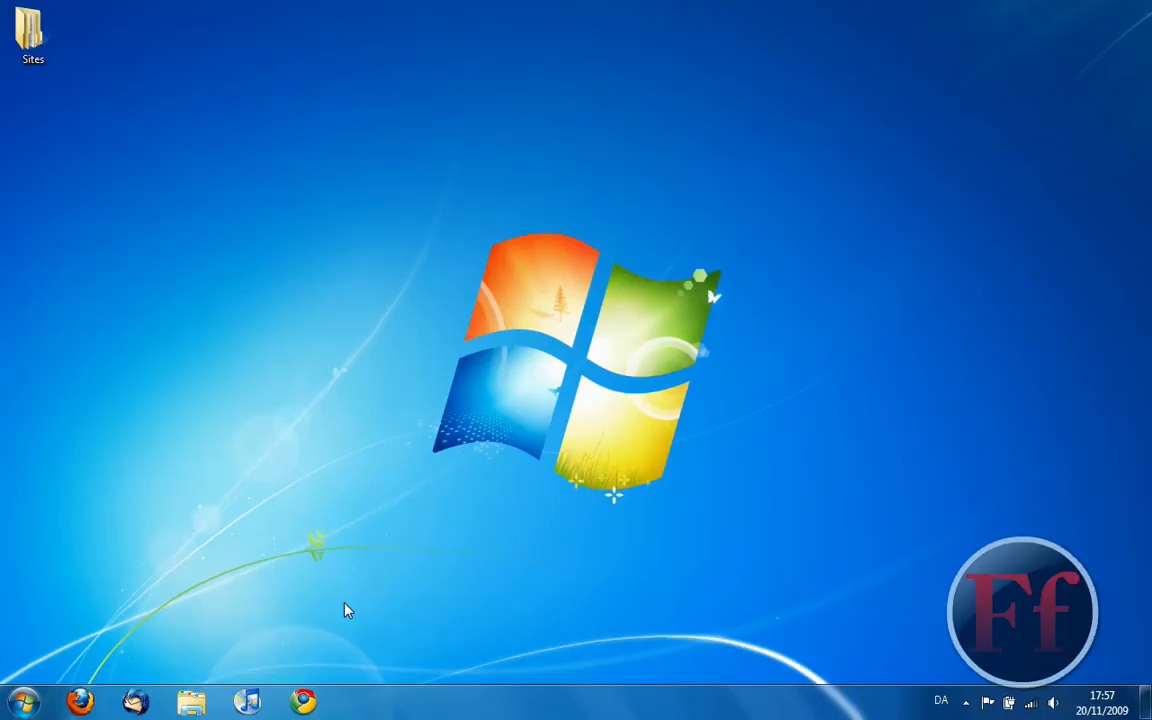
click(22, 701)
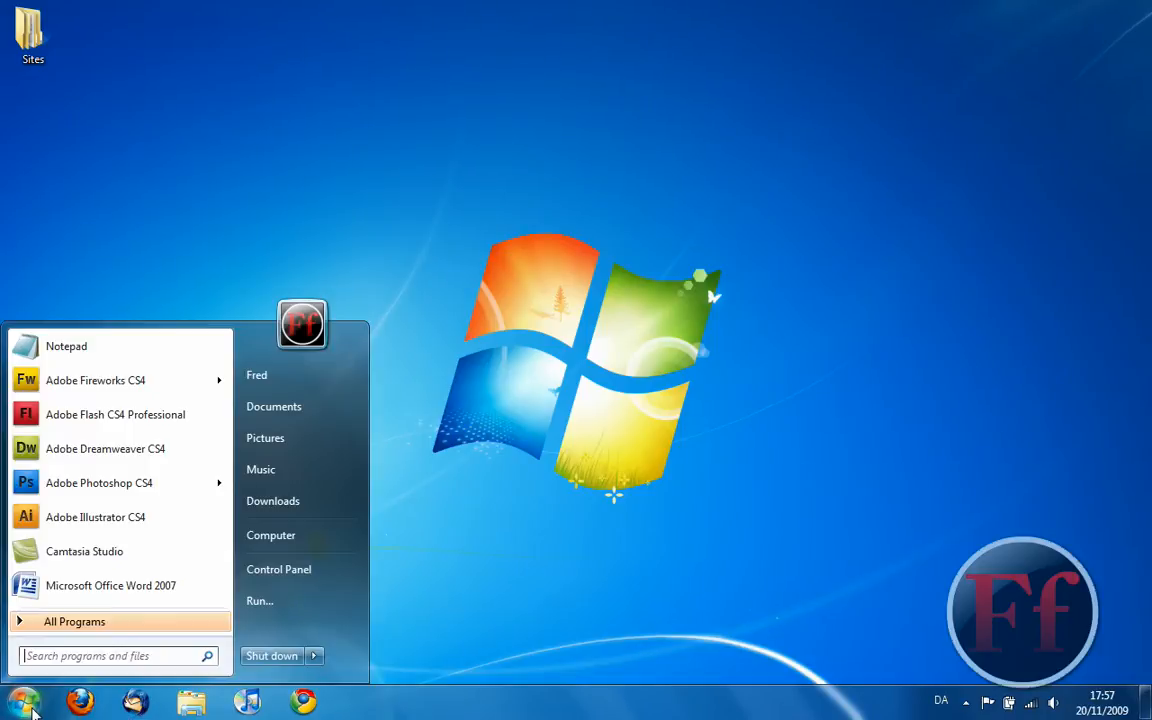
click(80, 621)
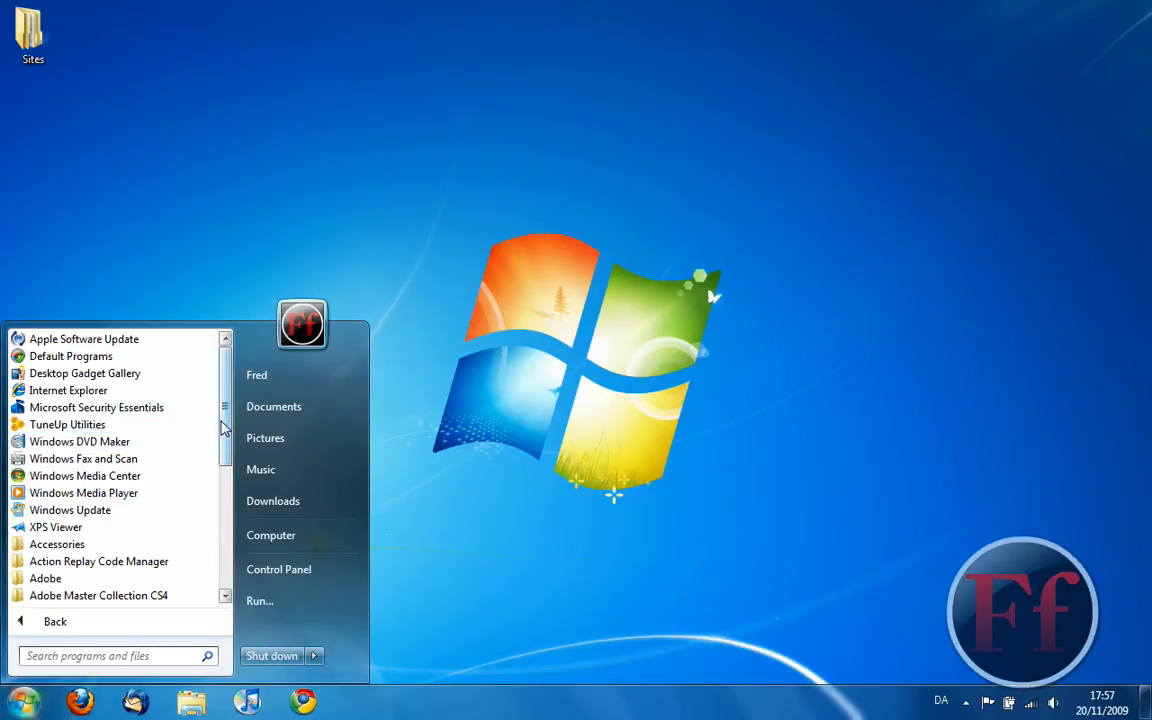
scroll(down, 3)
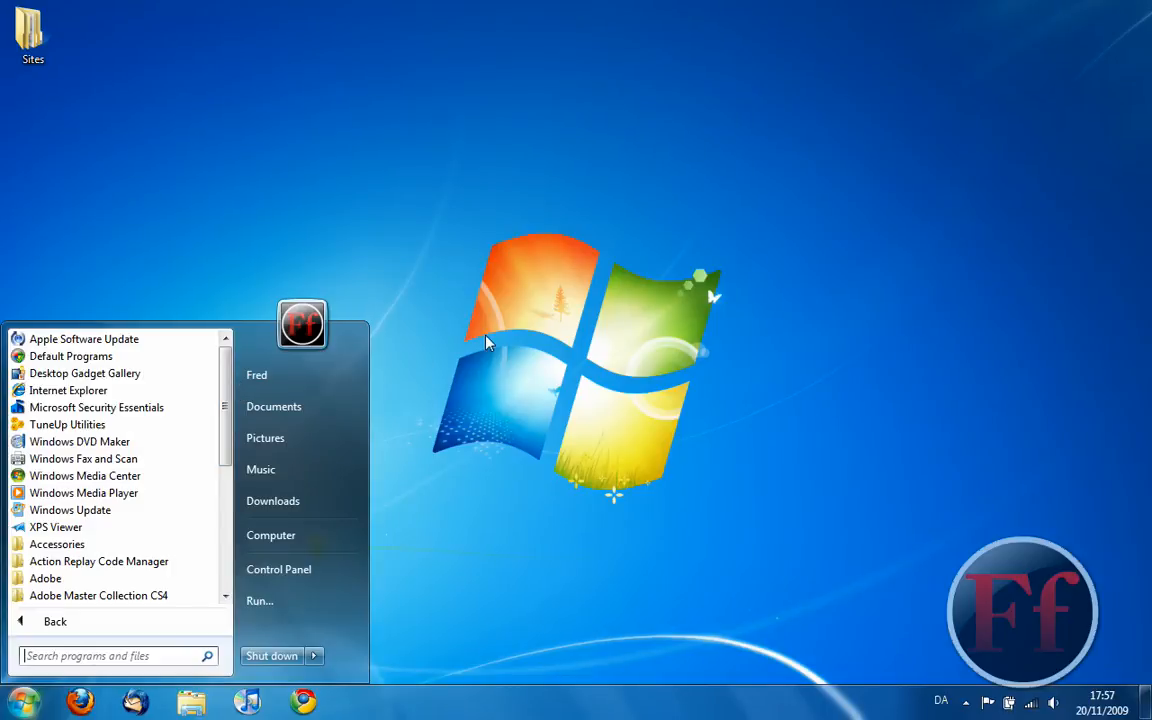
mouse_move(452, 495)
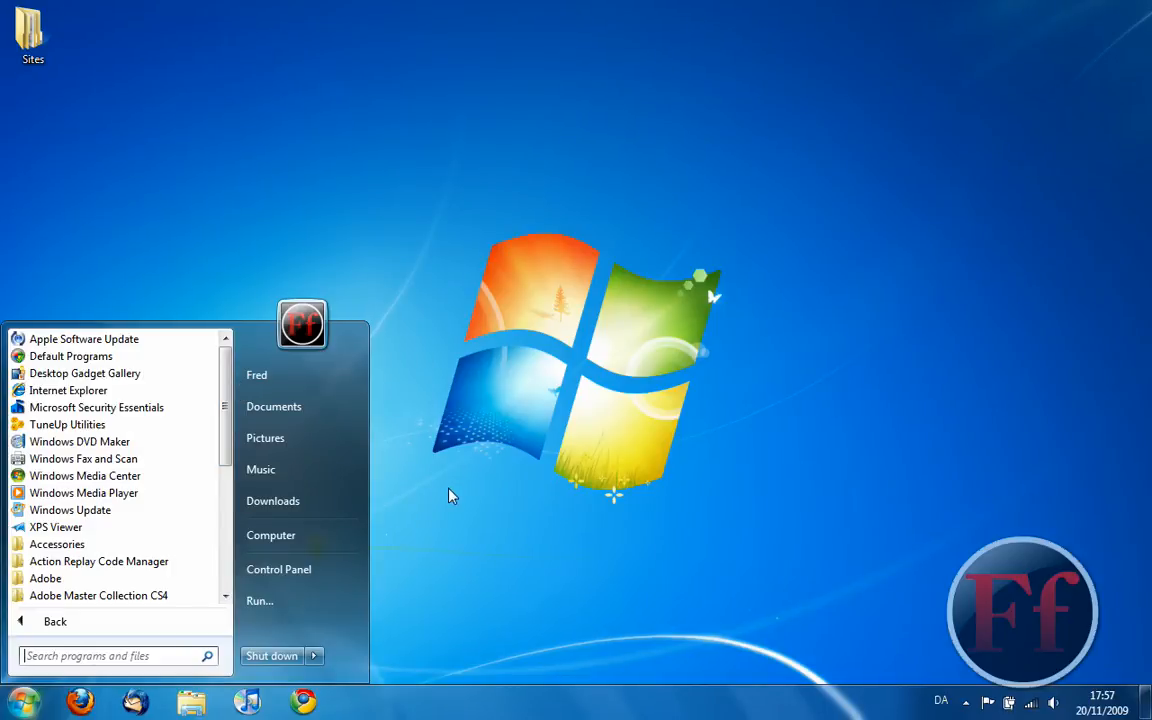
click(452, 496)
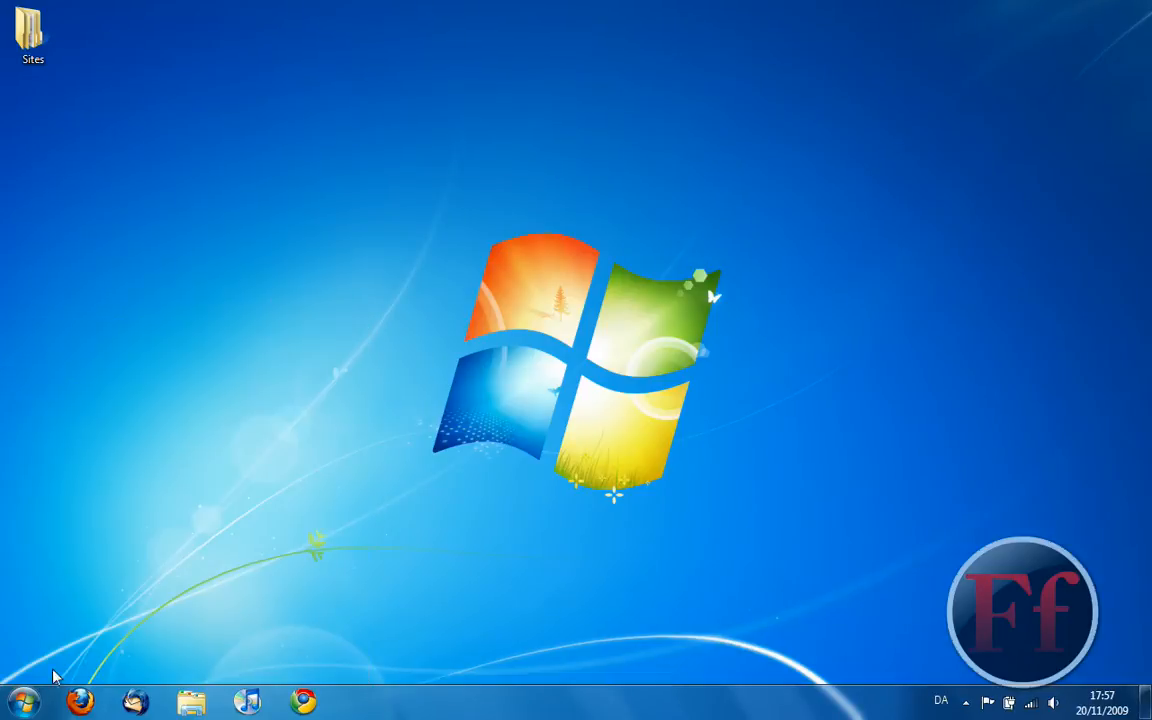
mouse_move(38, 695)
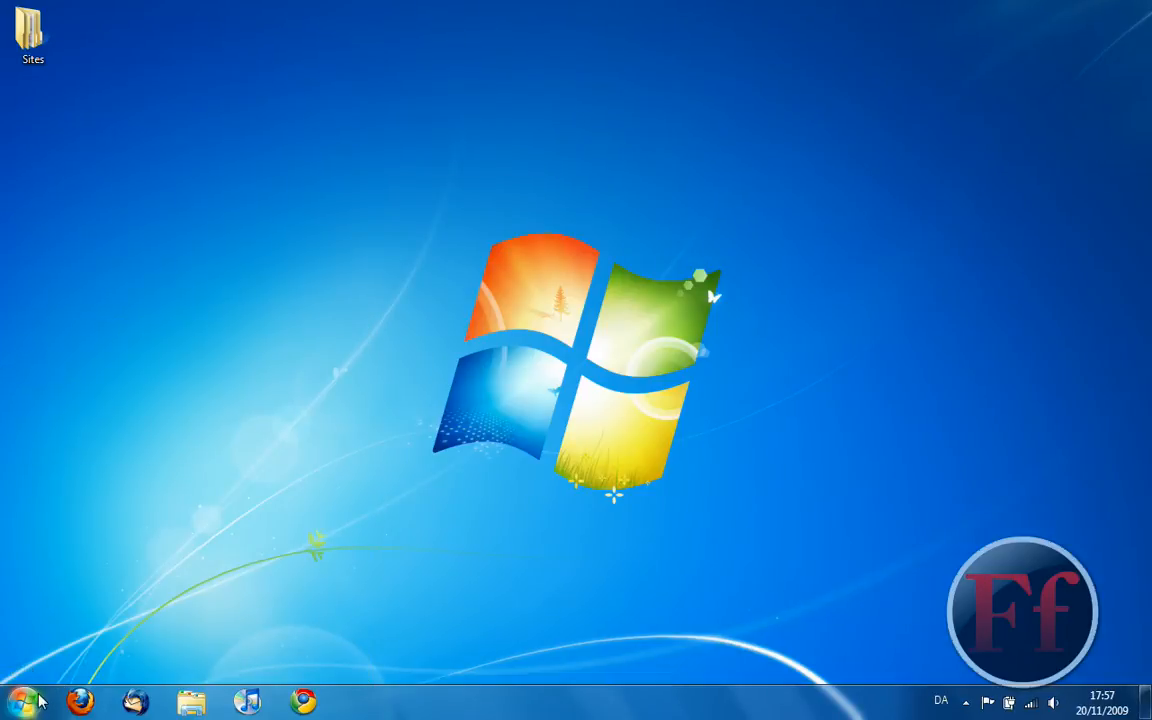
mouse_move(968, 705)
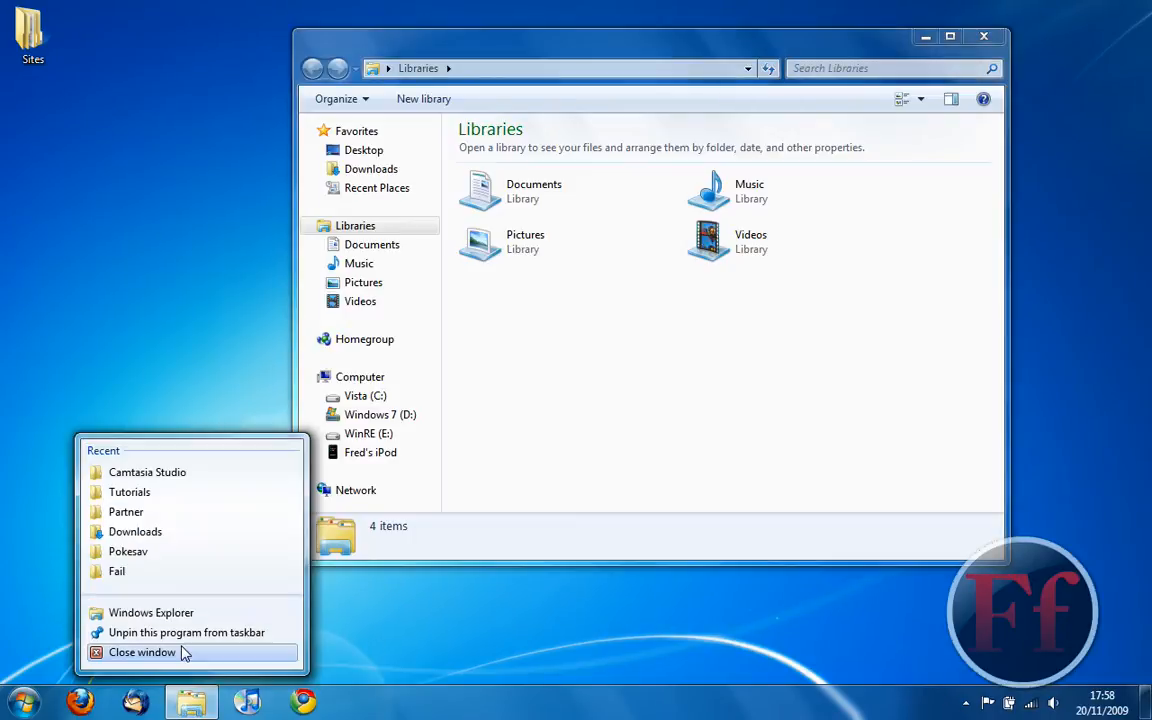
Unpin and re-pin Windows Explorer from its jump list, opening more Libraries windows
click(148, 652)
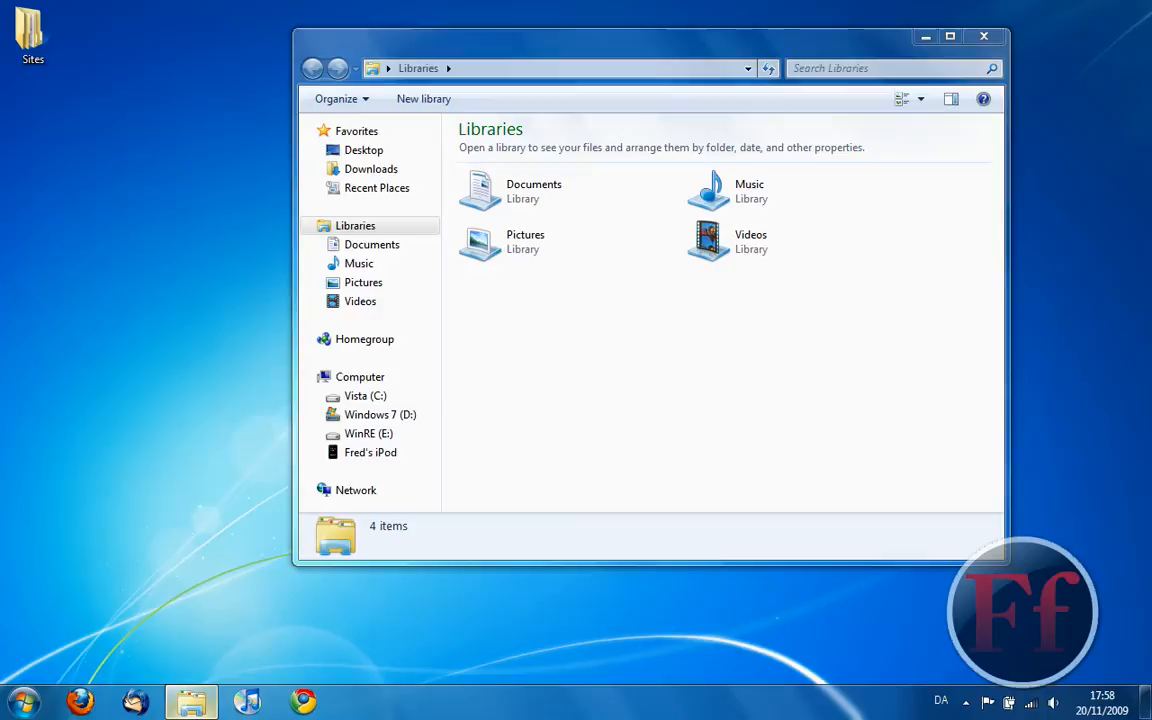
right_click(185, 698)
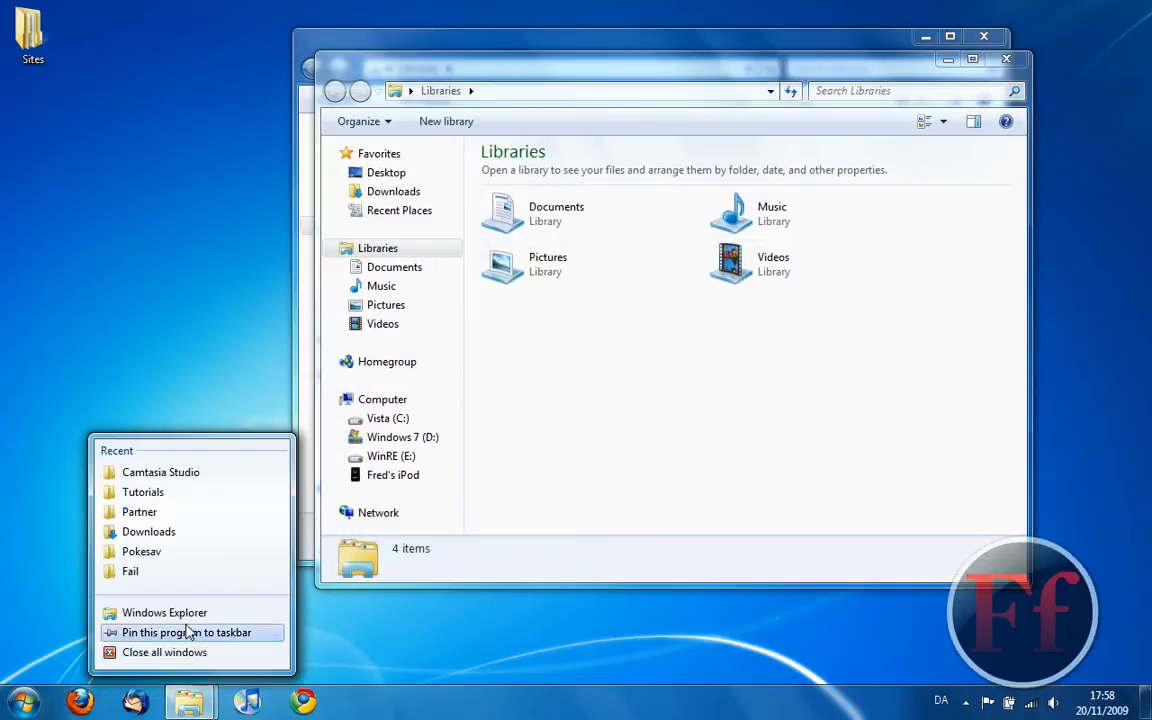
click(164, 613)
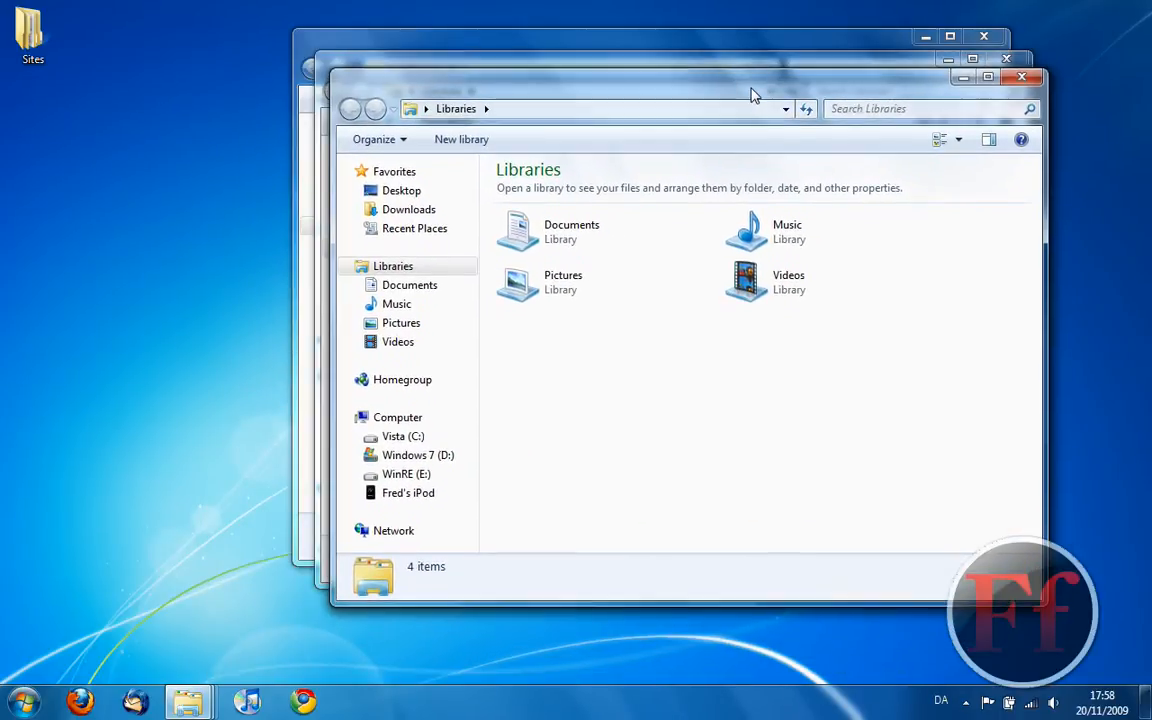
click(910, 108)
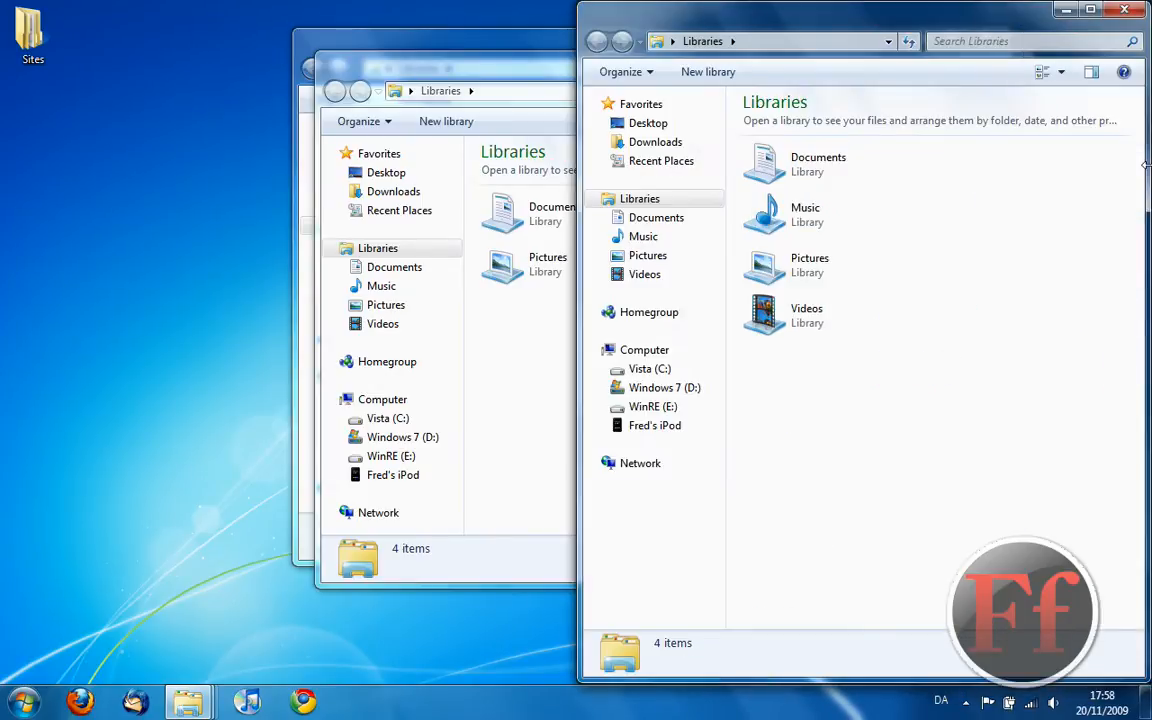
mouse_move(513, 74)
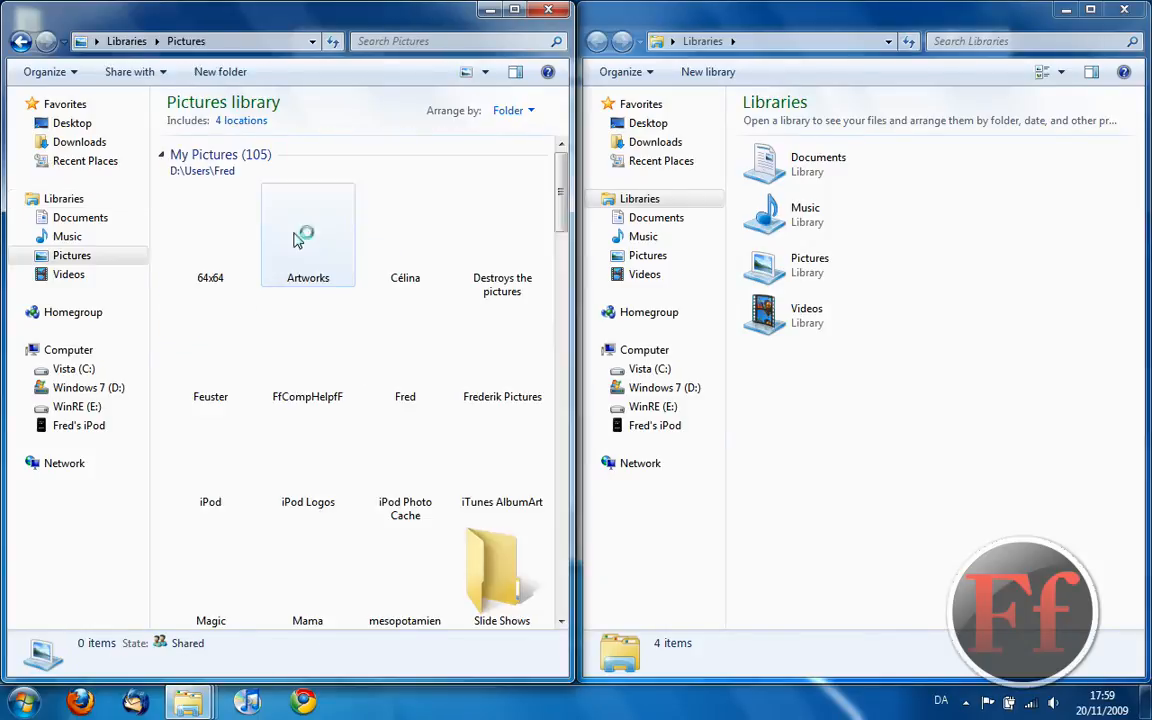
Navigate the left snapped window back from Pictures to Libraries
click(308, 235)
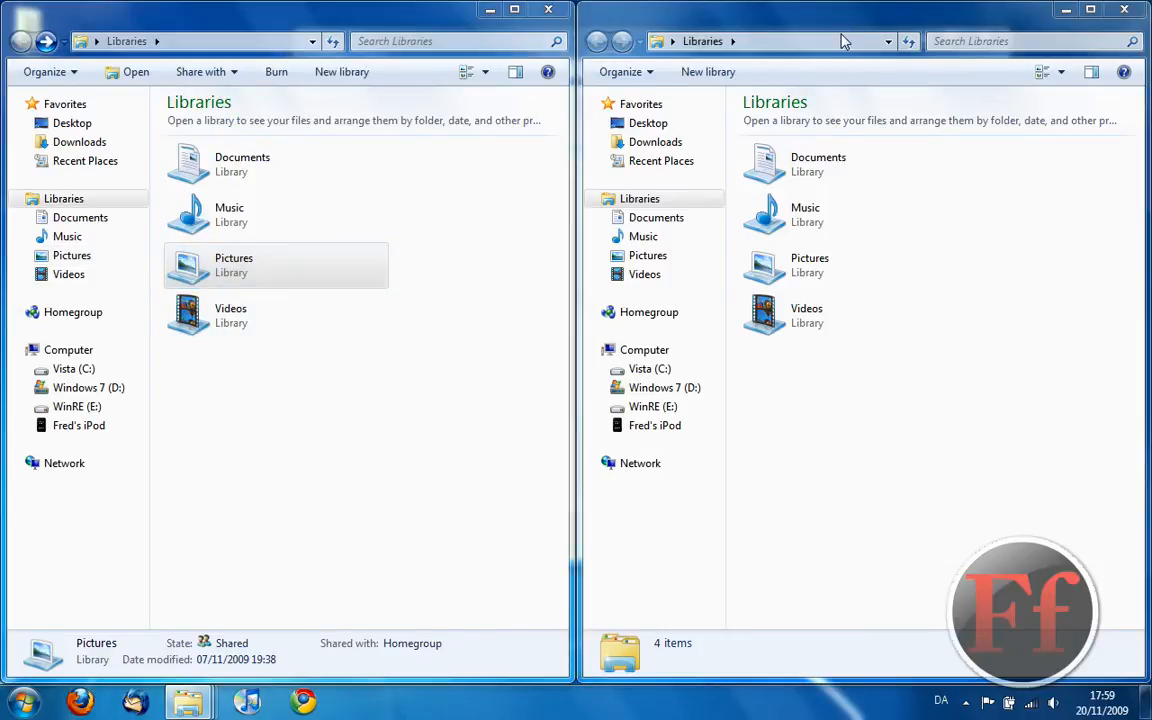
Drag the snapped window off the edge to restore it, then browse Start's All Programs
drag(845, 41, 680, 105)
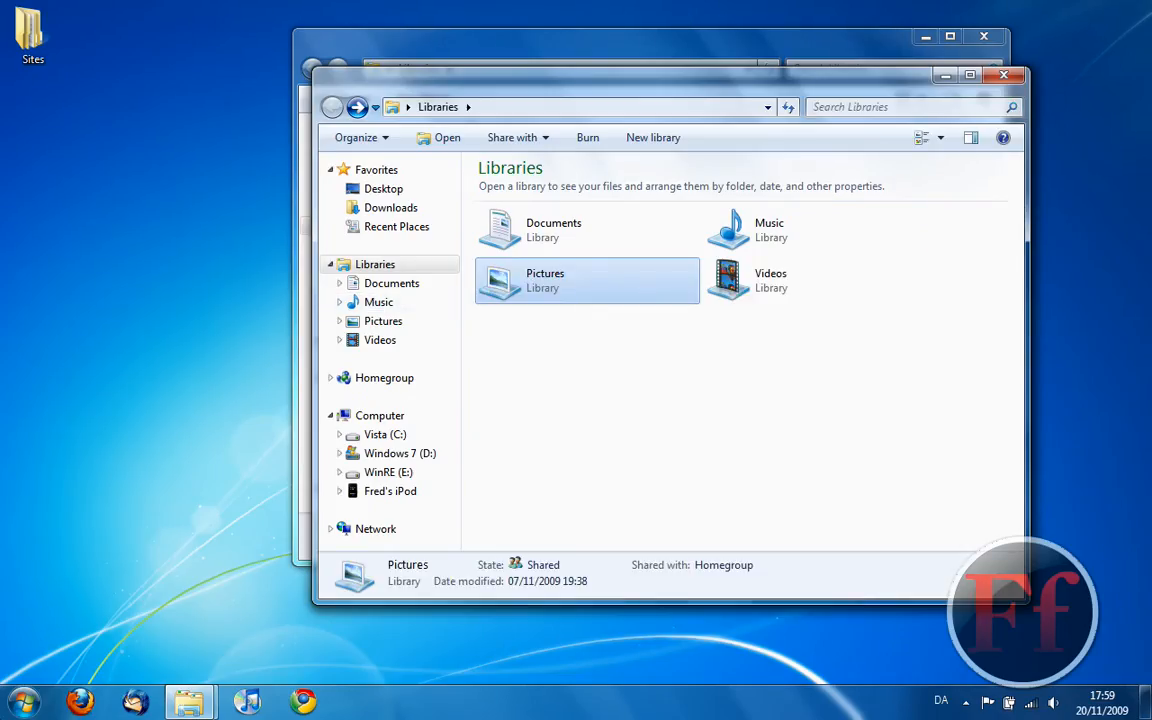
click(22, 695)
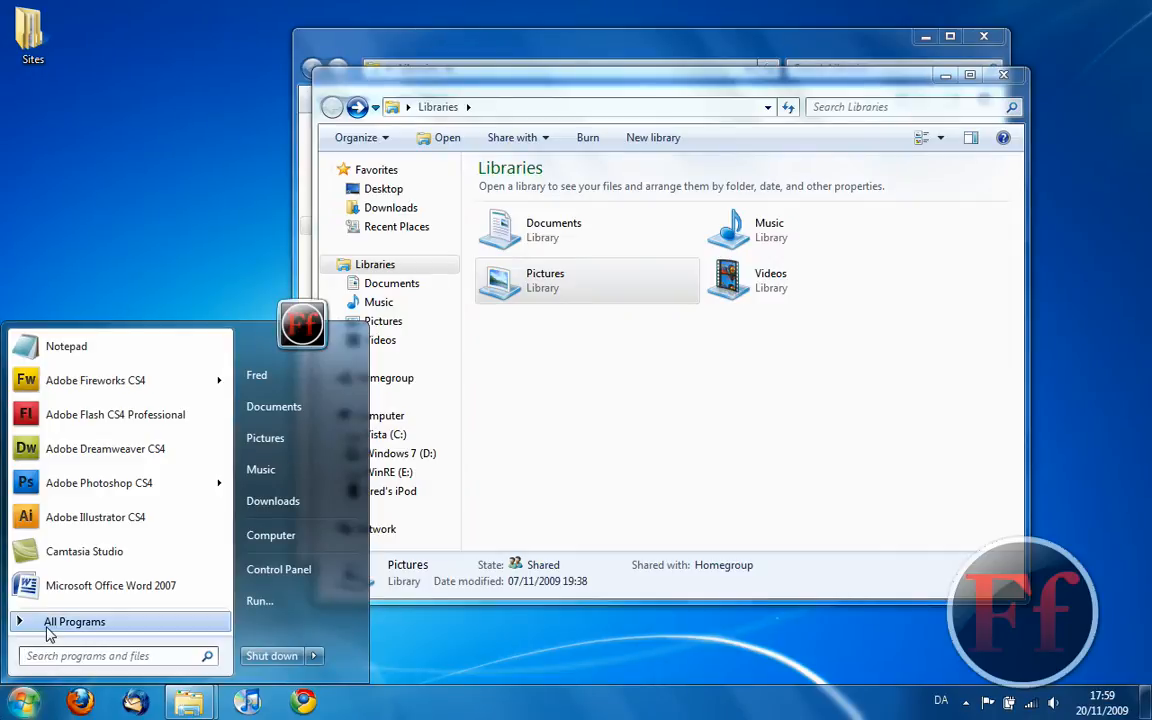
click(75, 621)
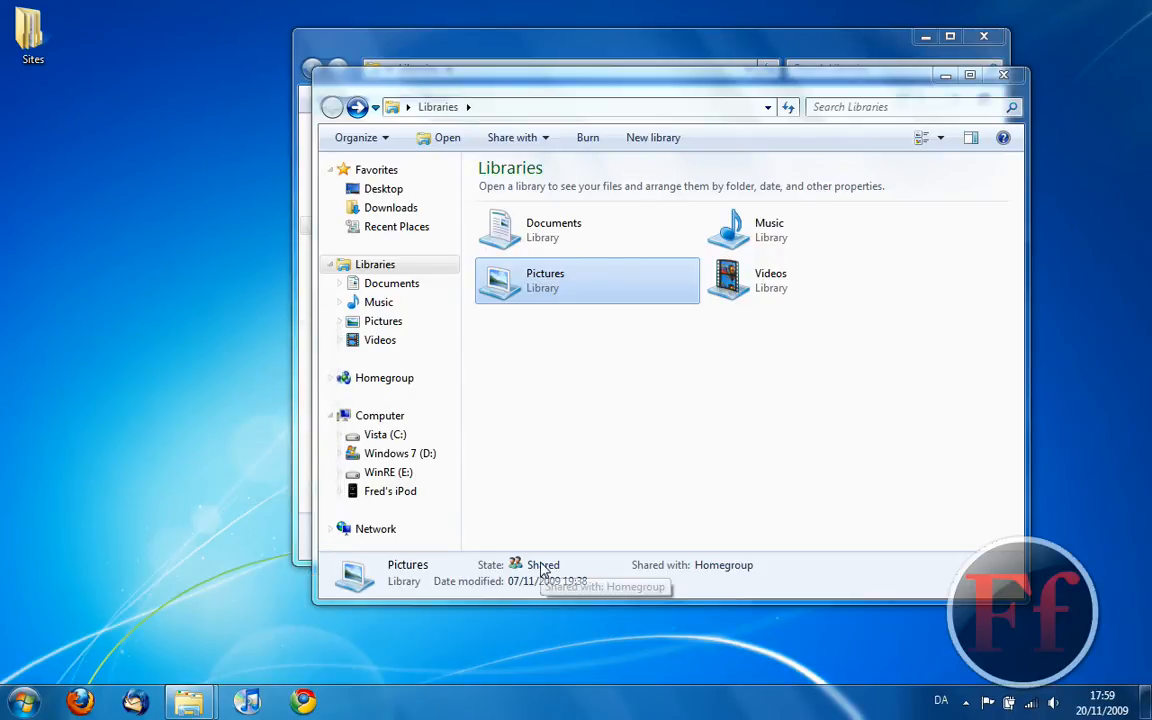
mouse_move(564, 552)
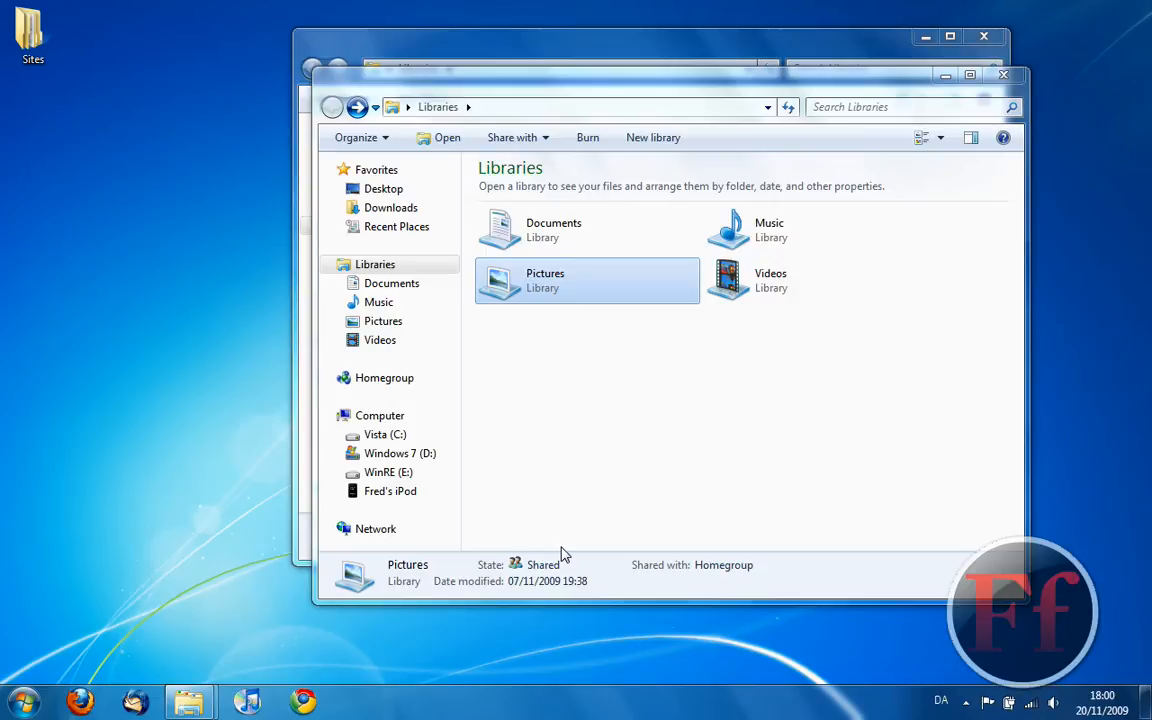
mouse_move(692, 469)
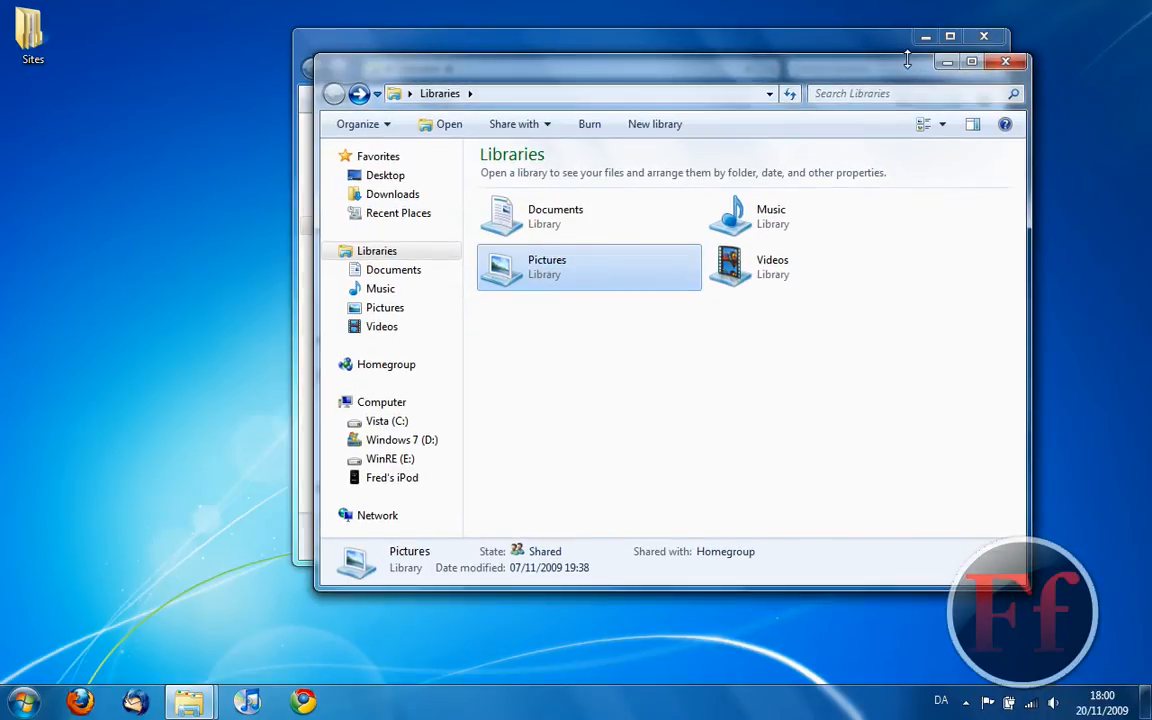
mouse_move(909, 59)
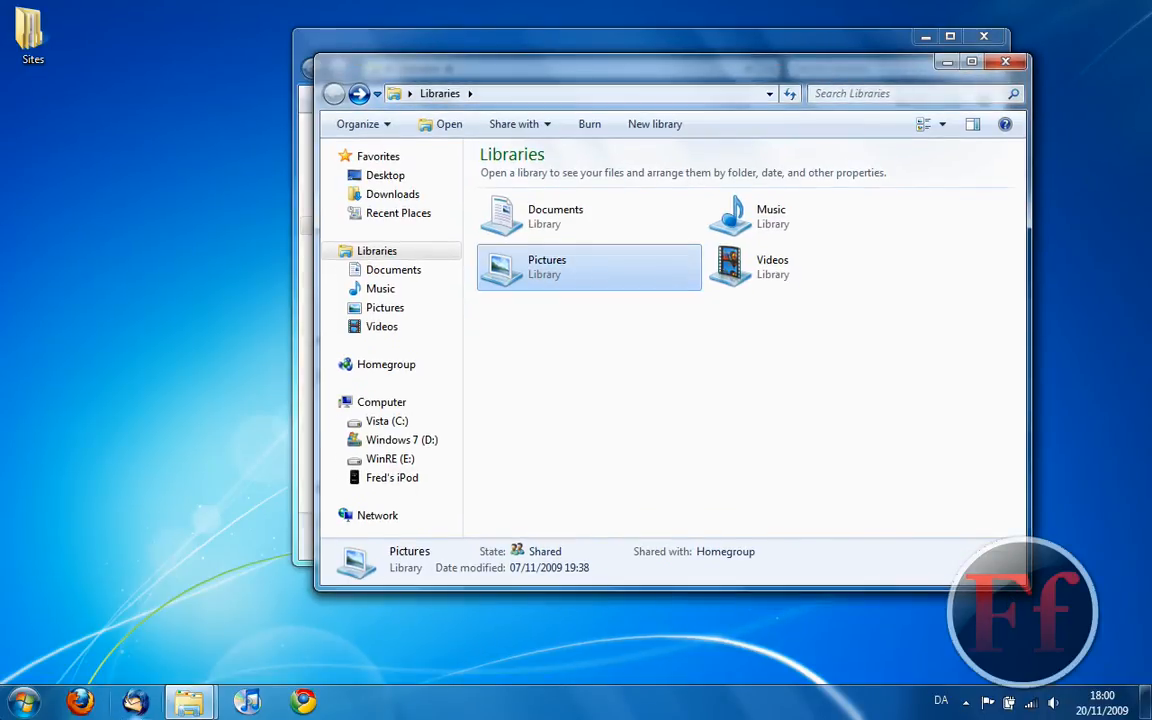
click(20, 710)
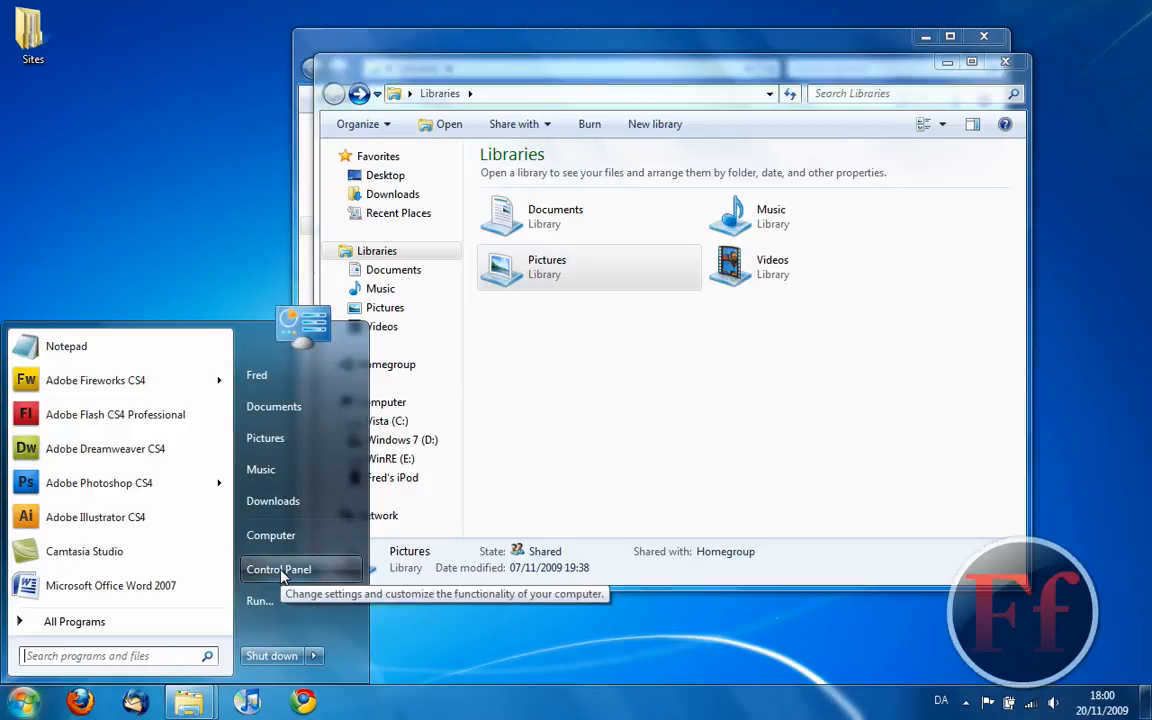
mouse_move(535, 474)
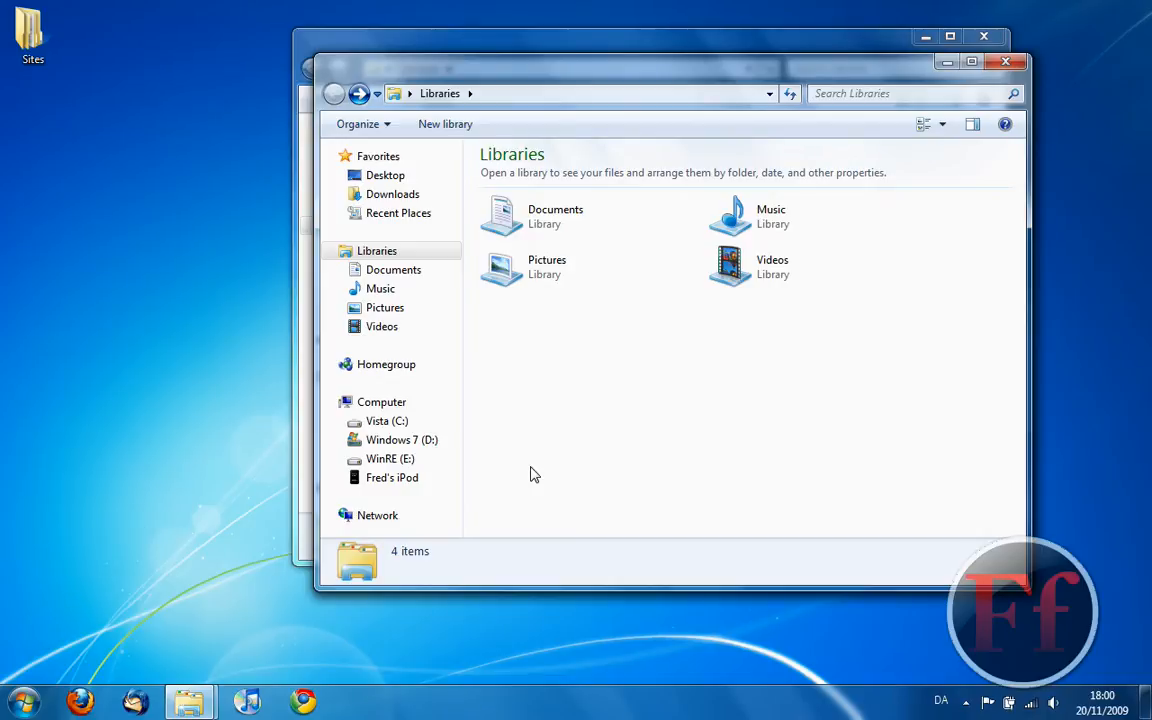
mouse_move(183, 695)
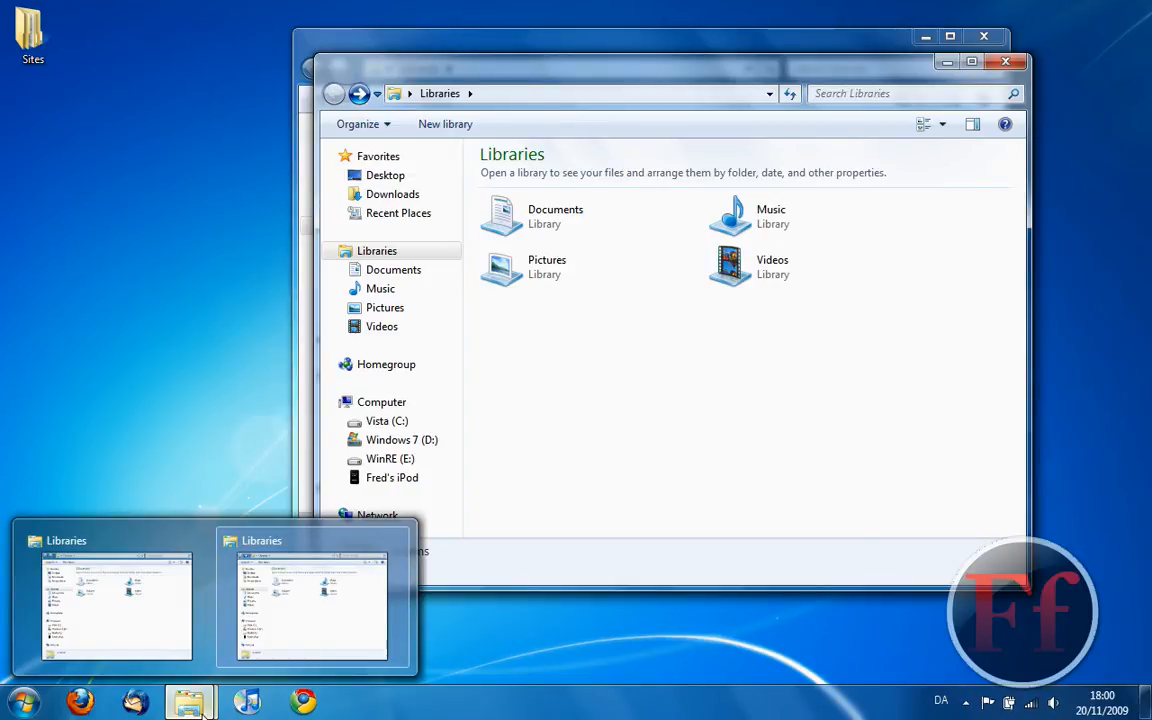
Switch between the Explorer taskbar windows and close the Libraries windows
click(303, 701)
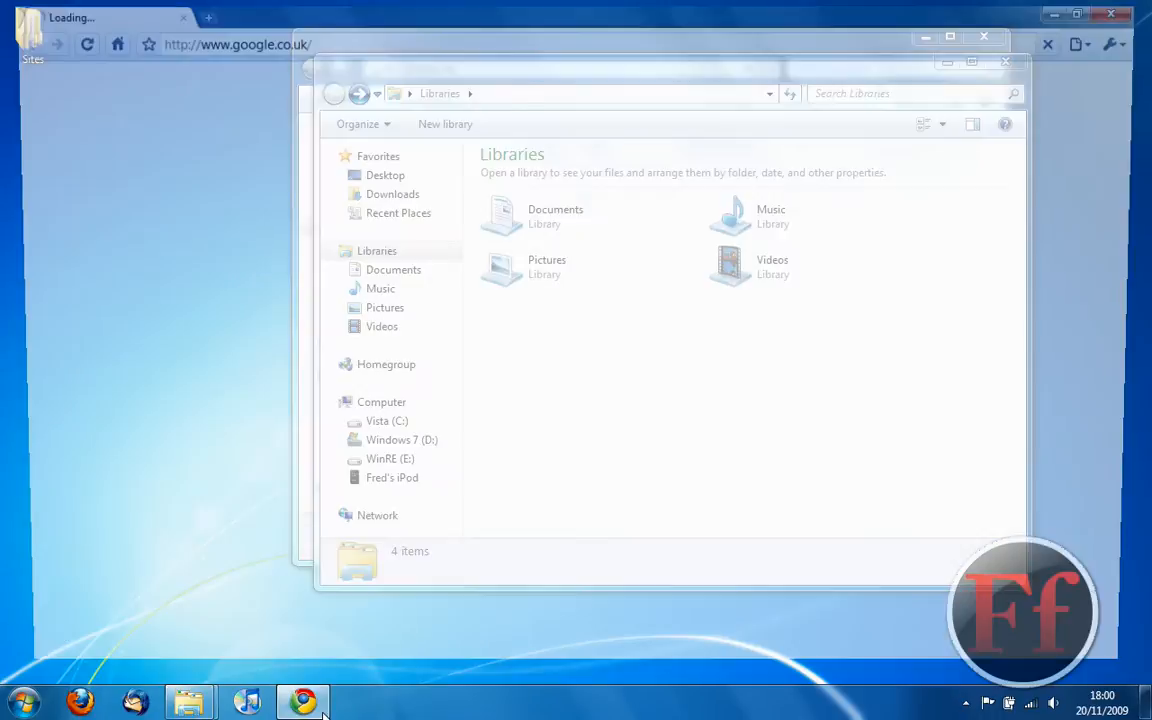
click(303, 700)
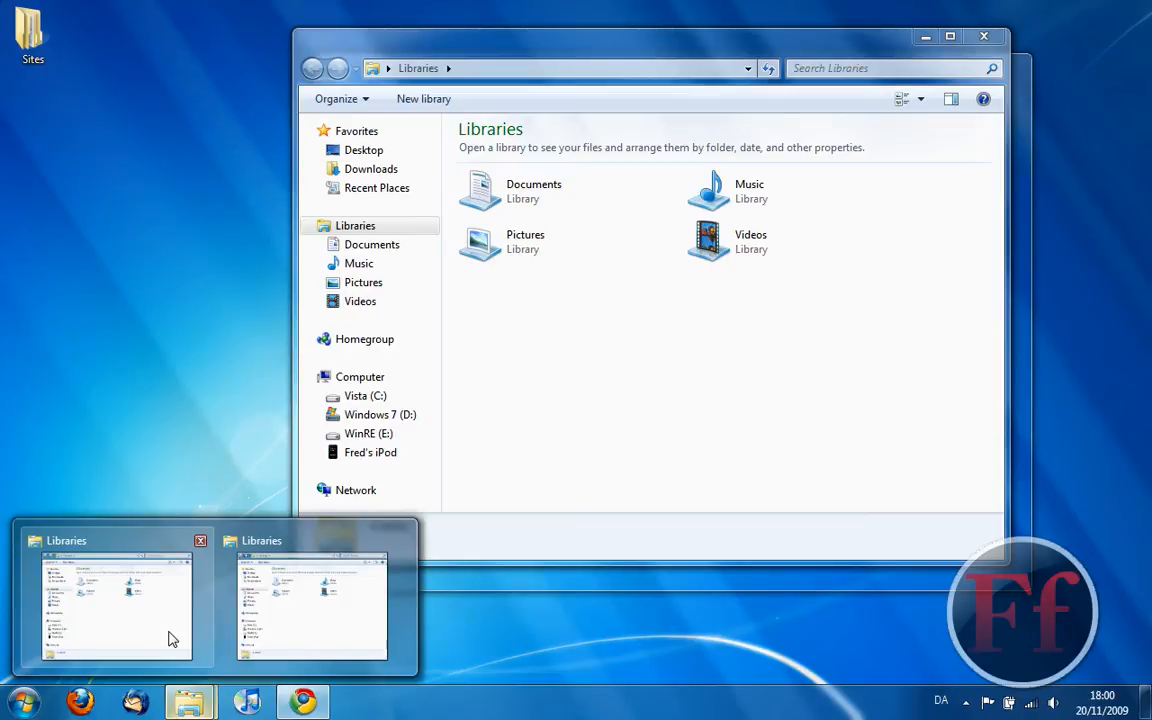
mouse_move(193, 637)
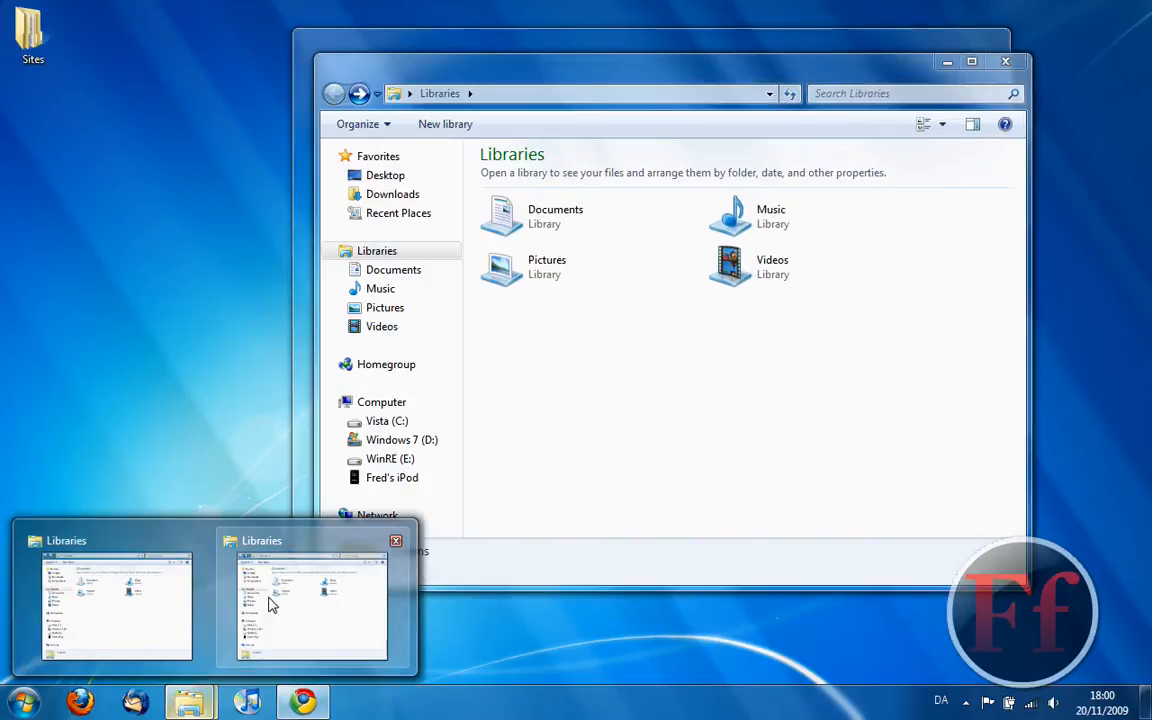
mouse_move(270, 635)
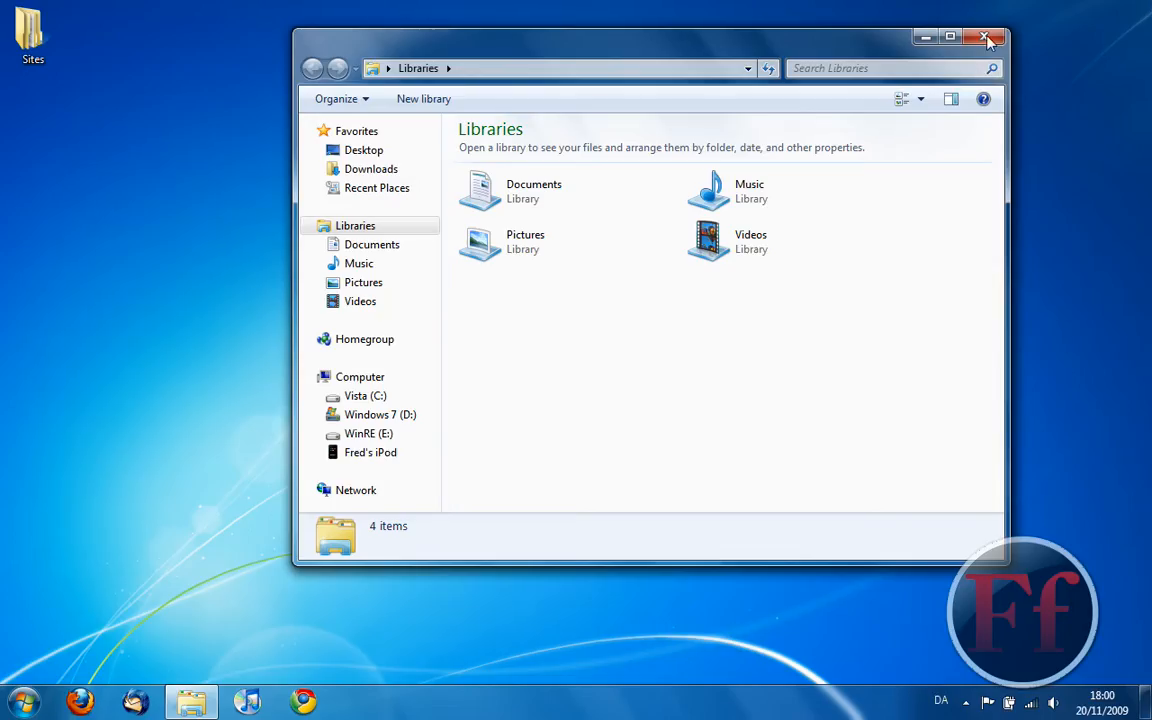
click(983, 35)
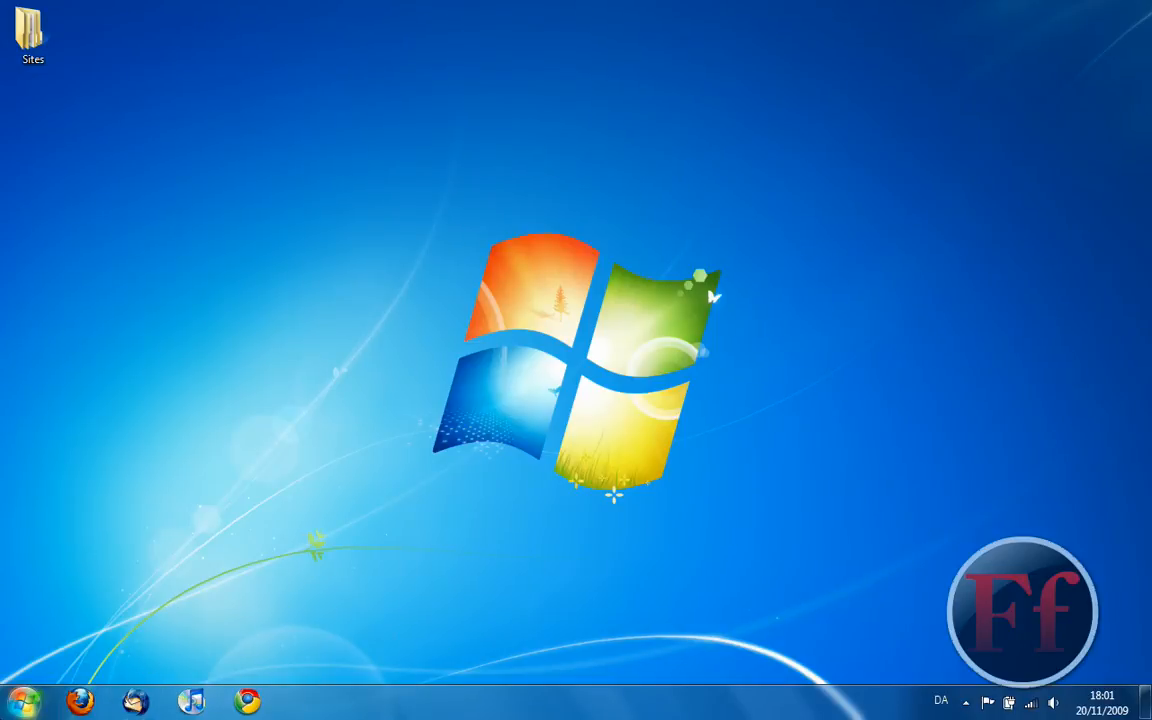
Open Documents from Start, go back to Libraries, and close Explorer via the taskbar
click(20, 701)
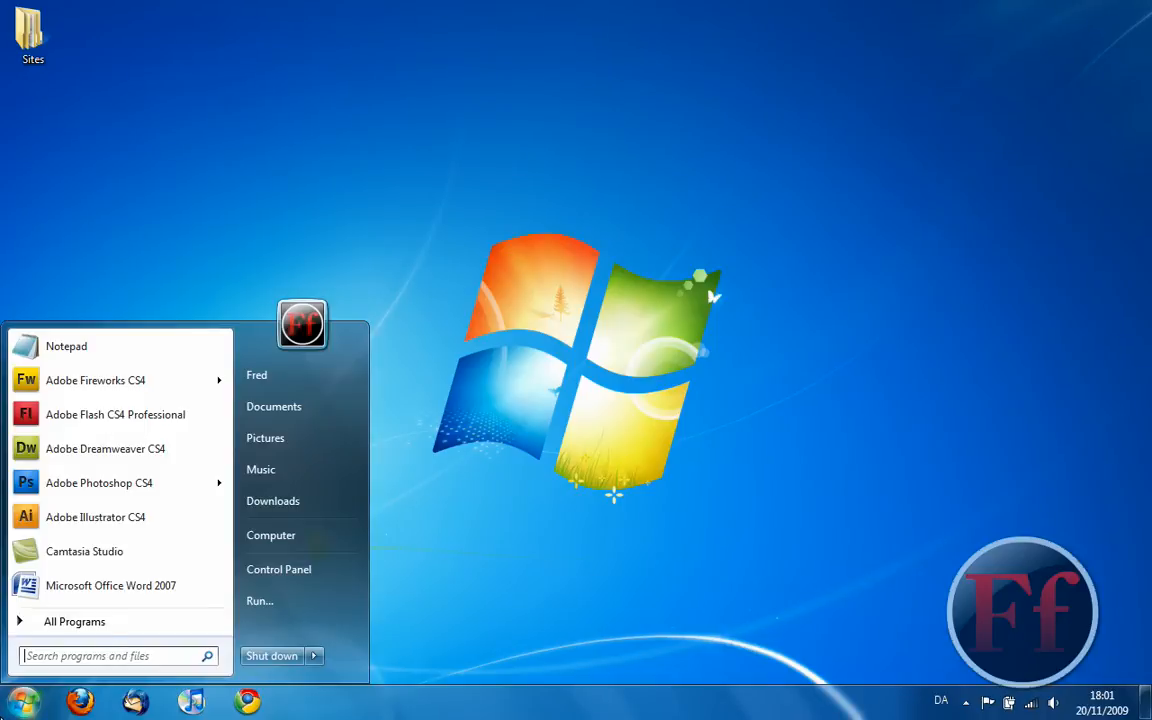
mouse_move(305, 538)
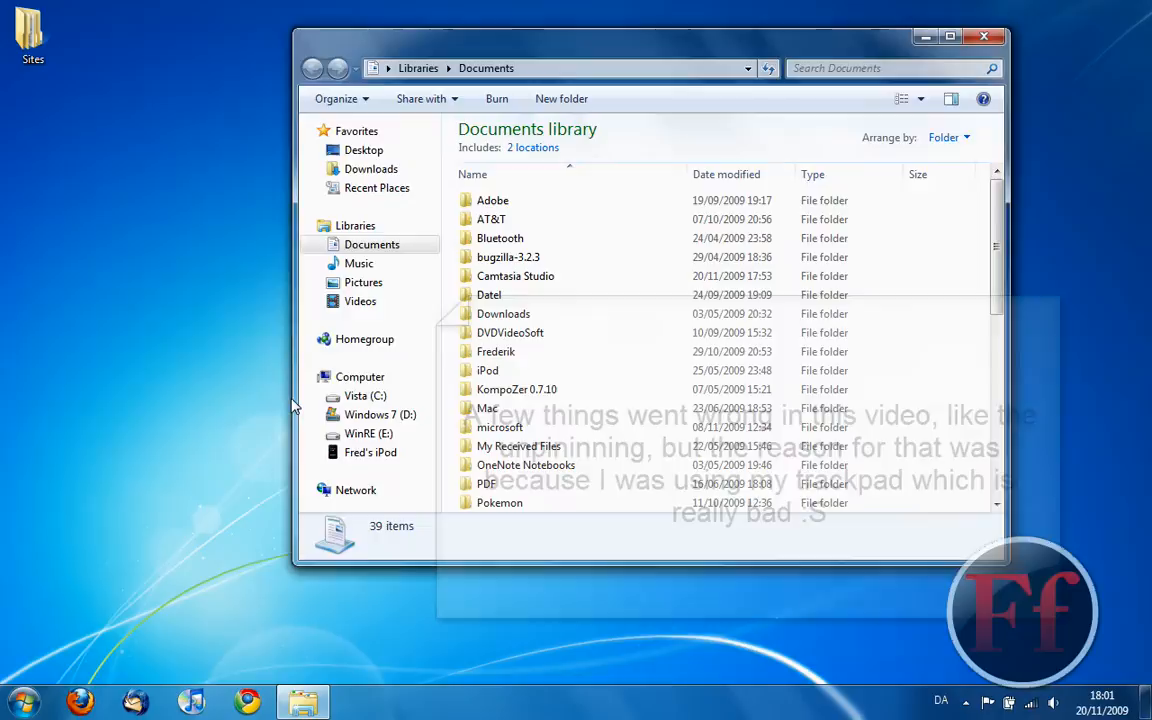
click(356, 225)
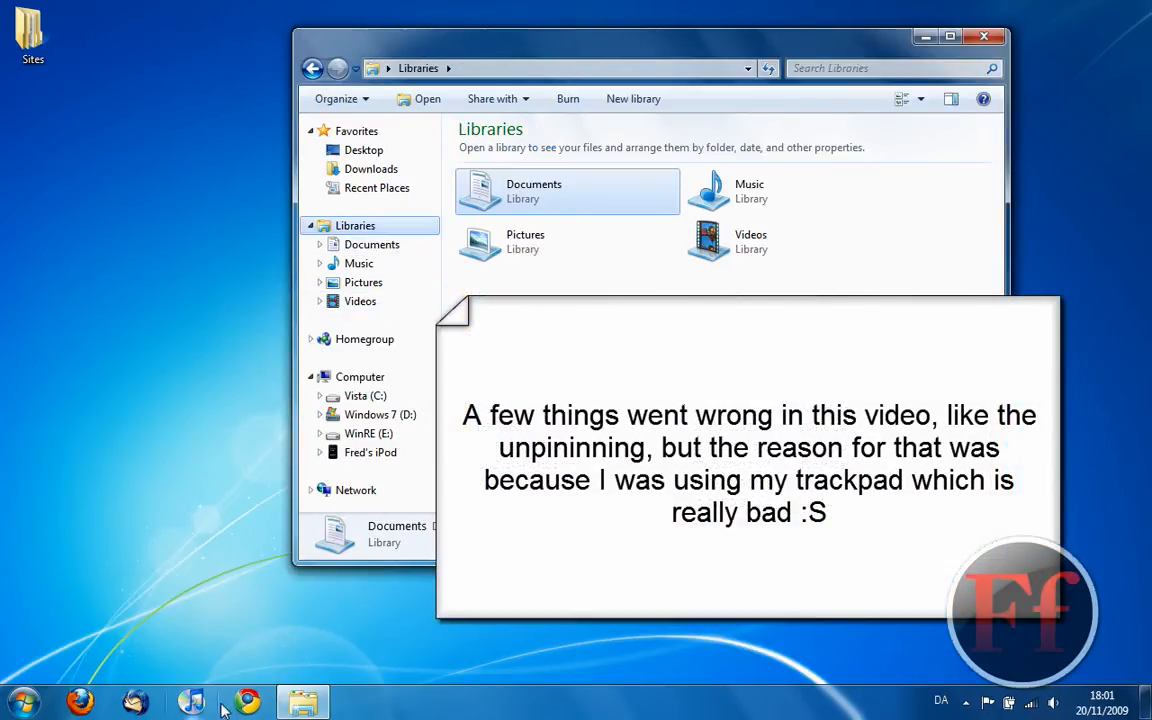
mouse_move(440, 700)
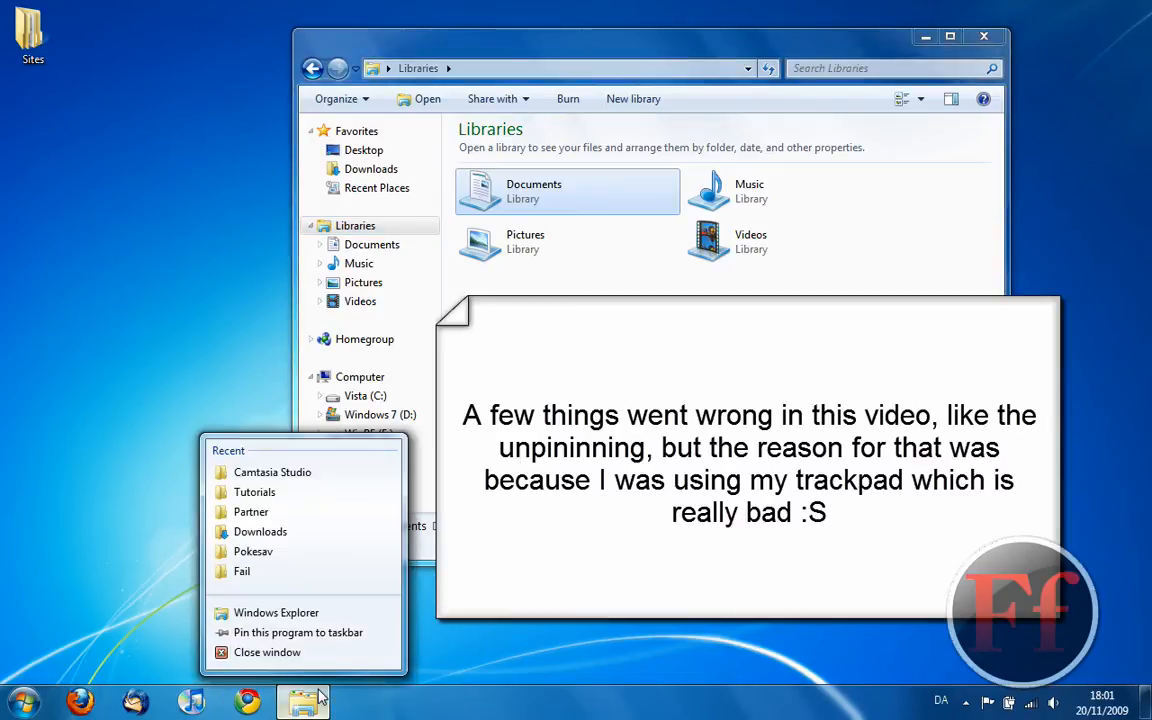
mouse_move(288, 632)
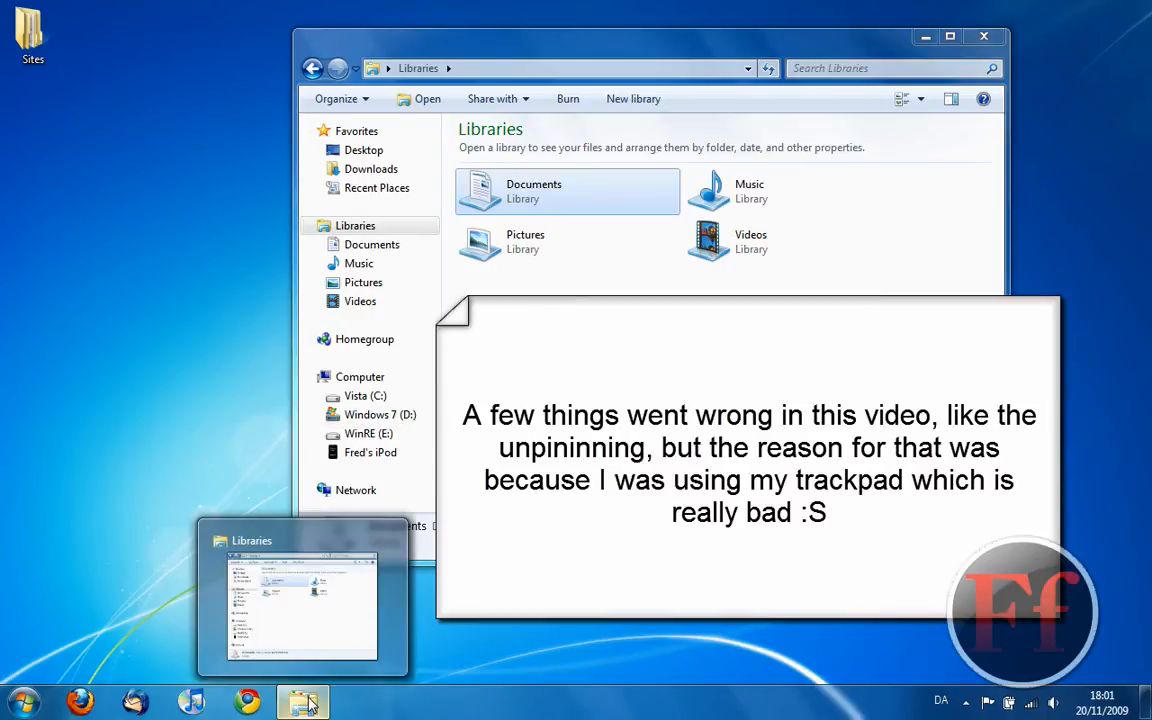
click(302, 701)
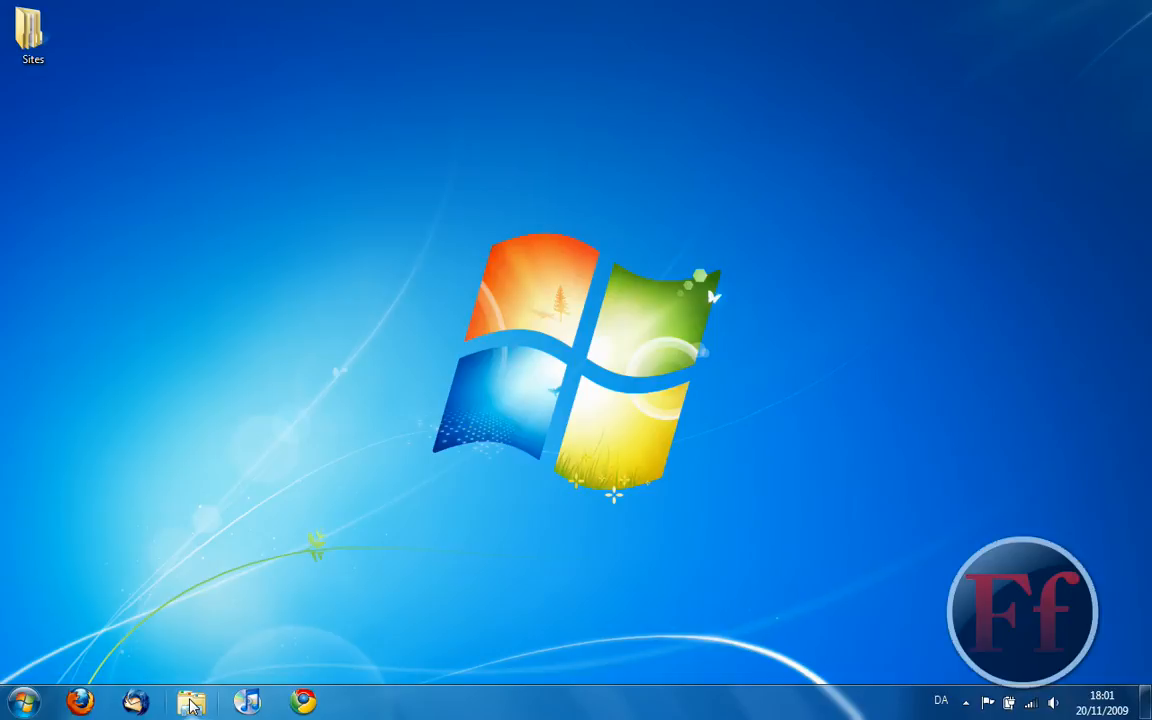
Open and close Explorer from the pinned icon, then show its recent-folders jump list
click(190, 700)
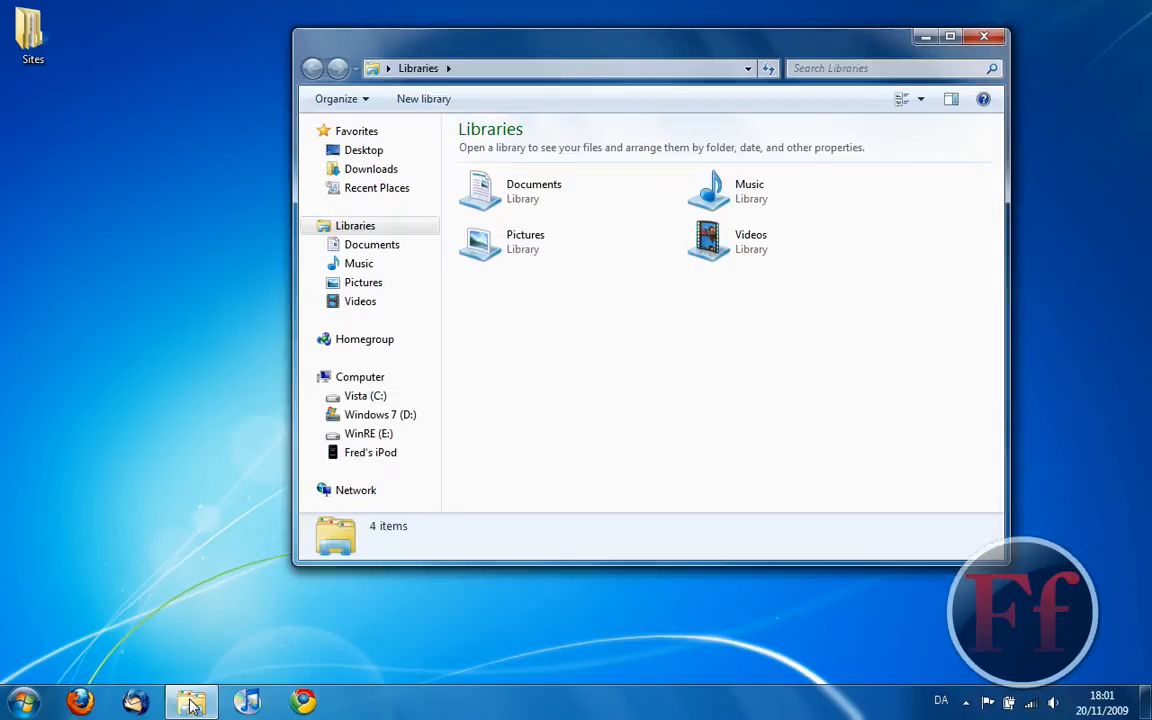
mouse_move(482, 420)
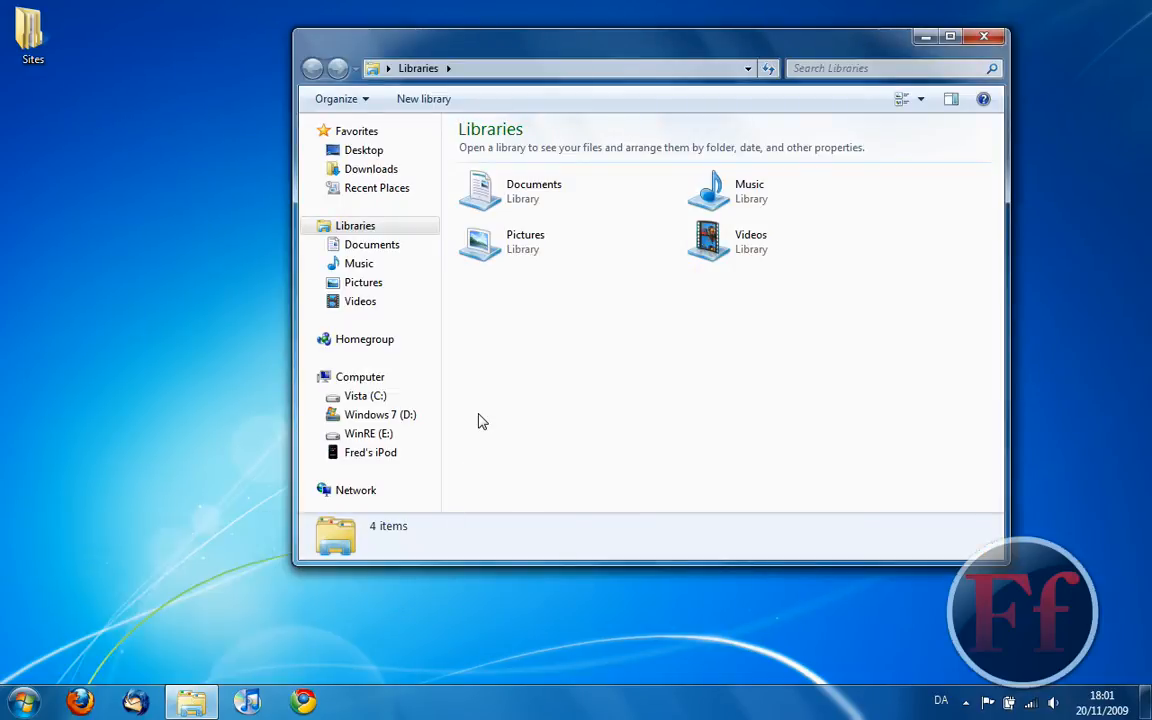
mouse_move(211, 699)
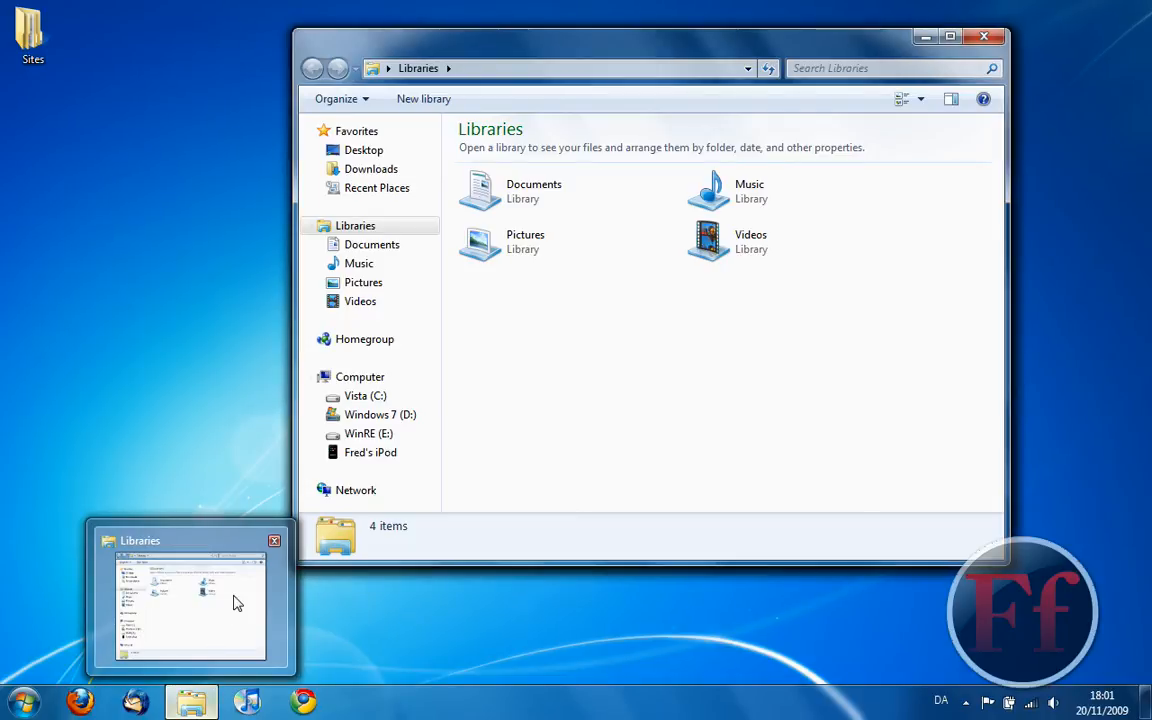
click(274, 540)
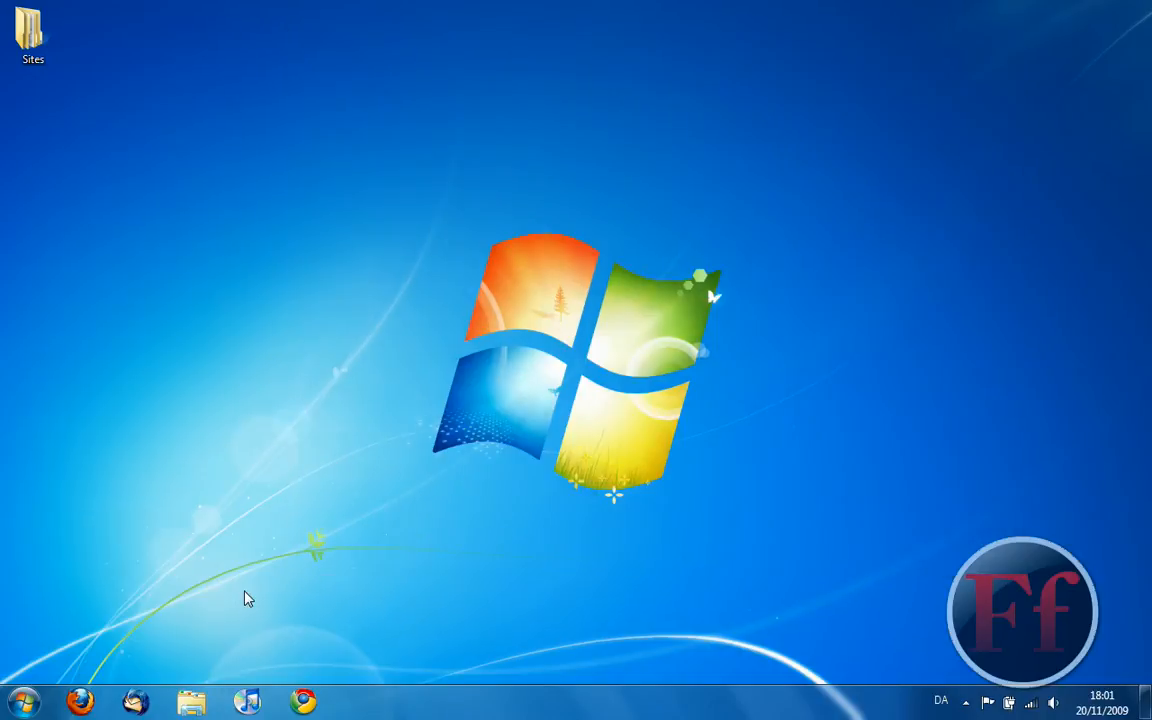
mouse_move(218, 653)
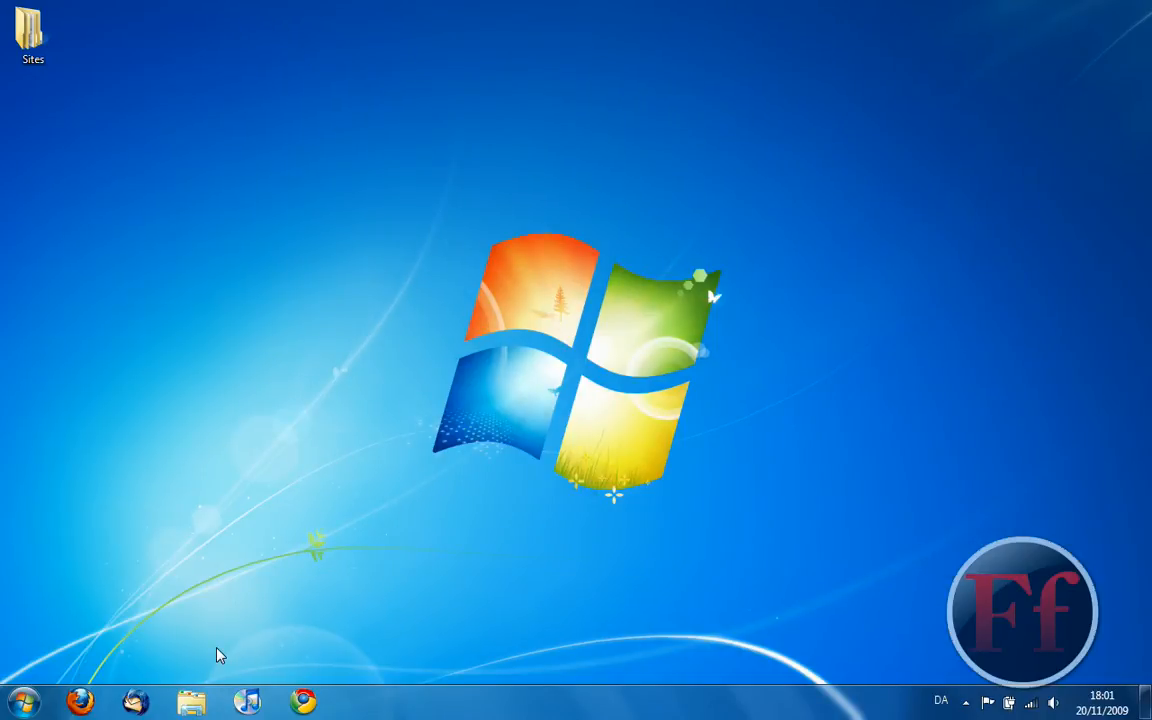
click(189, 698)
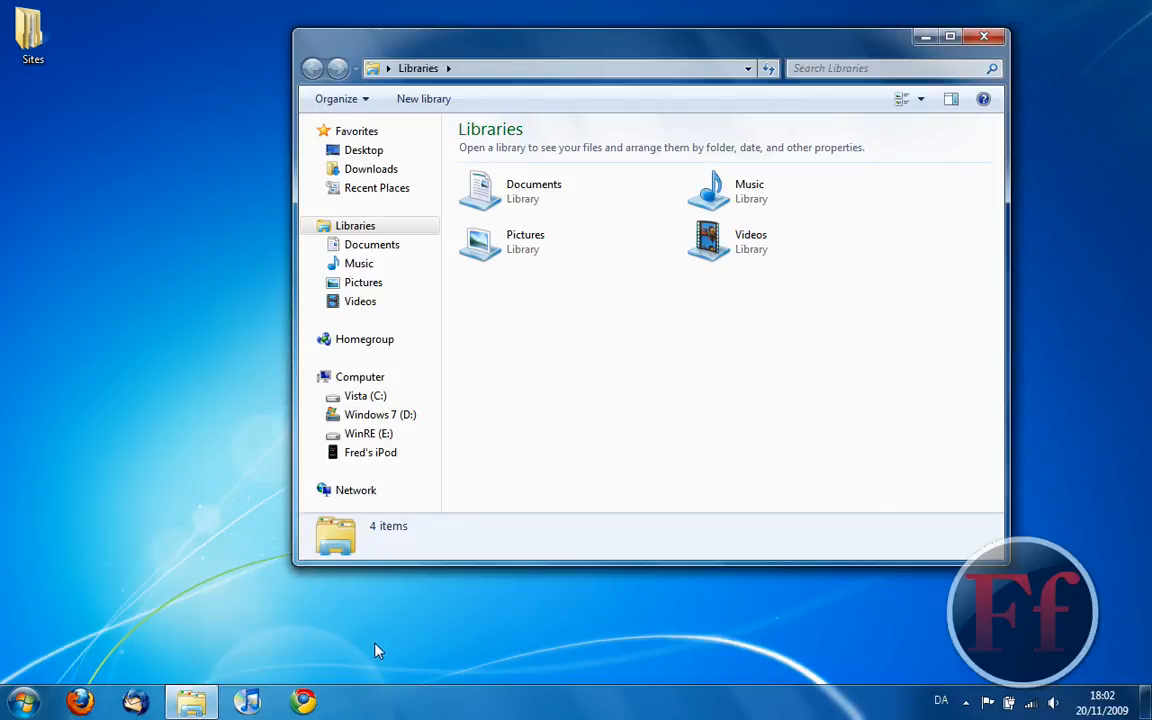
mouse_move(185, 698)
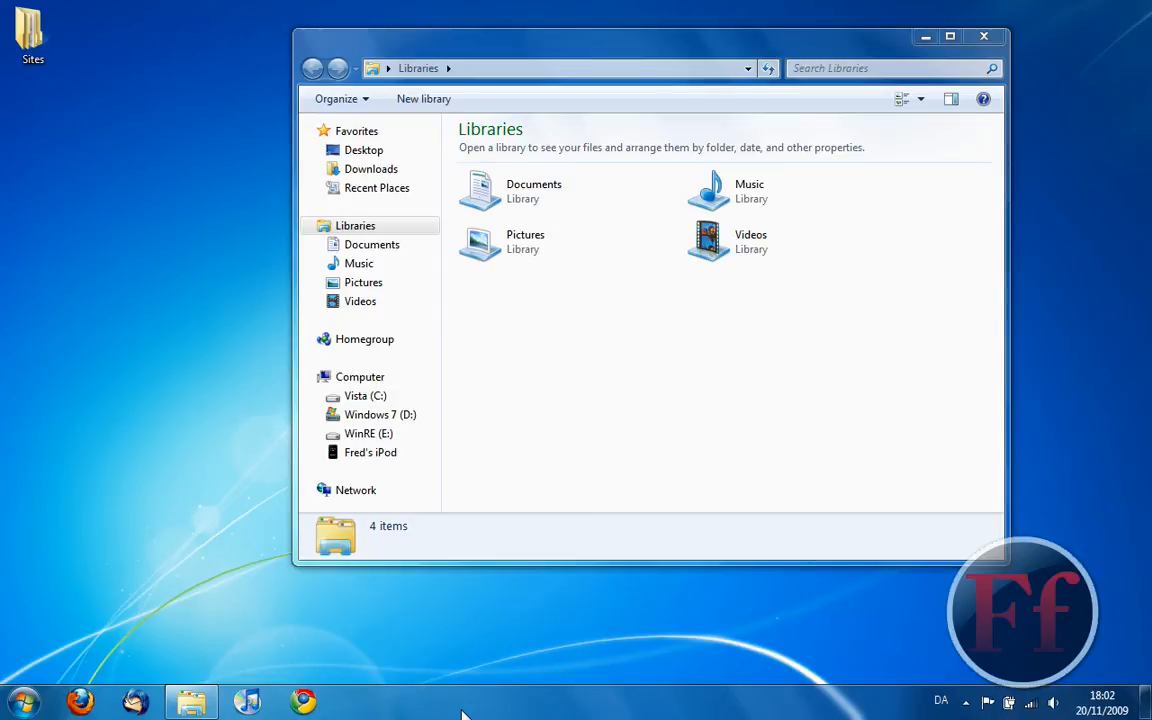
mouse_move(812, 440)
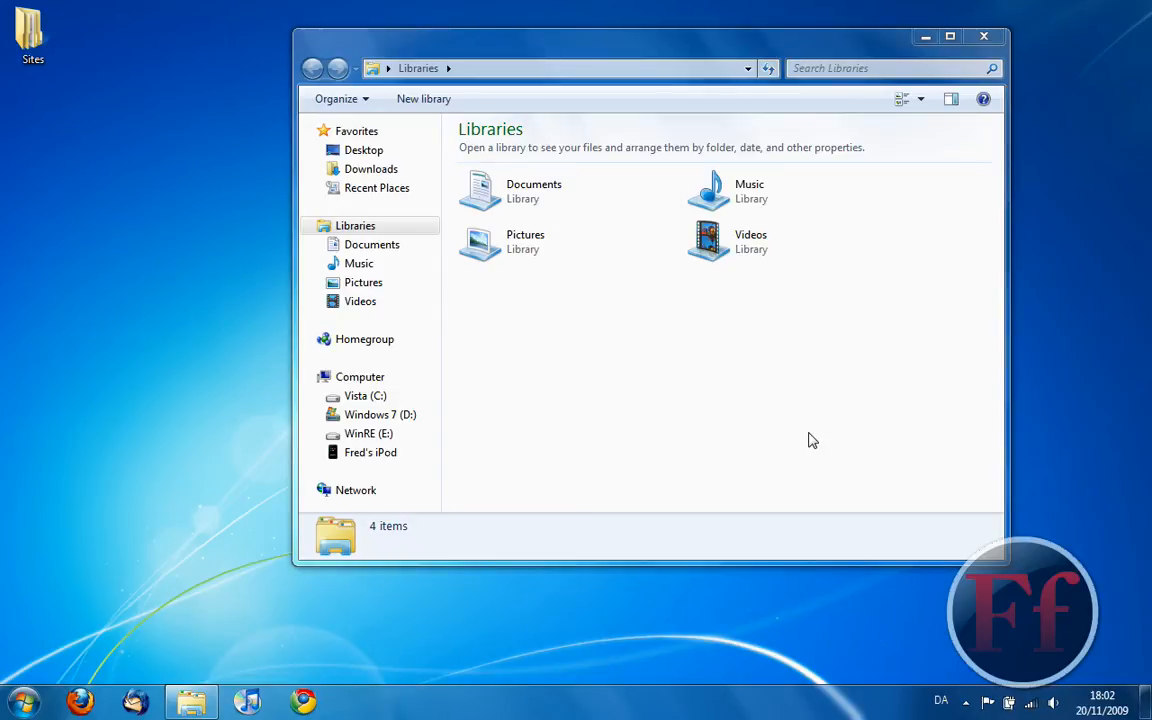
mouse_move(192, 700)
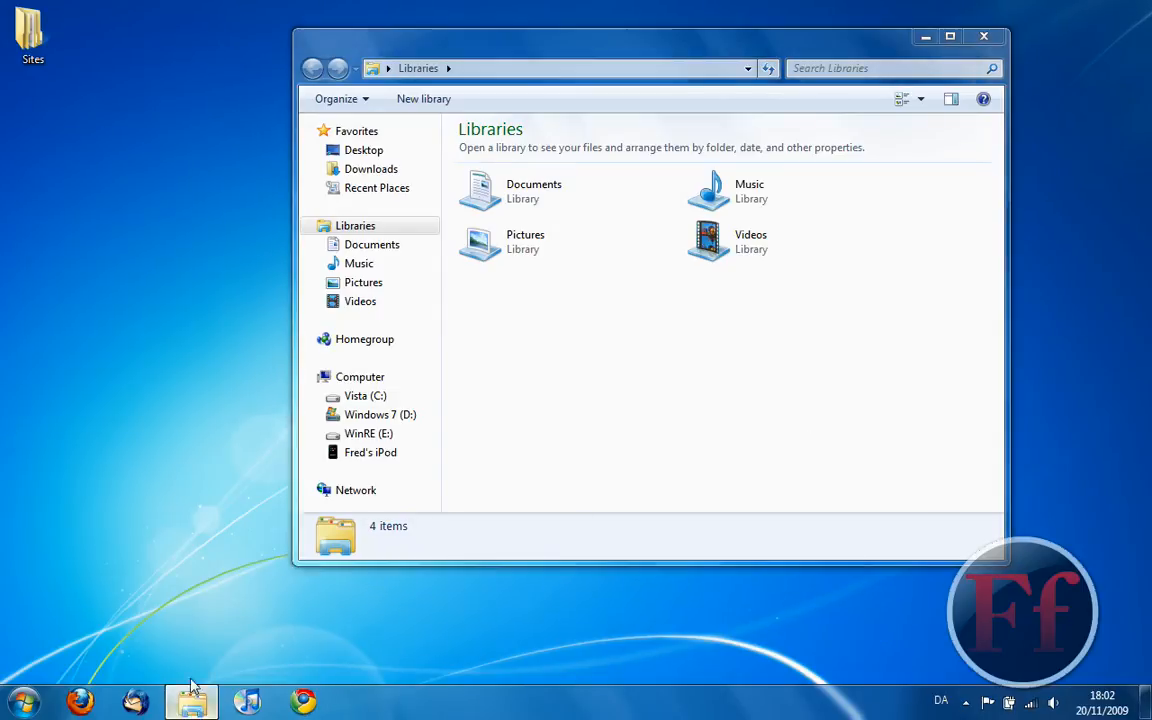
right_click(193, 697)
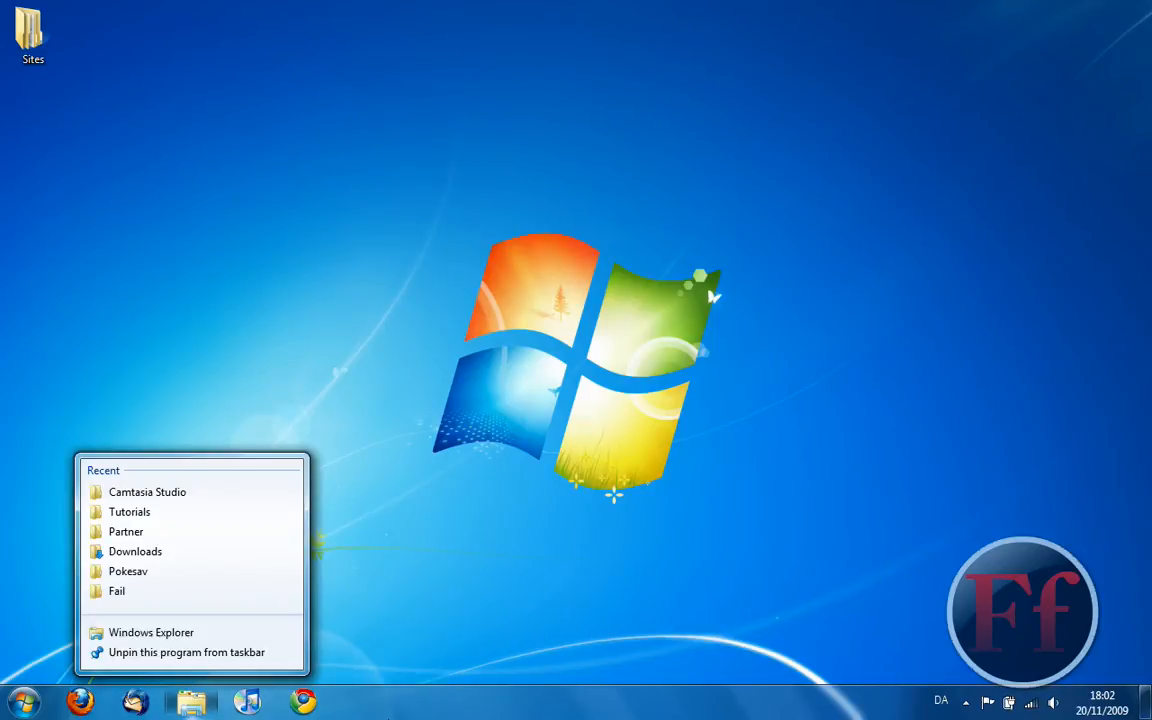
Browse All Programs and the Shut down options in Start, then dismiss the menus
click(20, 707)
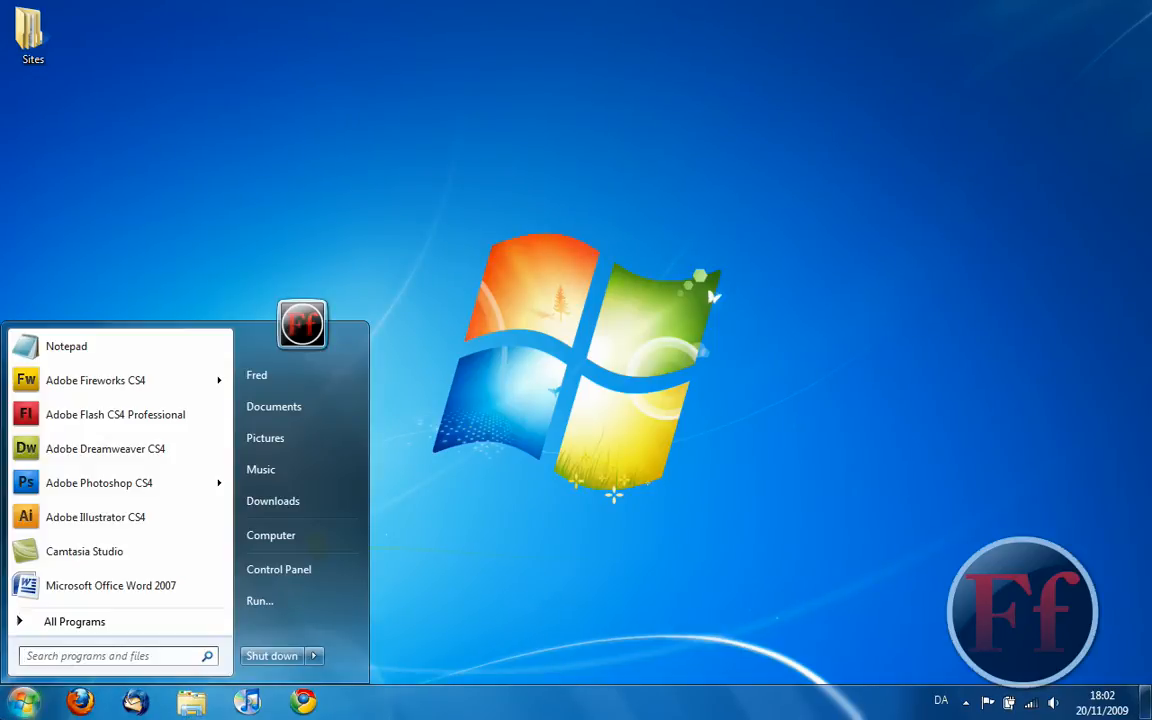
mouse_move(150, 621)
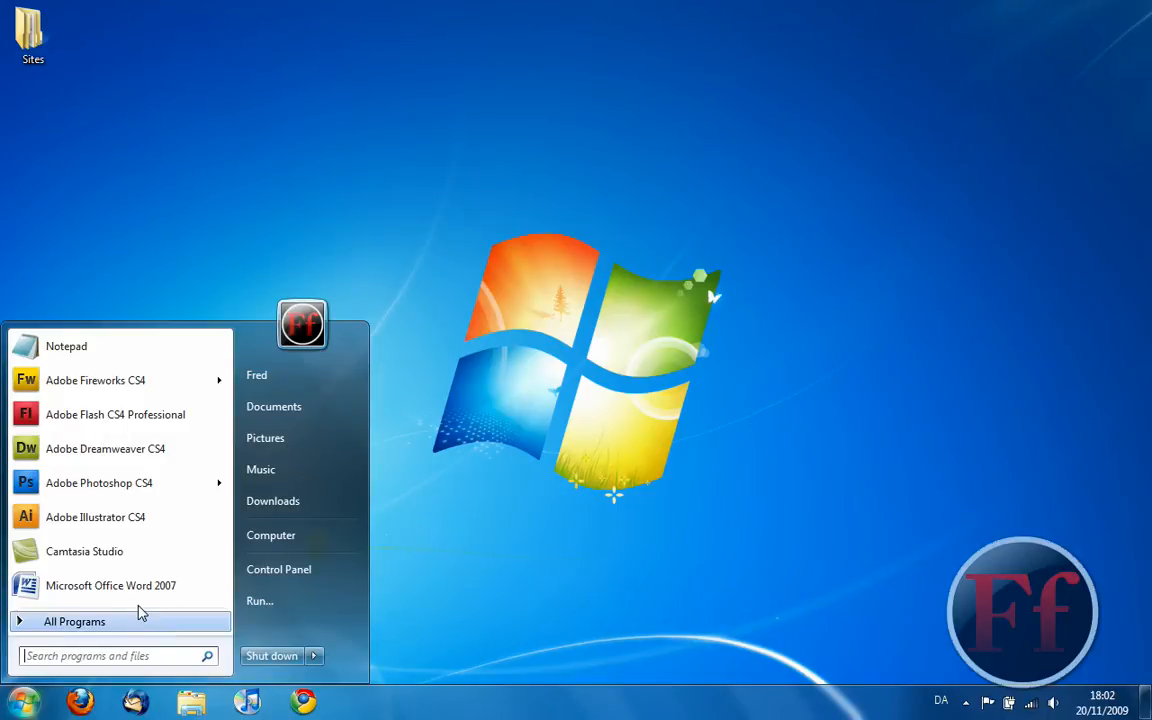
click(74, 621)
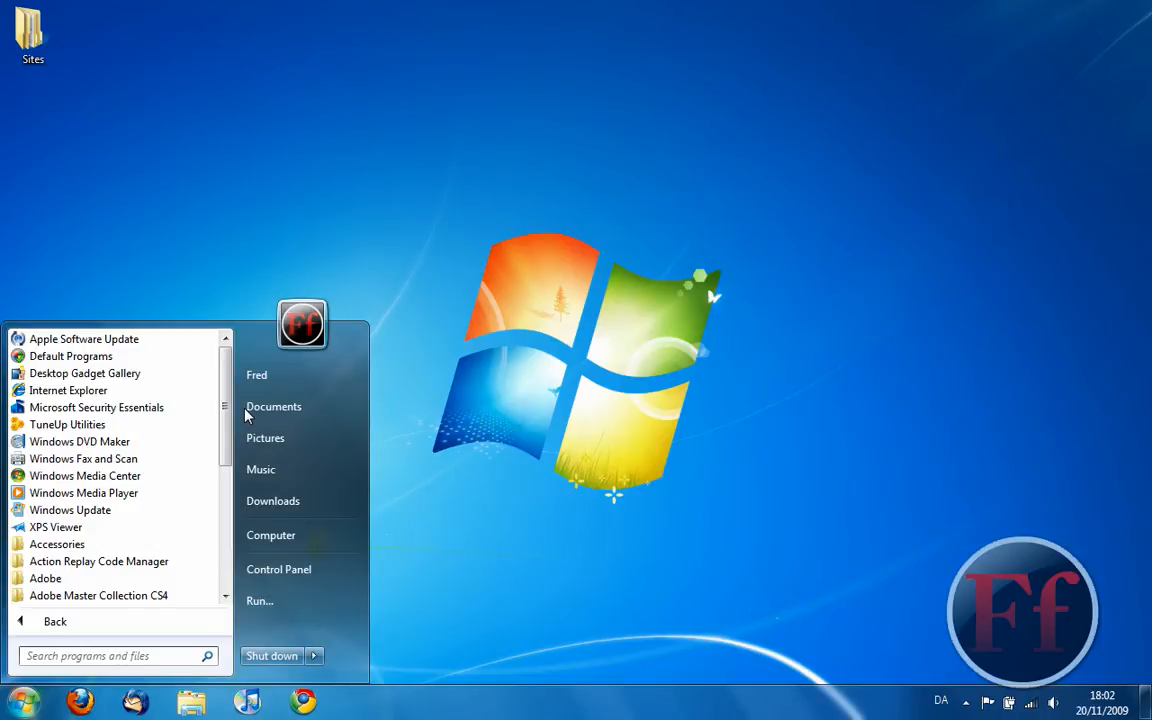
mouse_move(278, 653)
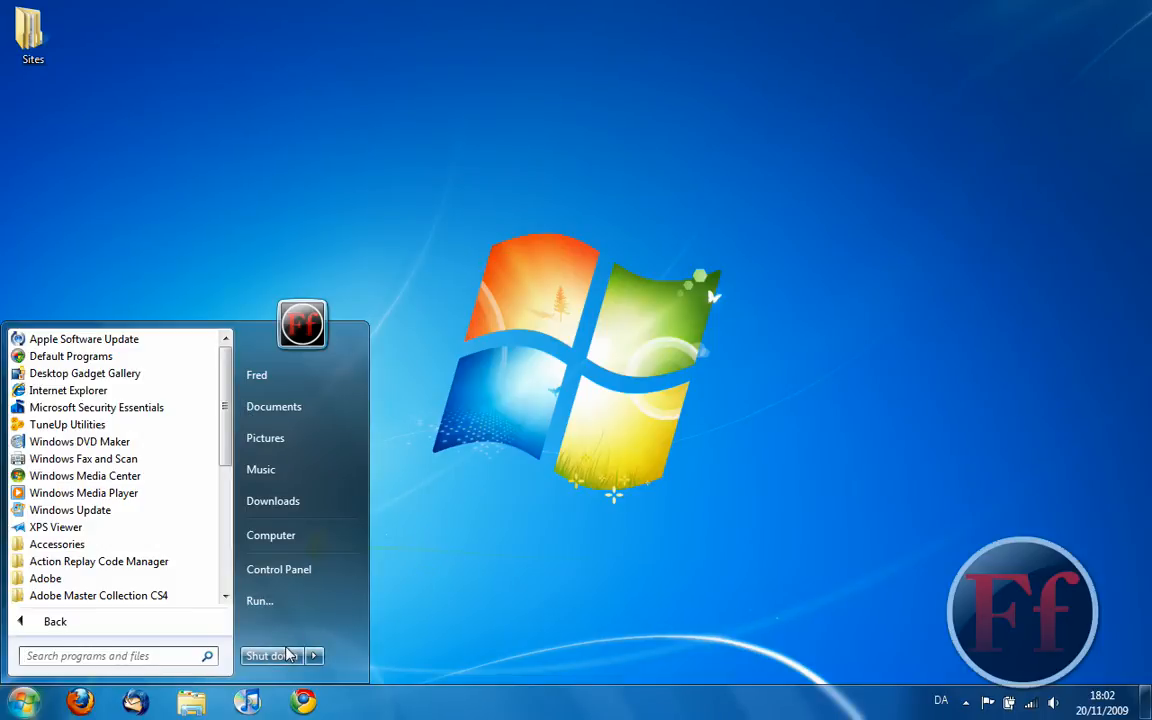
click(318, 656)
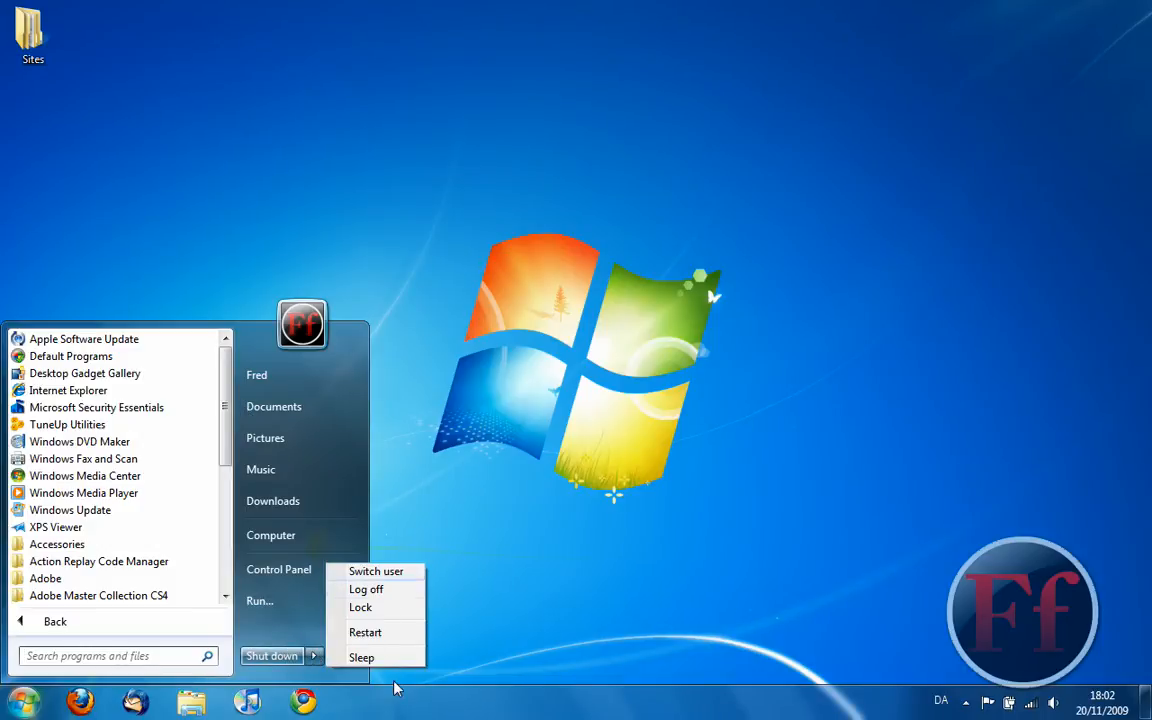
click(175, 628)
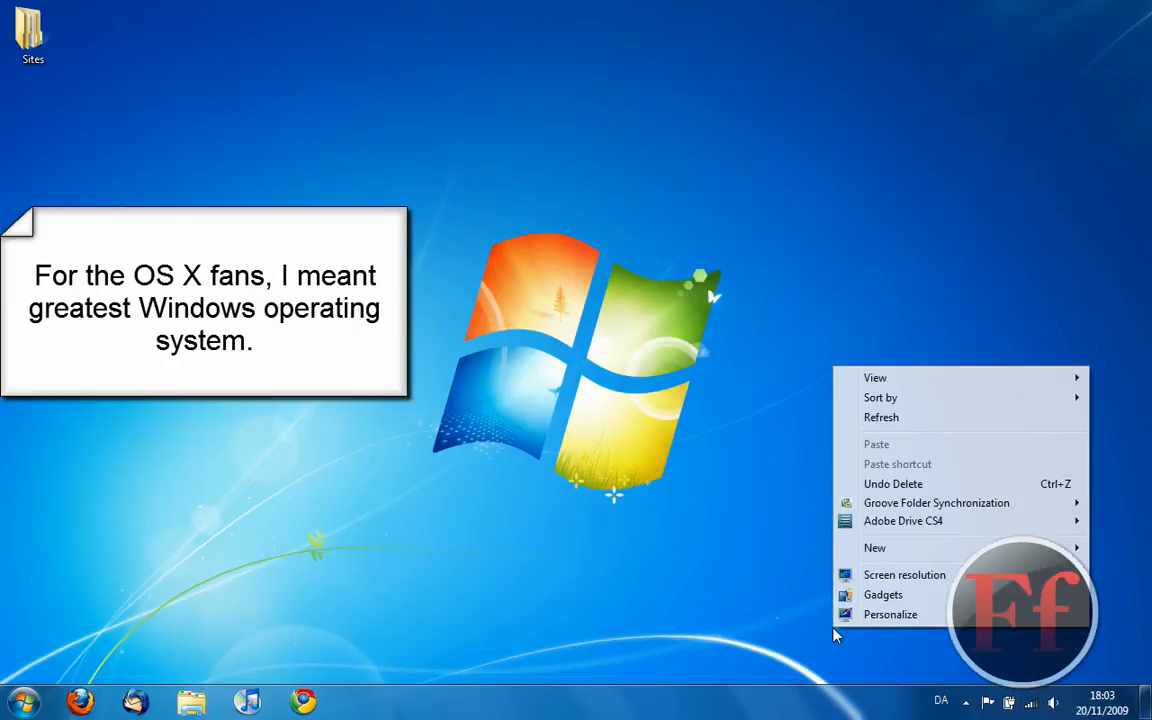
Choose Personalize from the desktop shortcut menu
click(892, 614)
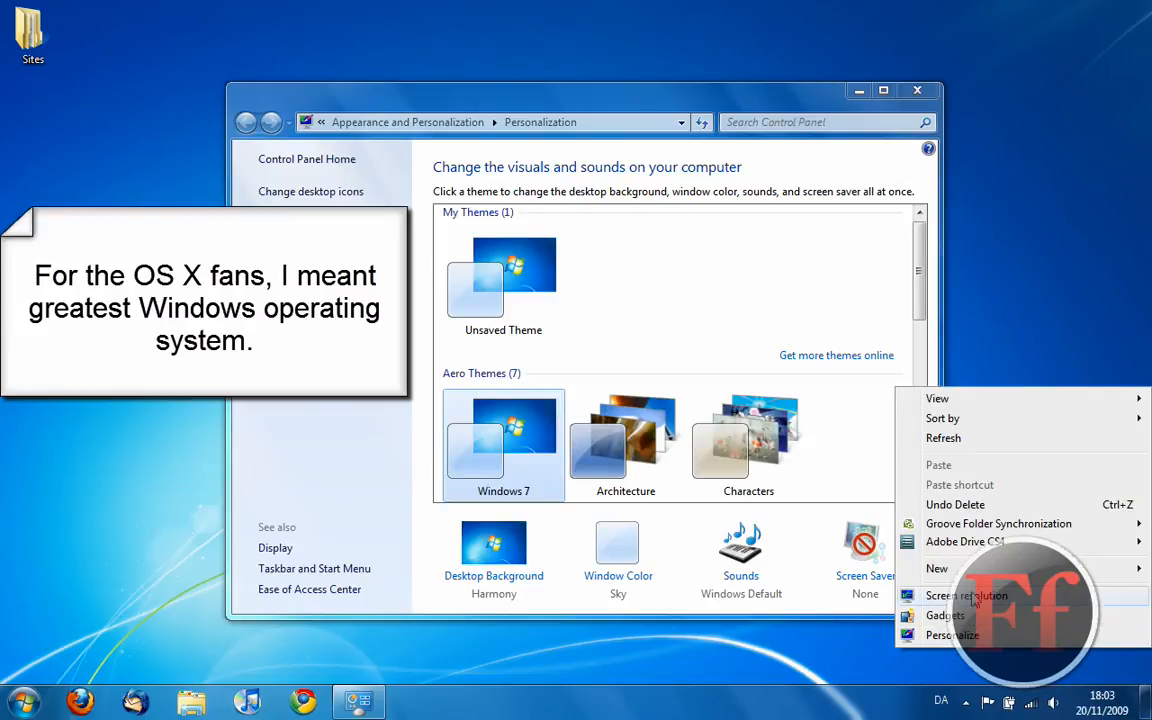
mouse_move(627, 457)
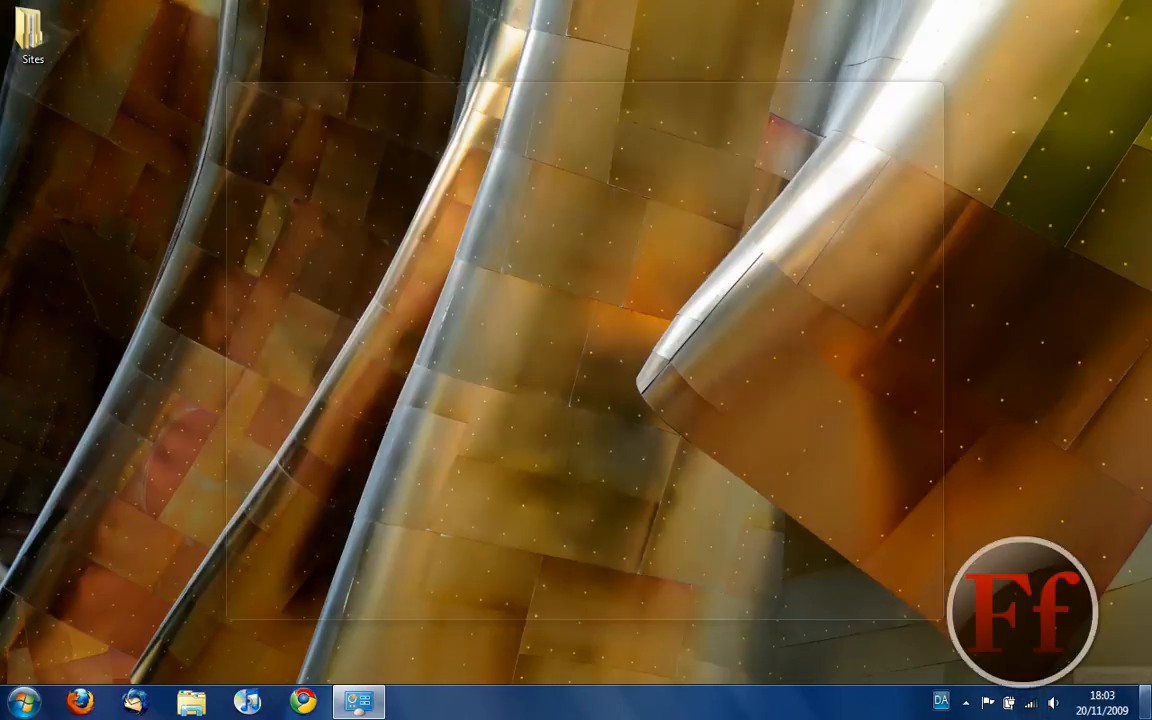
mouse_move(1143, 704)
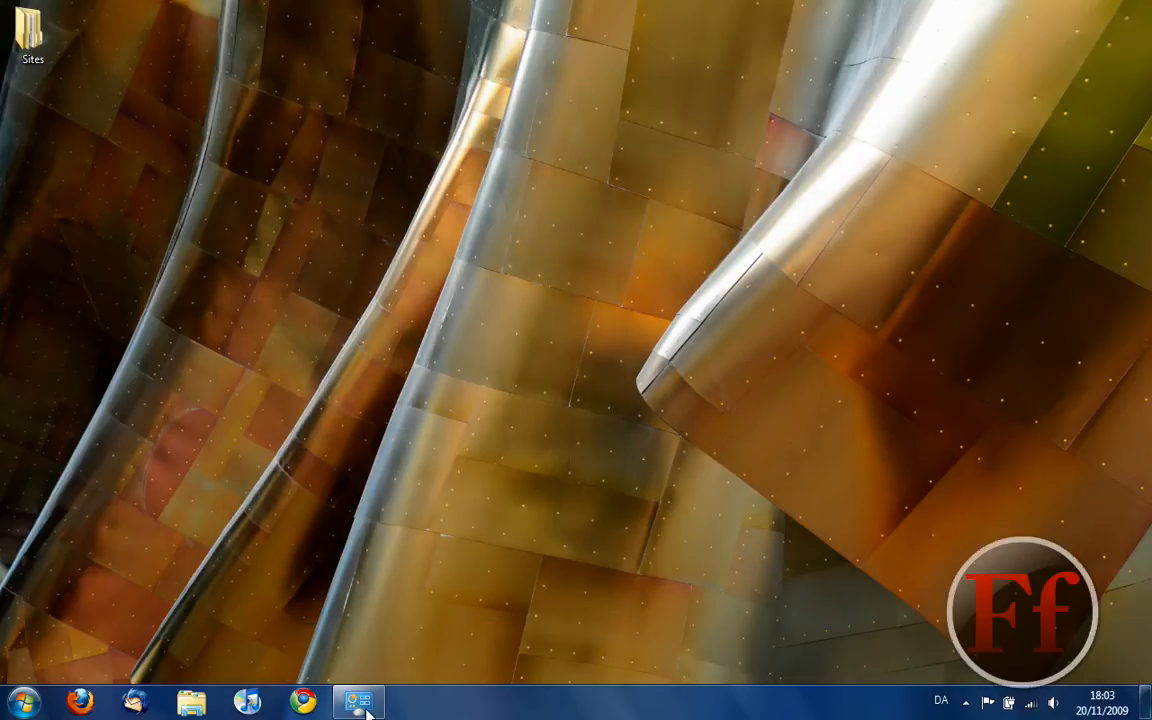
Skip the Architecture slideshow to the next desktop background, then scroll the theme list
click(360, 699)
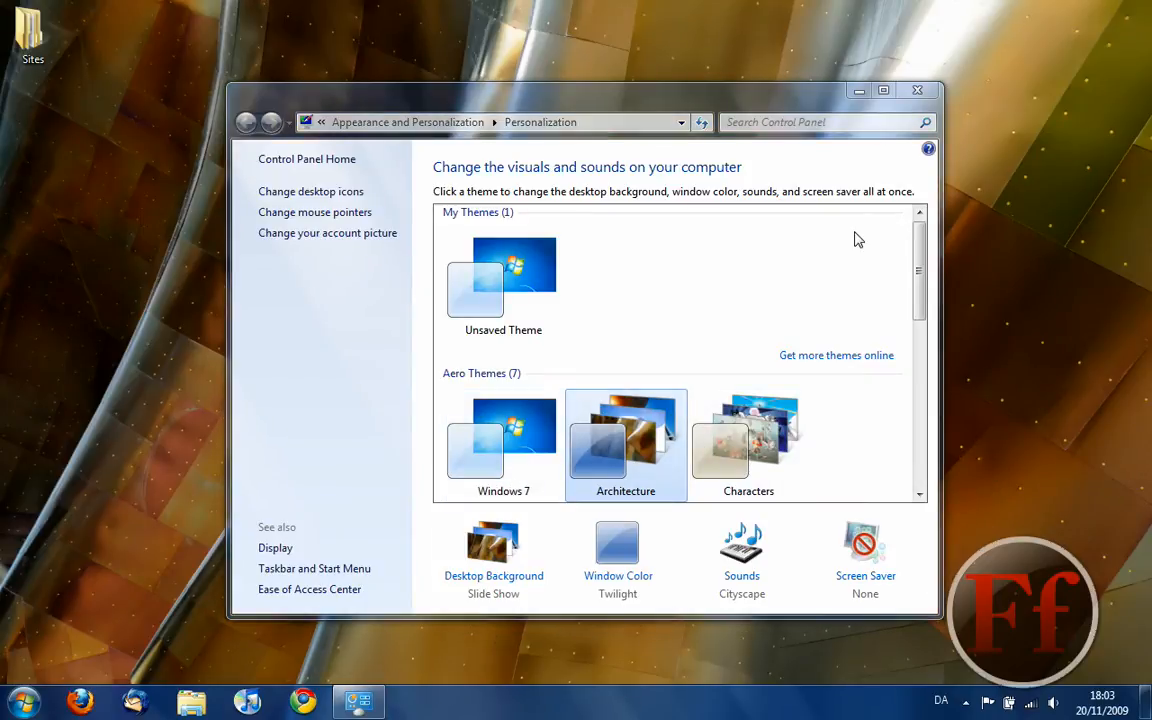
click(917, 89)
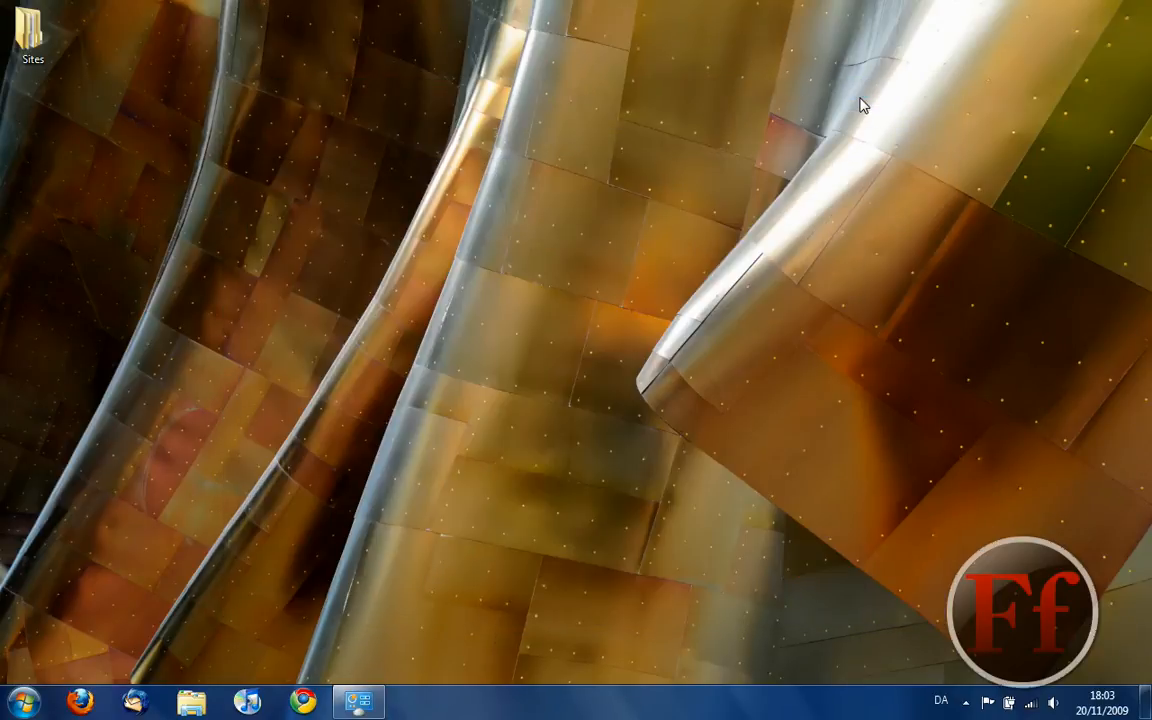
right_click(860, 100)
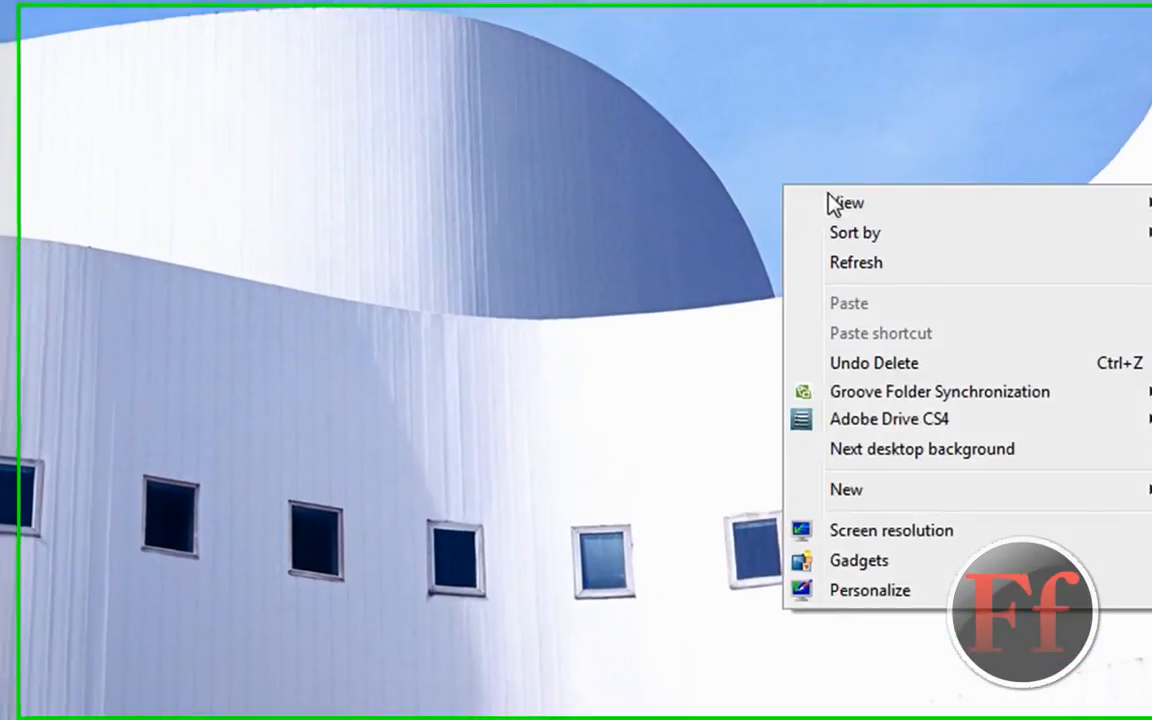
click(870, 590)
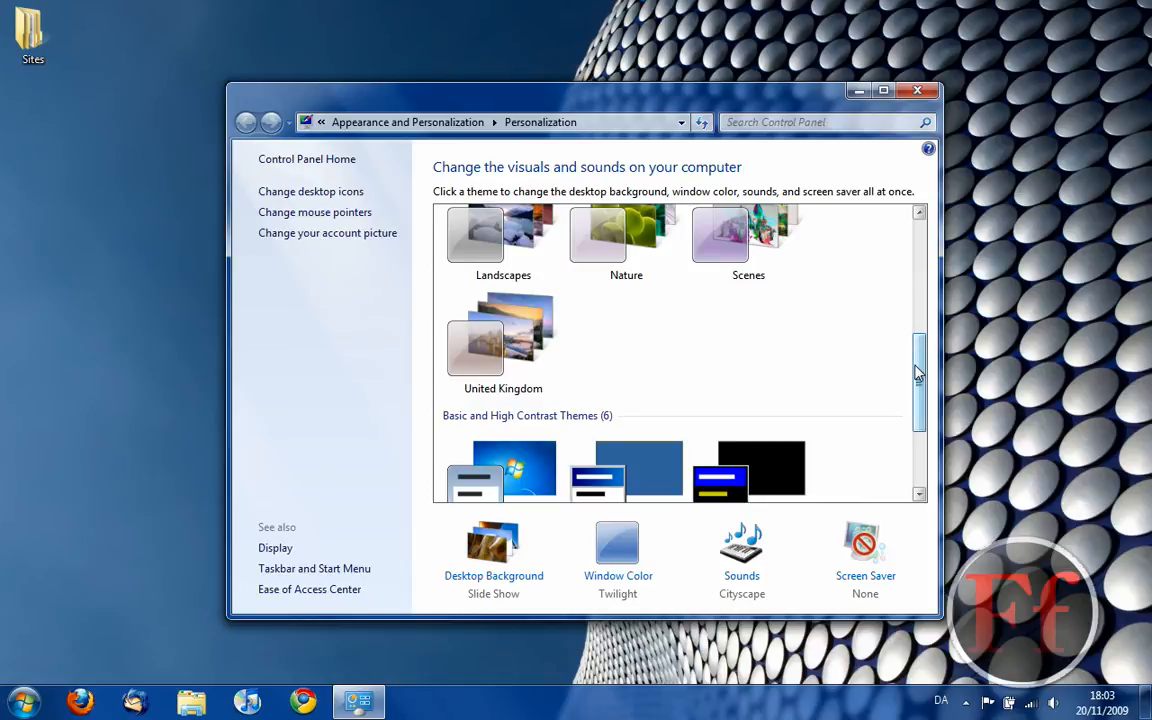
scroll(down, 3)
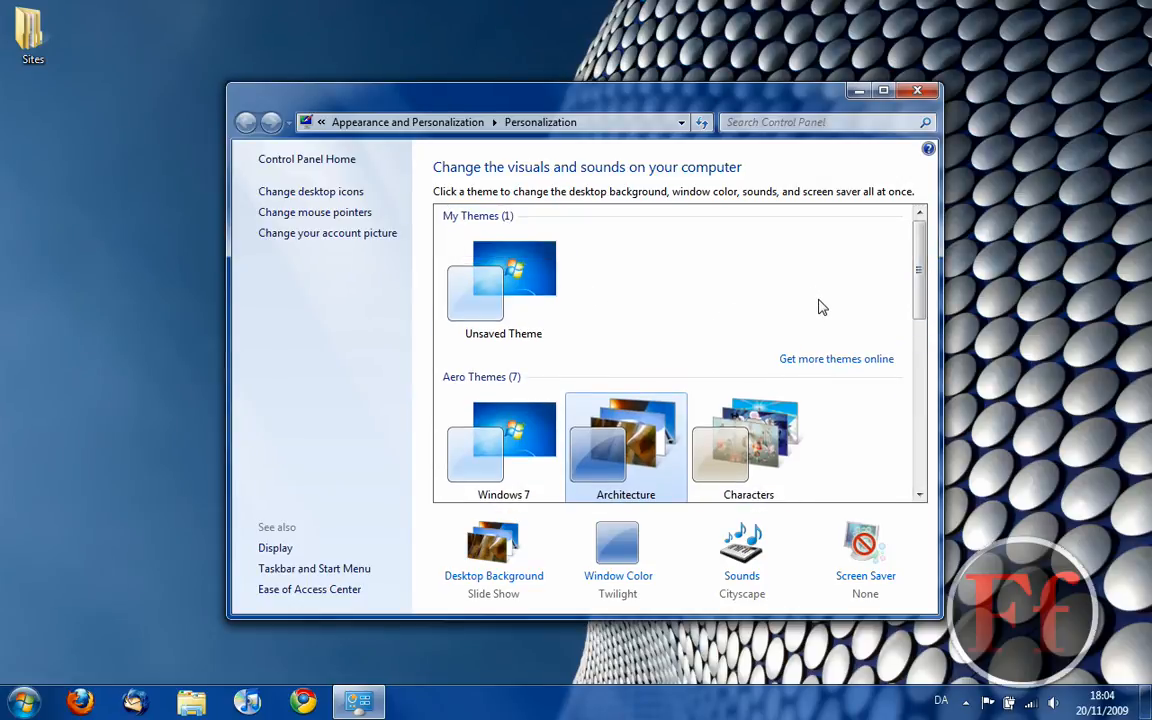
mouse_move(501, 440)
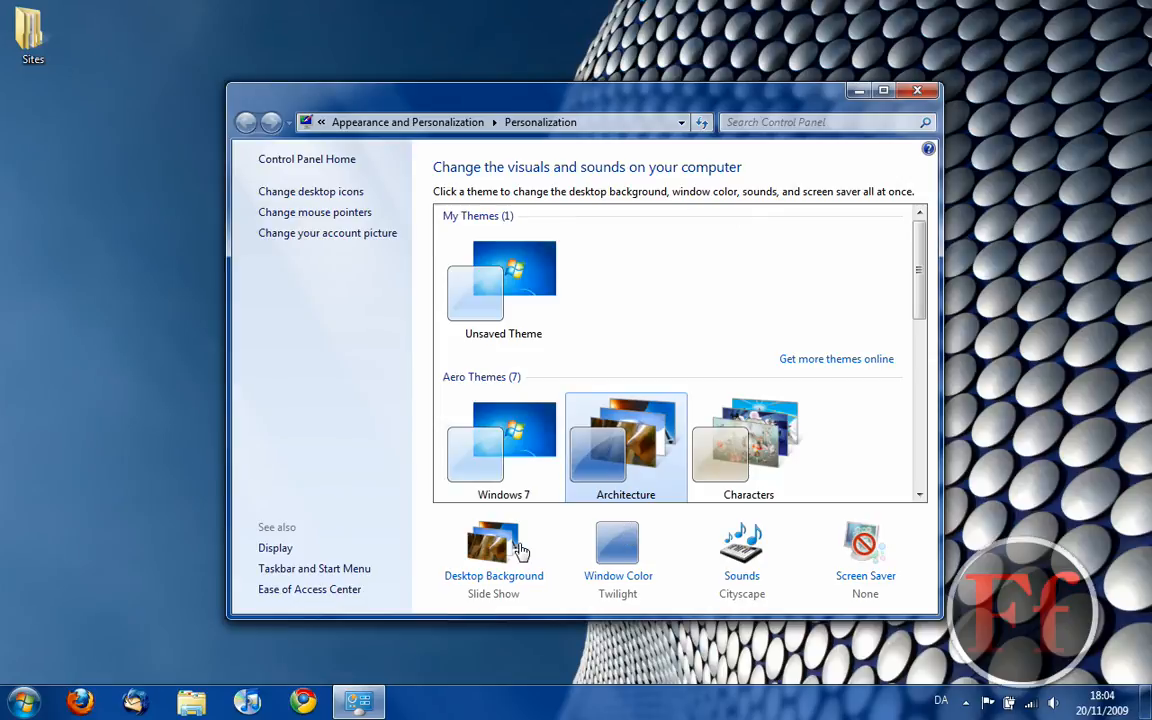
Keep the current picture folder, set a 10-second picture interval, and save the slideshow settings
click(493, 540)
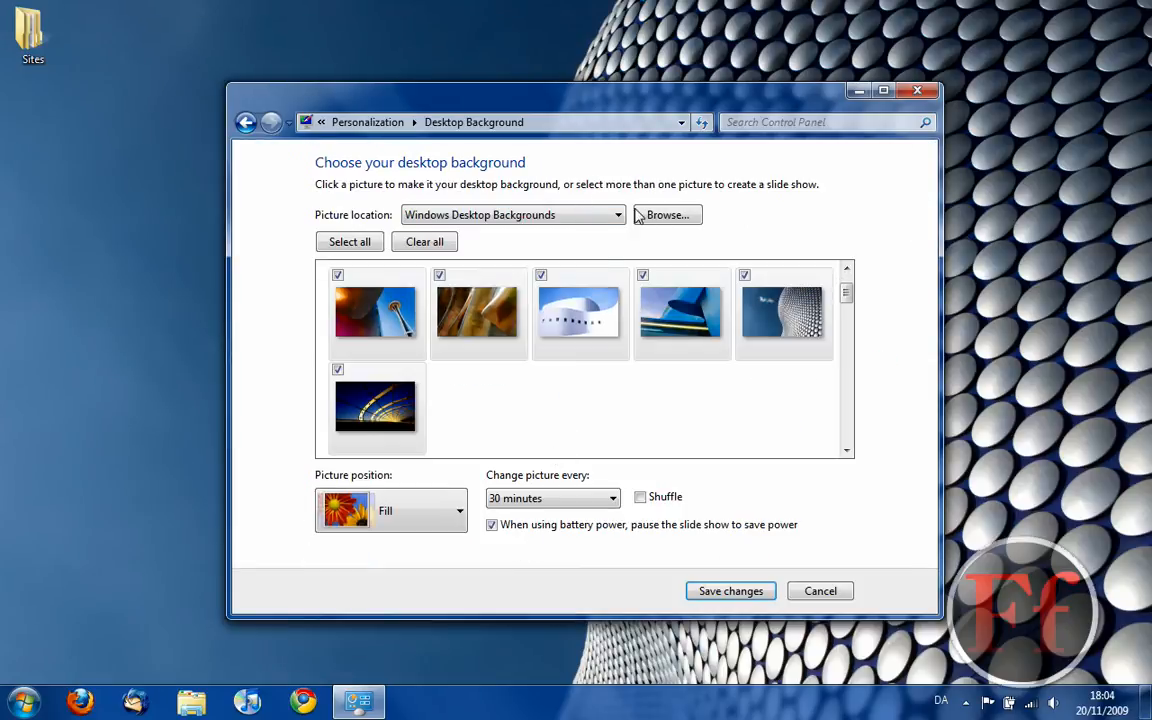
click(666, 214)
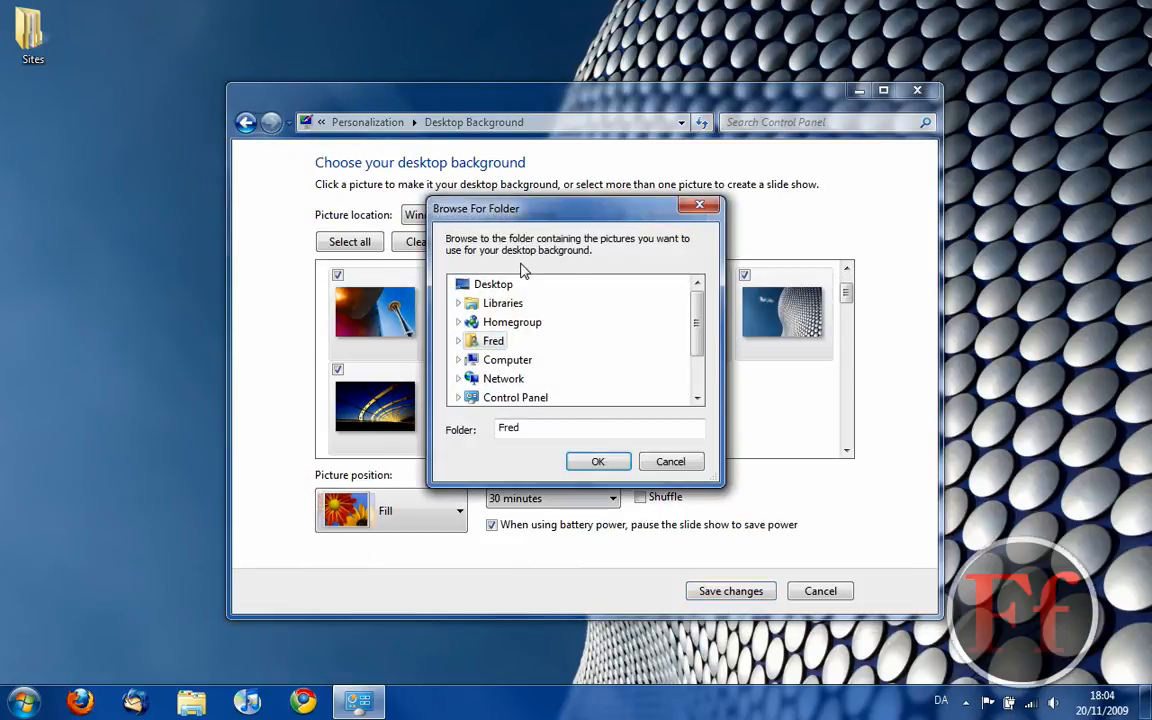
mouse_move(670, 462)
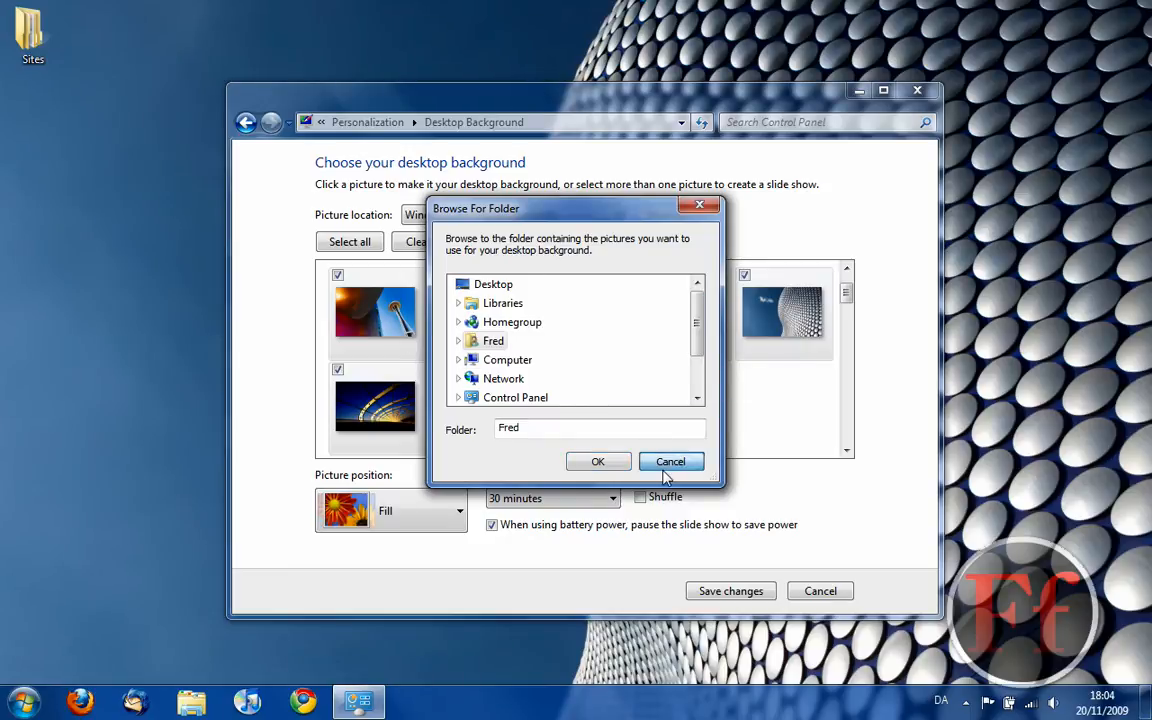
click(670, 461)
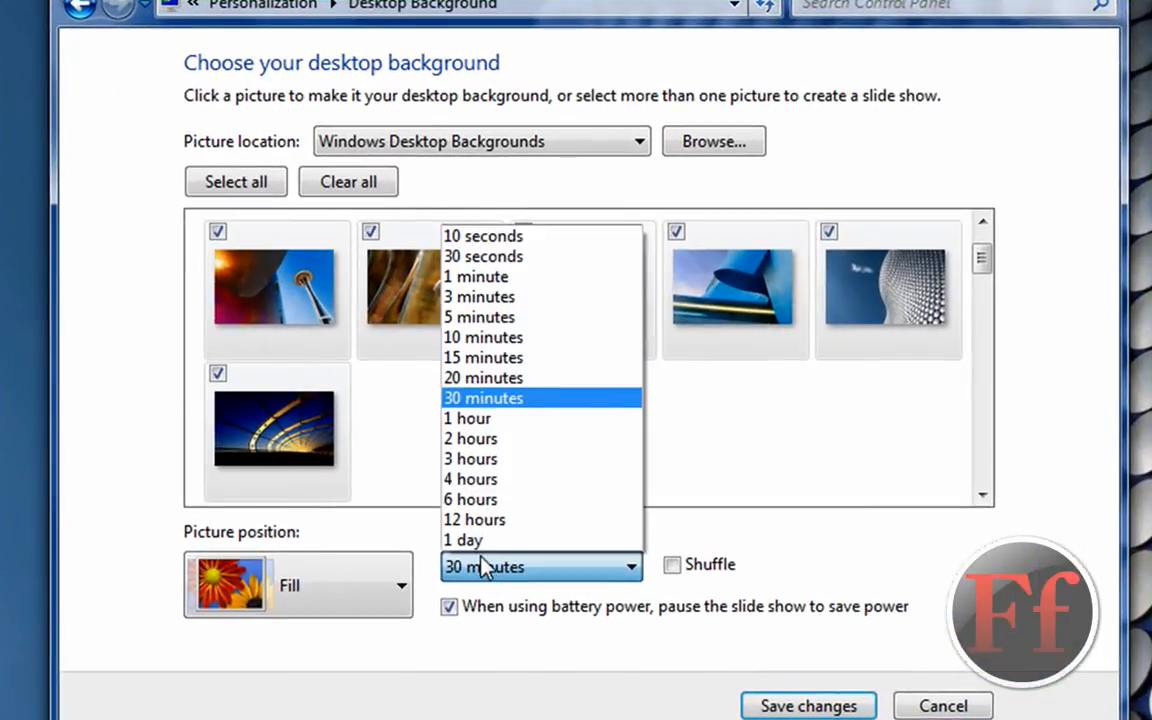
click(481, 235)
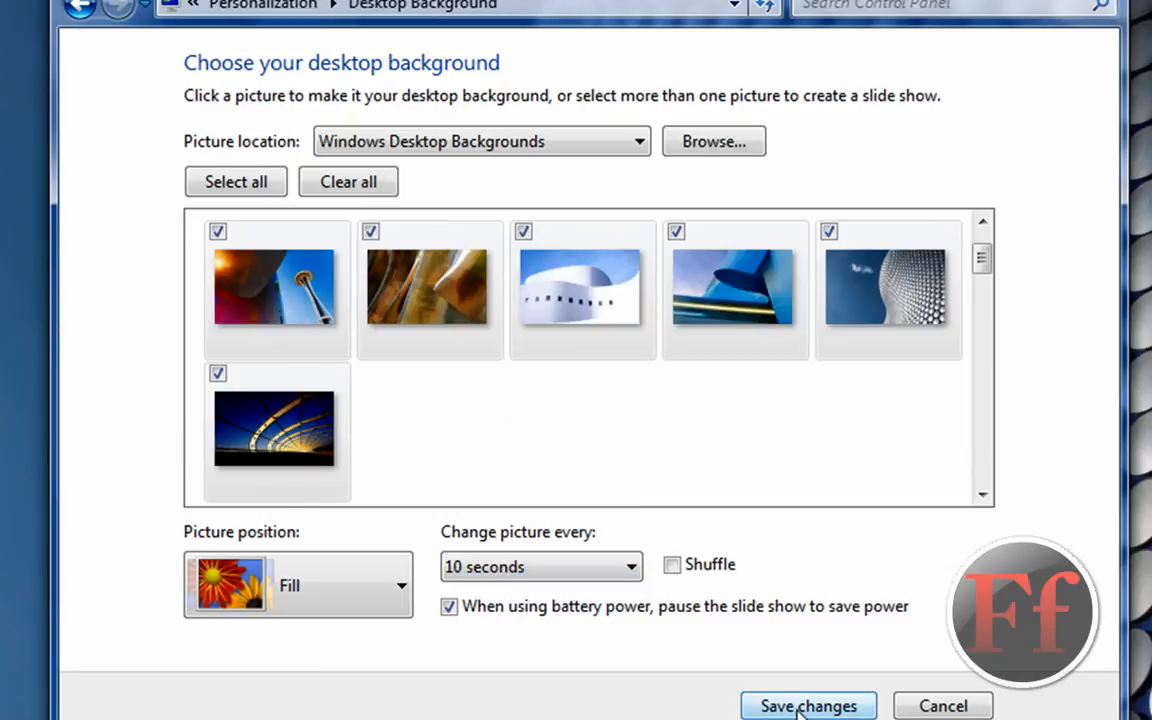
click(810, 705)
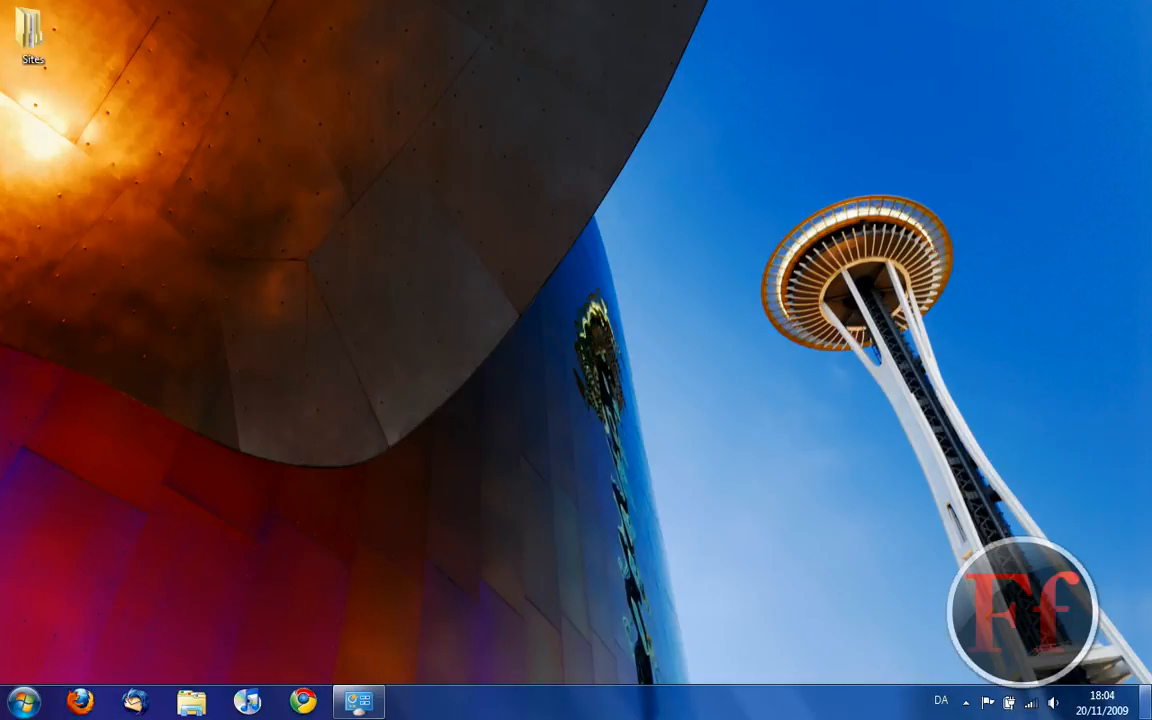
mouse_move(488, 707)
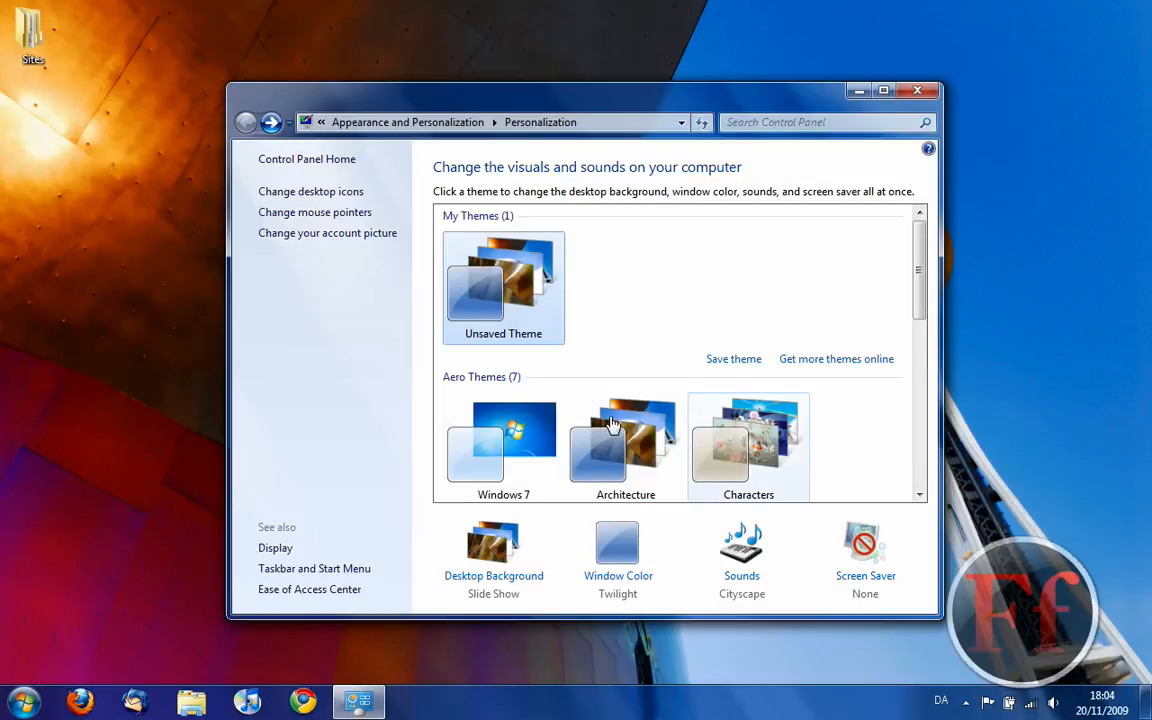
Apply the Windows 7 theme and preview Fuchsia as the window colour
click(503, 440)
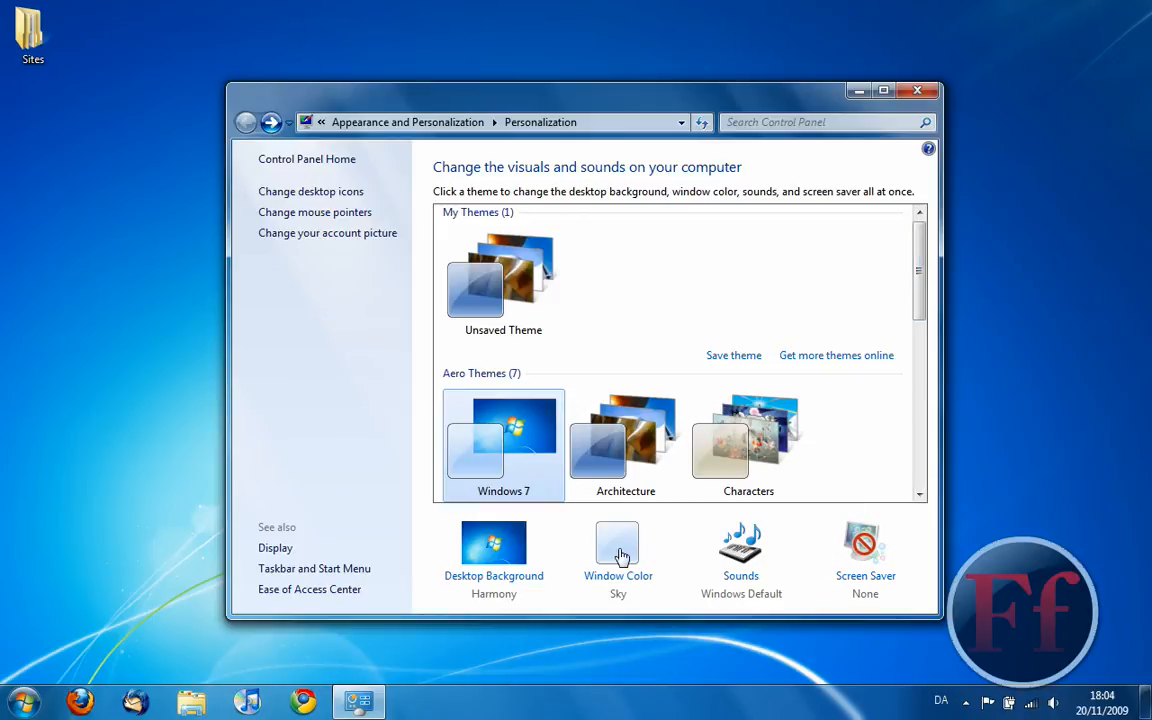
click(618, 543)
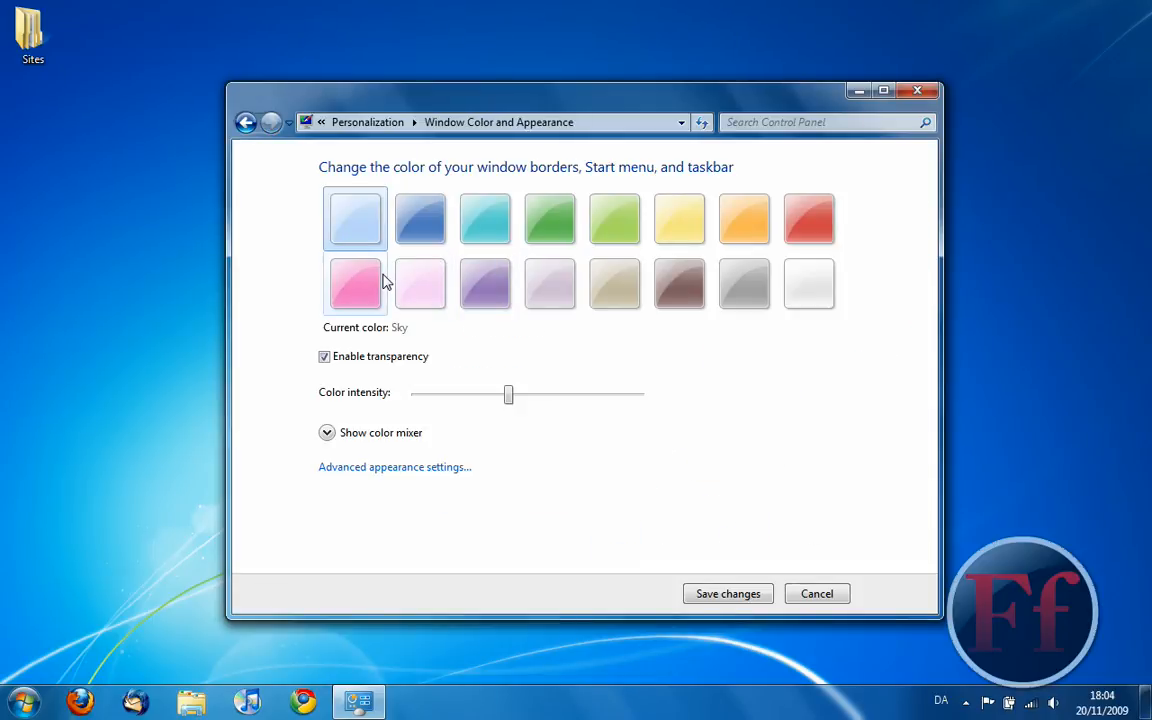
click(354, 284)
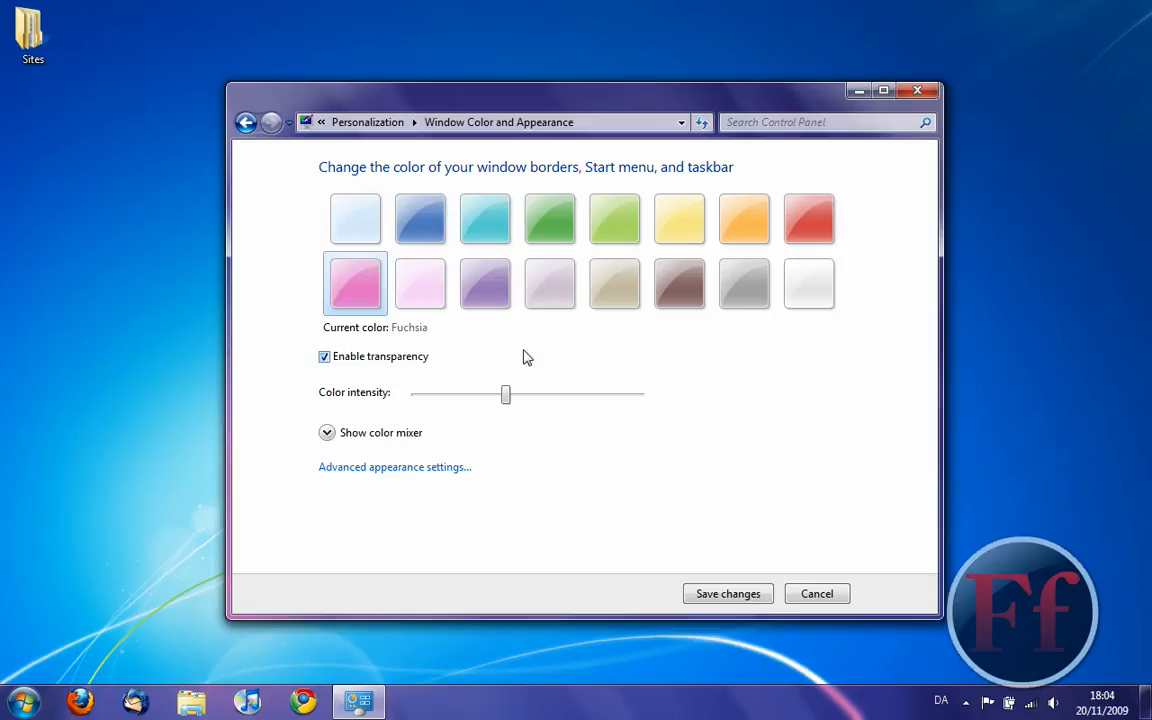
mouse_move(341, 604)
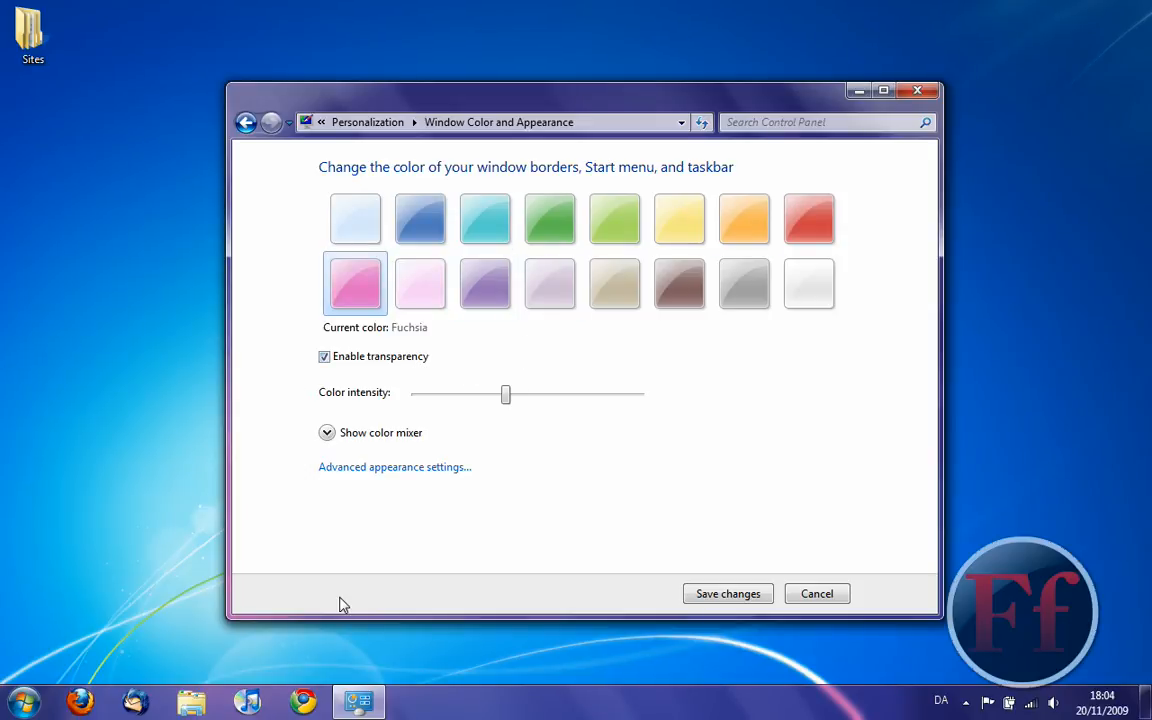
mouse_move(679, 218)
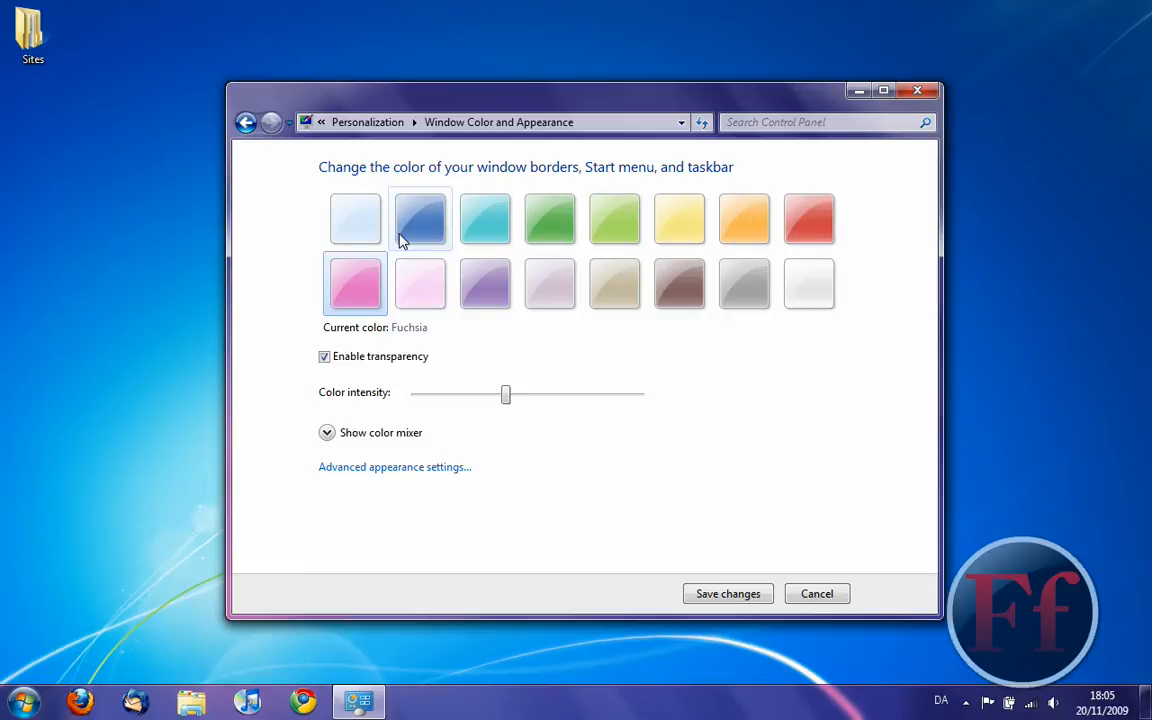
Set the window colour to Sky, save it, and close Personalization
click(354, 219)
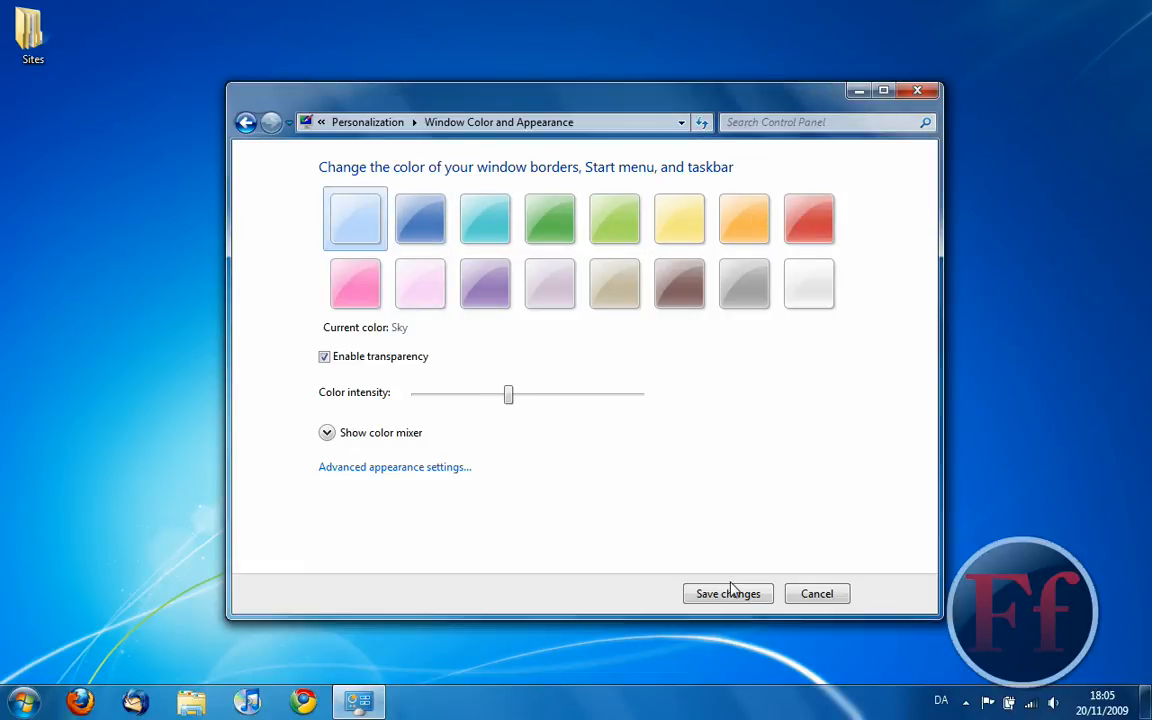
mouse_move(439, 474)
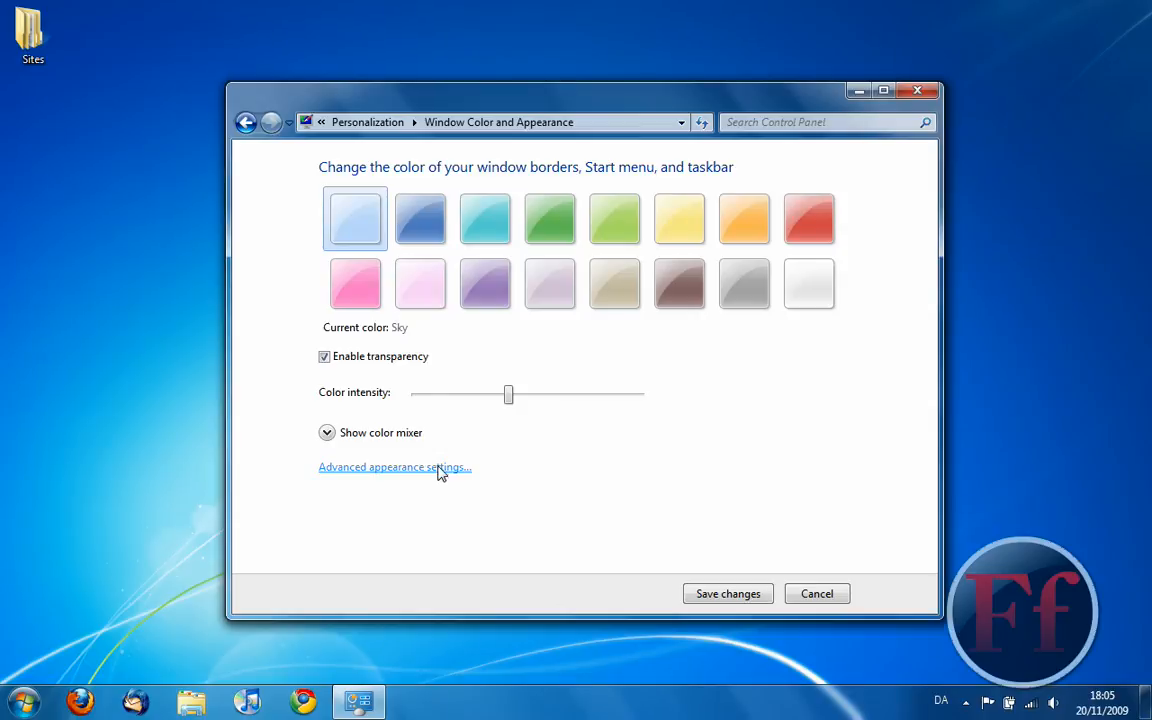
click(394, 467)
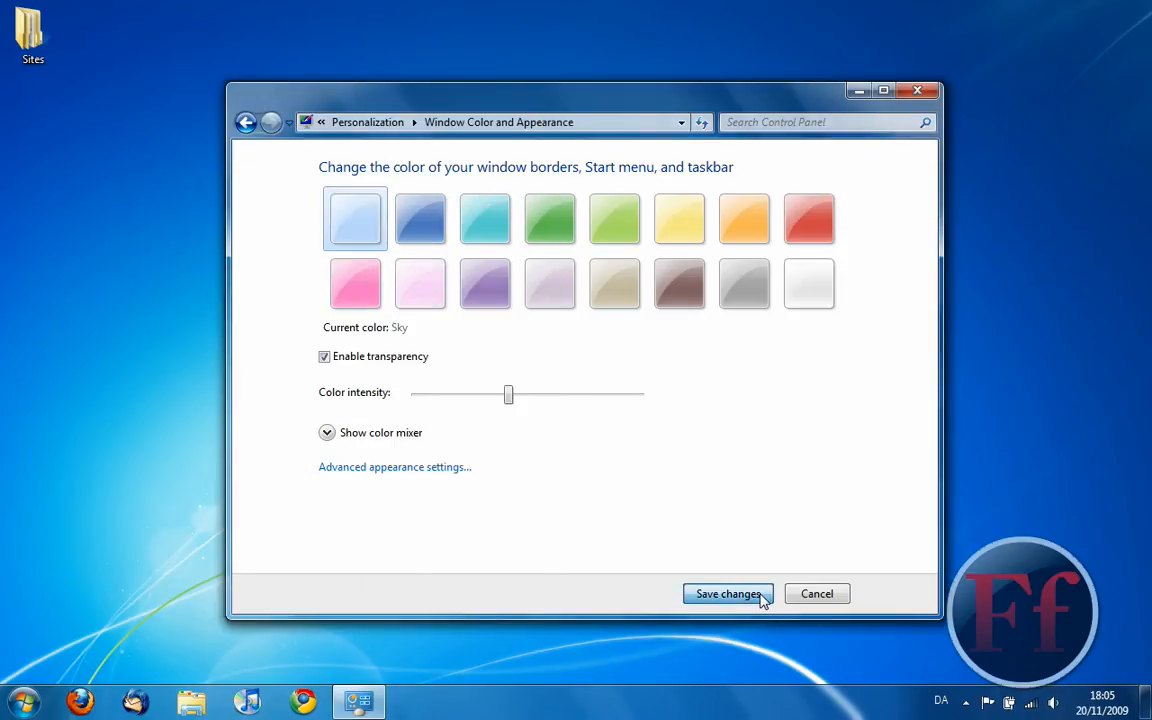
click(728, 593)
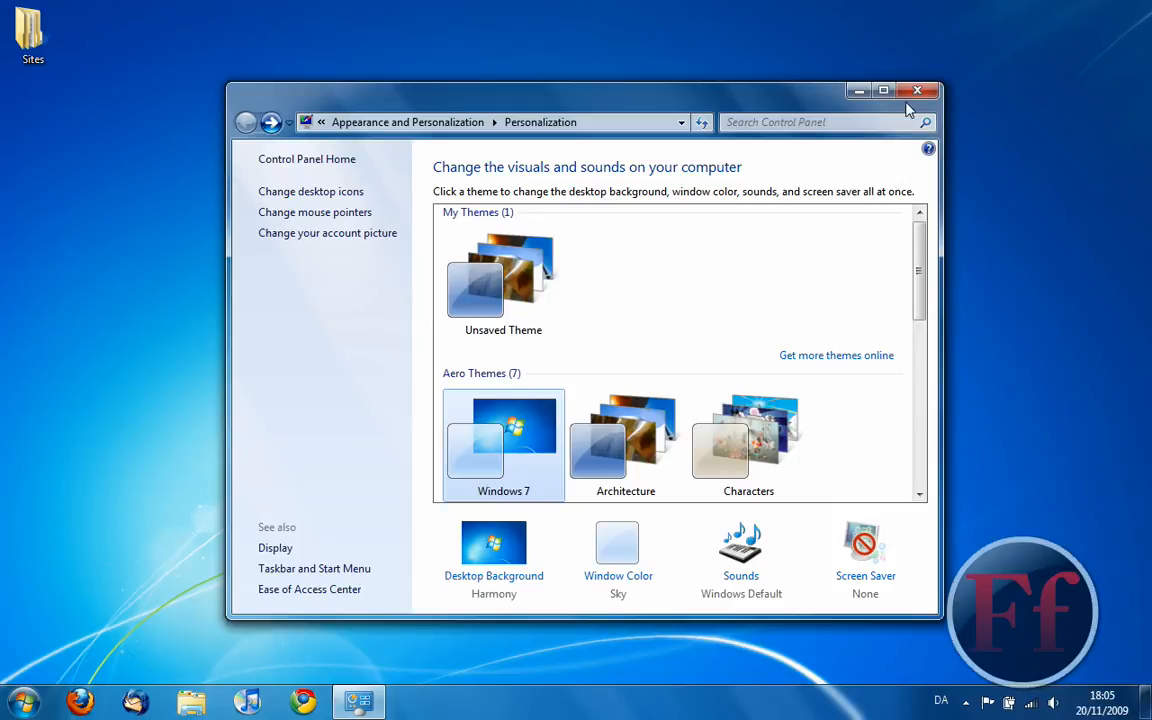
click(916, 88)
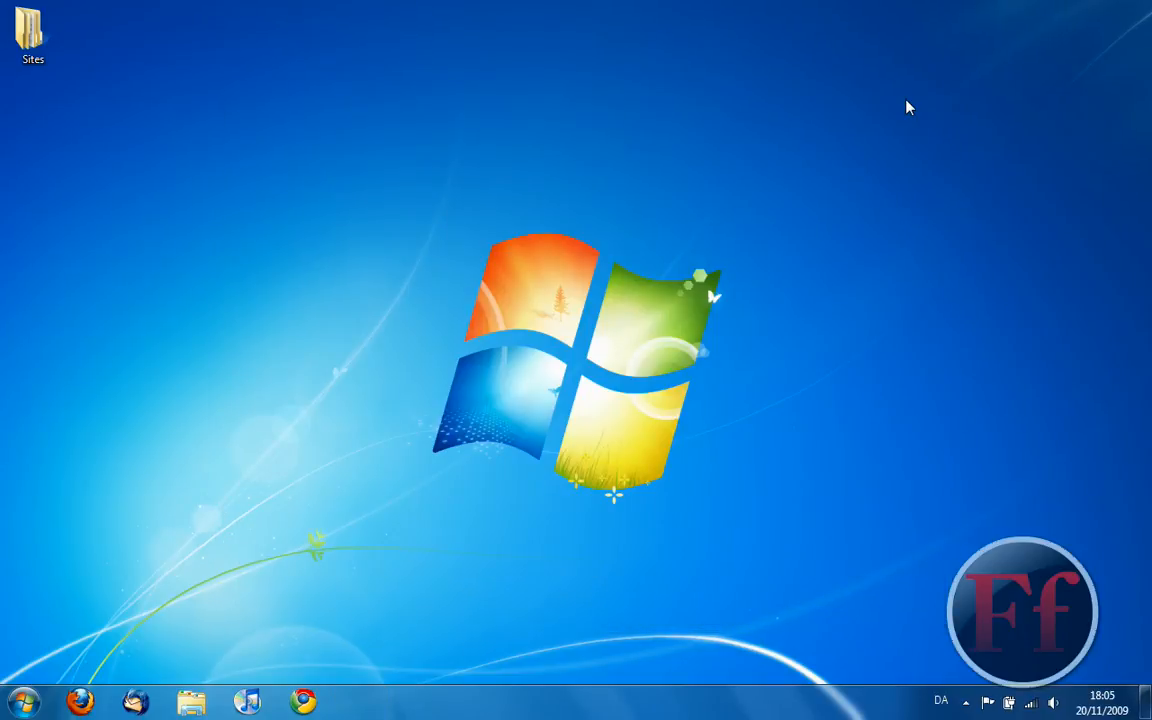
mouse_move(306, 436)
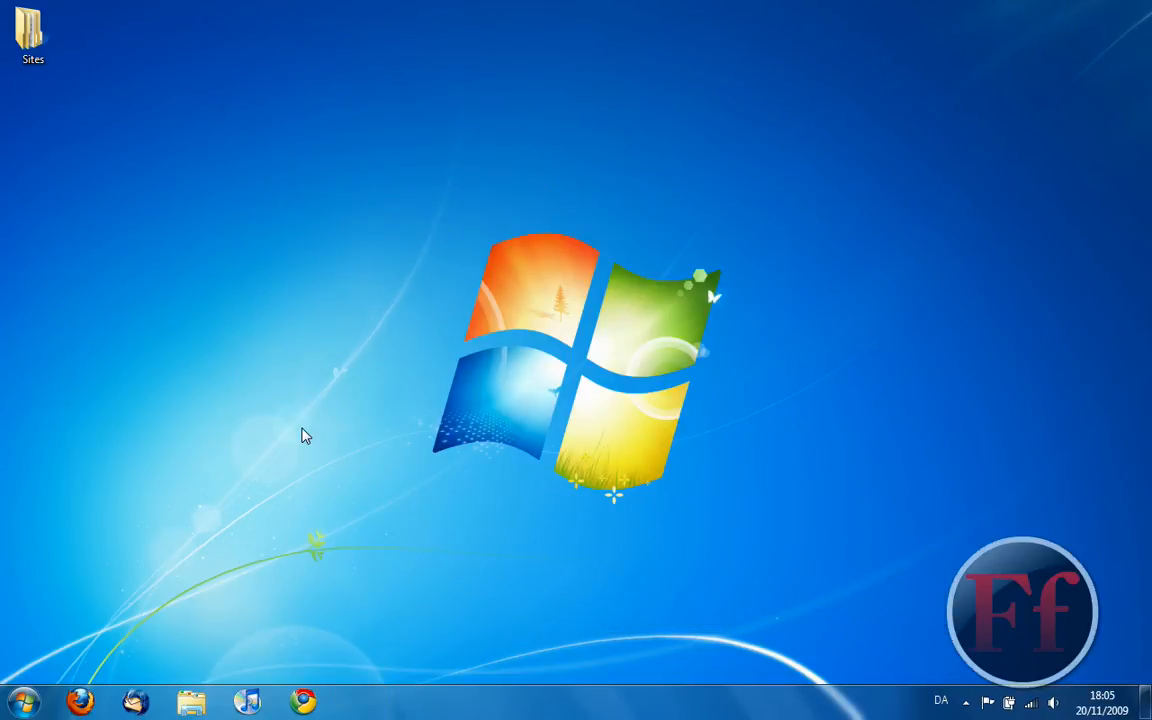
mouse_move(758, 246)
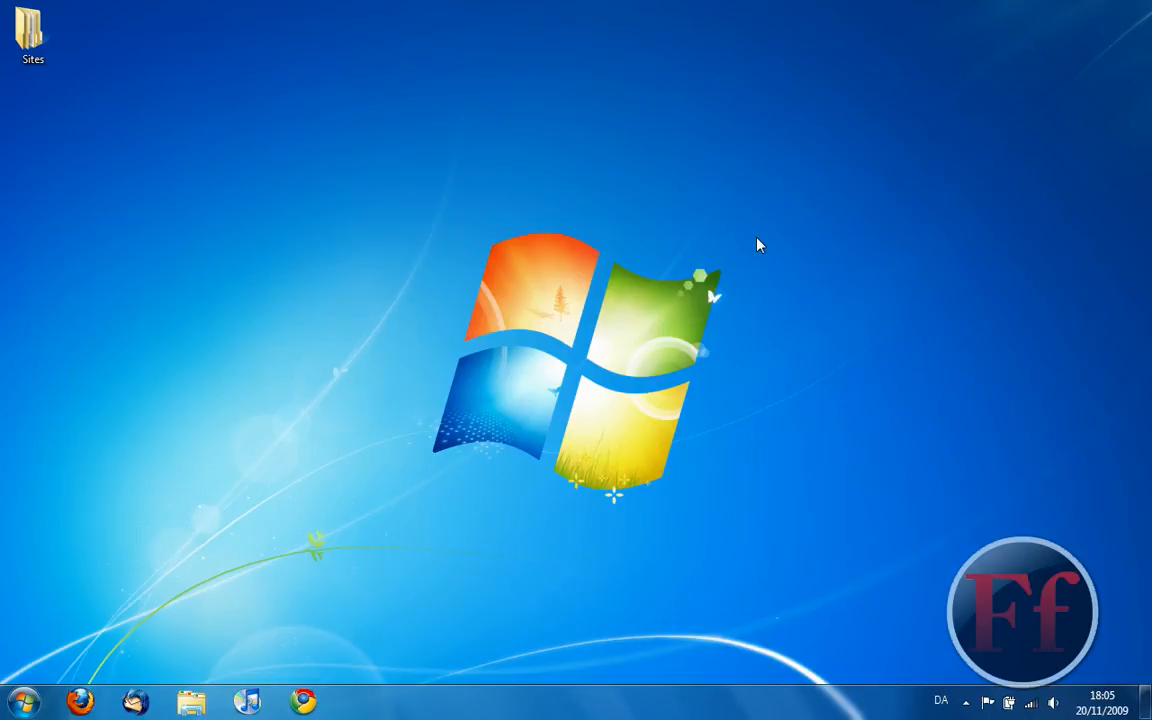
mouse_move(741, 242)
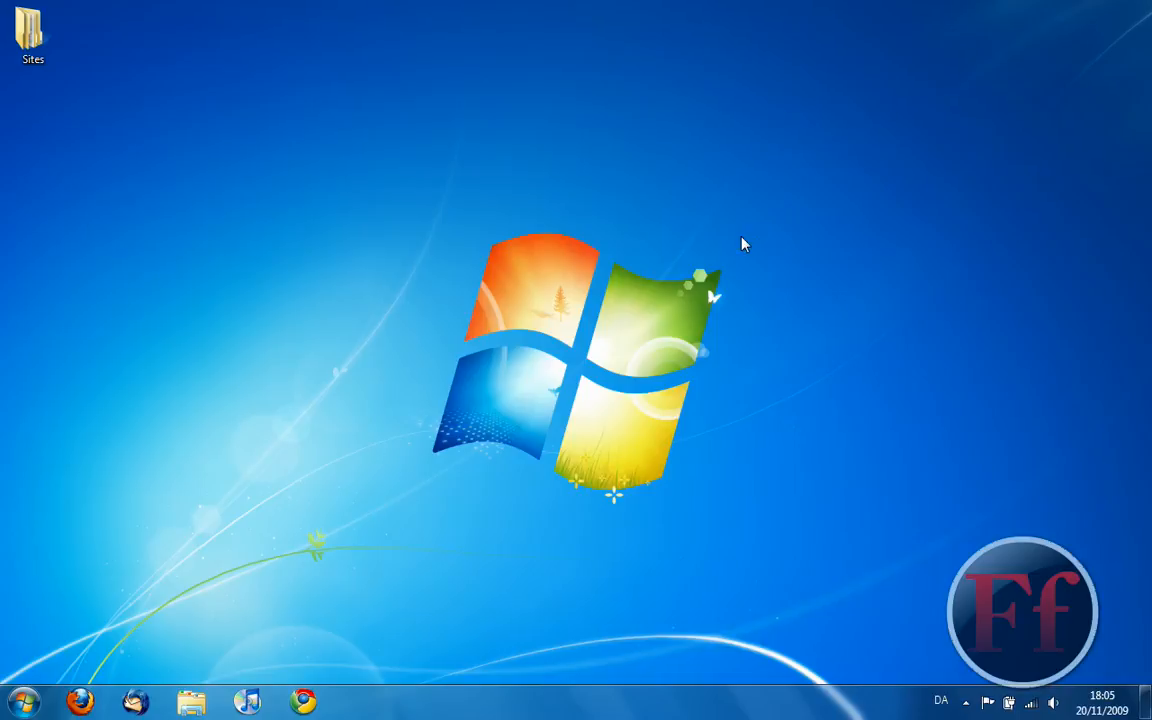
mouse_move(465, 227)
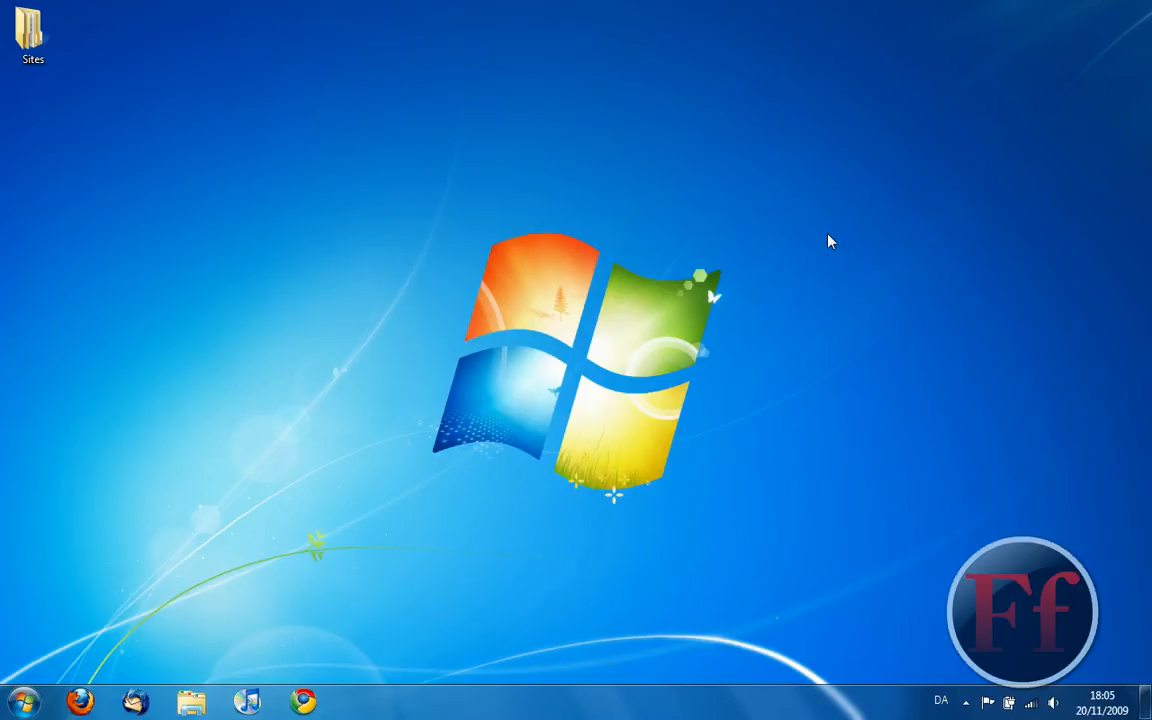
mouse_move(415, 222)
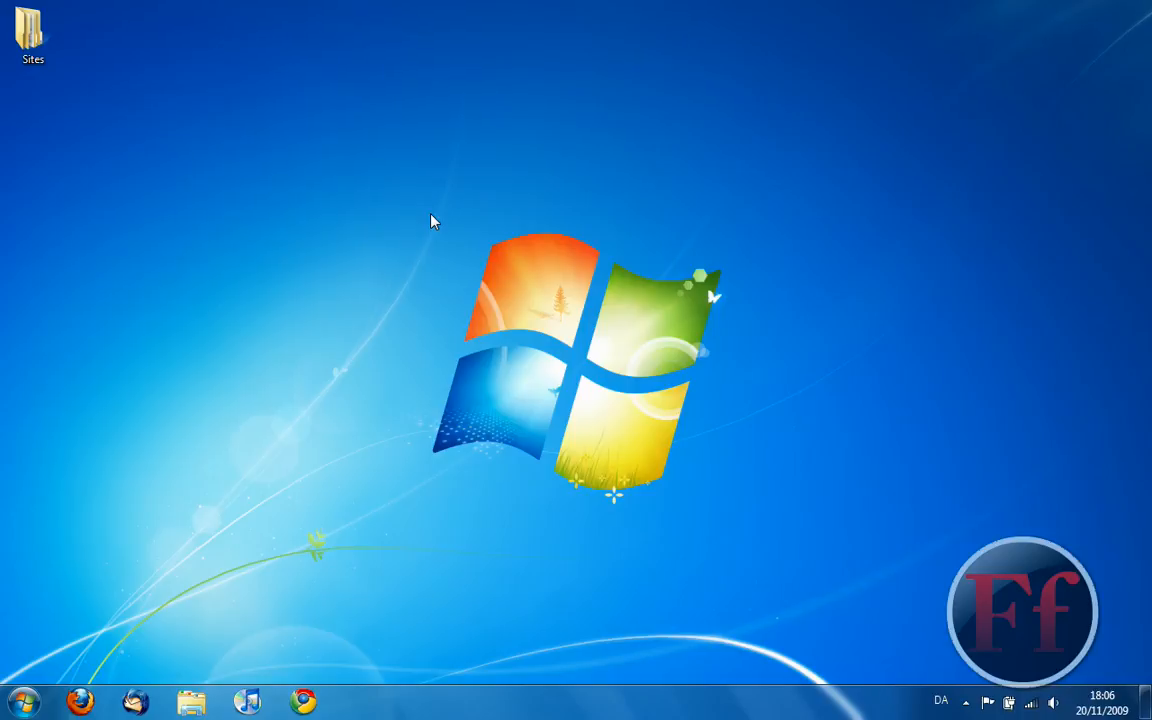
mouse_move(1000, 90)
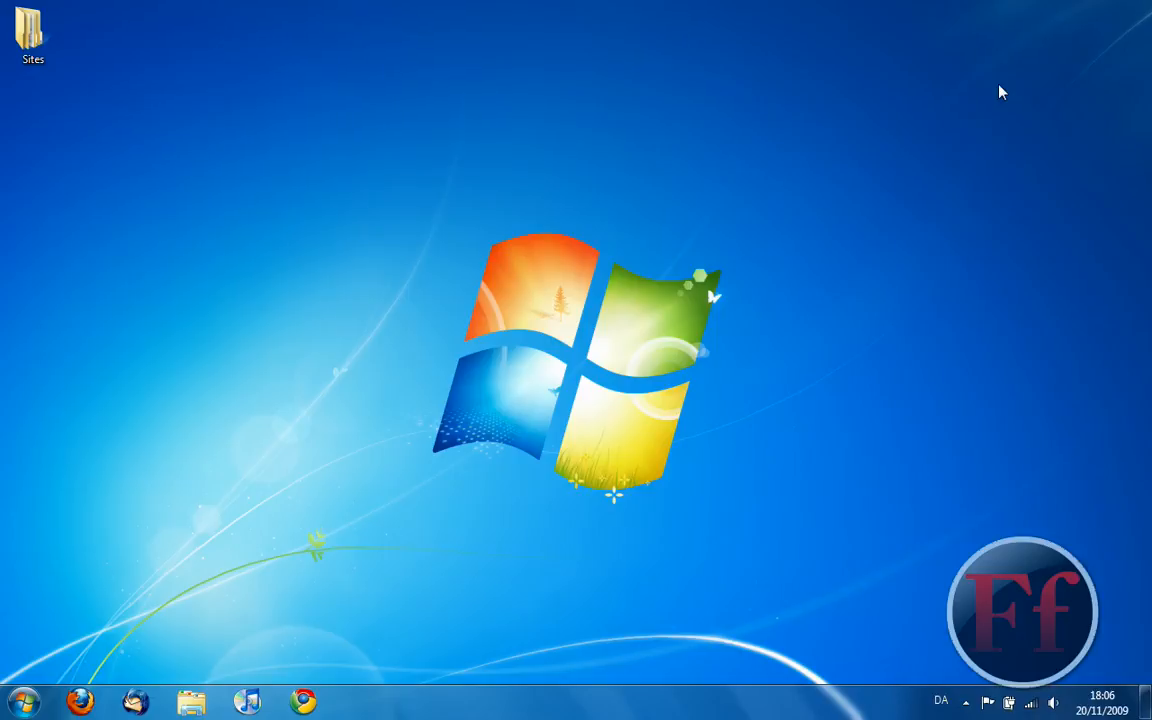